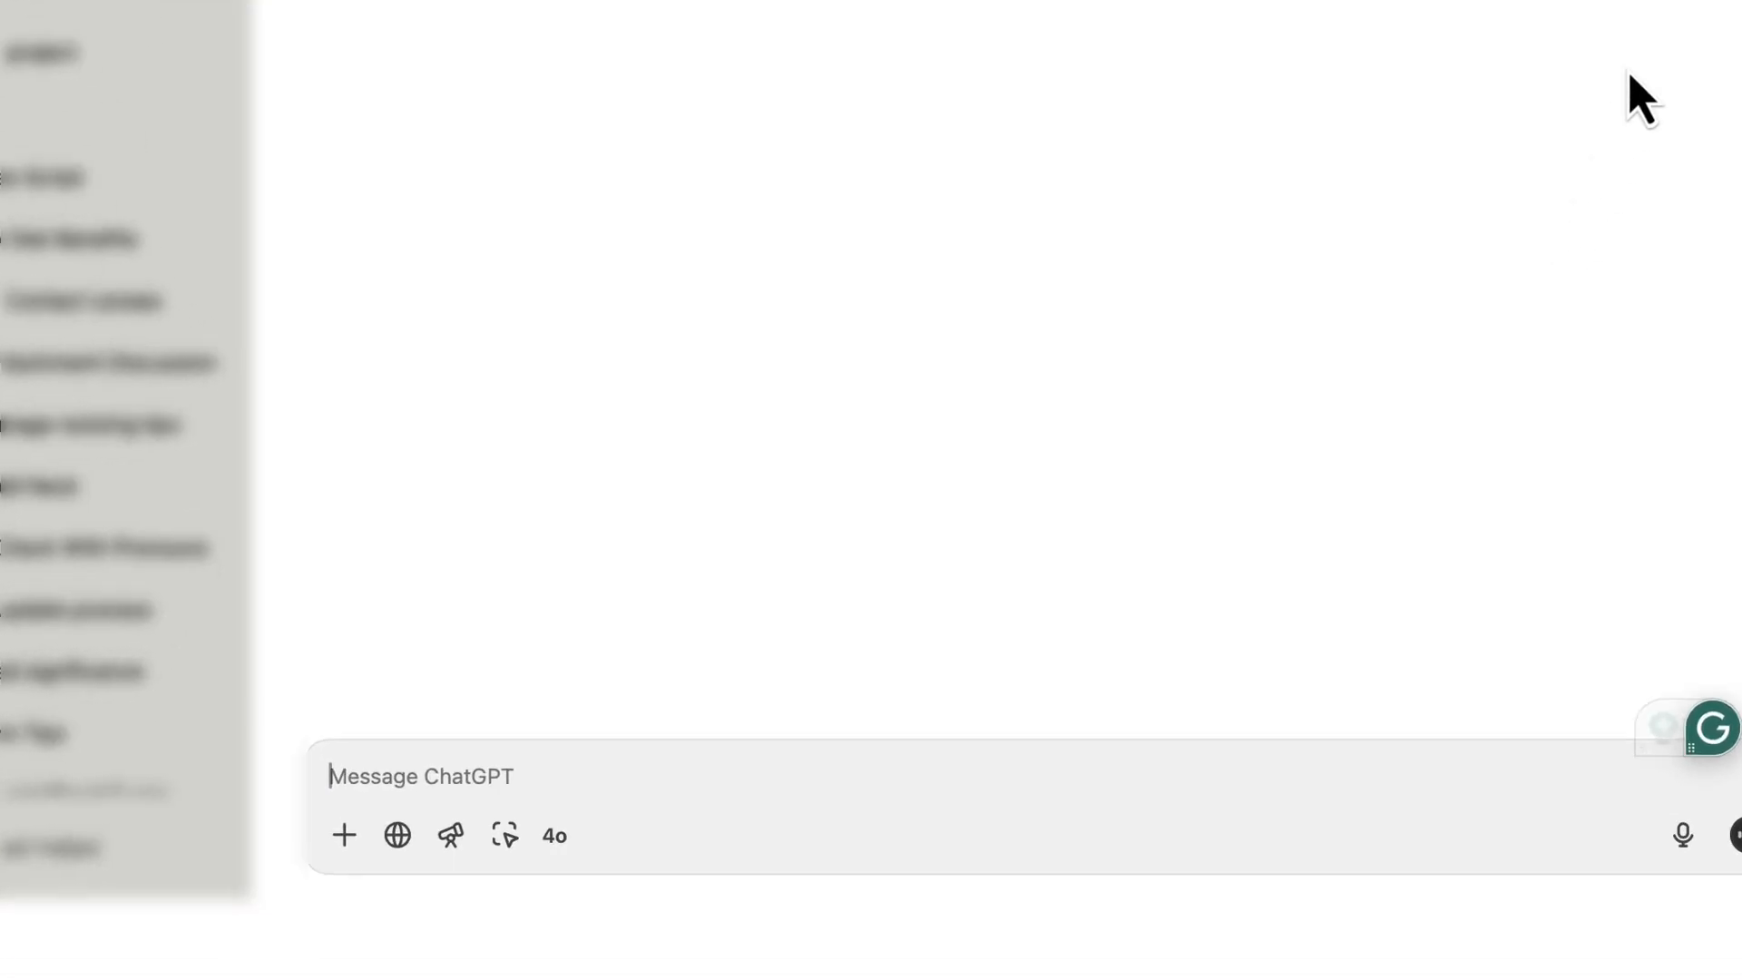
Begin typing the ChatGPT prompt 'Create a sales script for se…' without sending it.
{"action": "type", "text": "Create a sales script"}
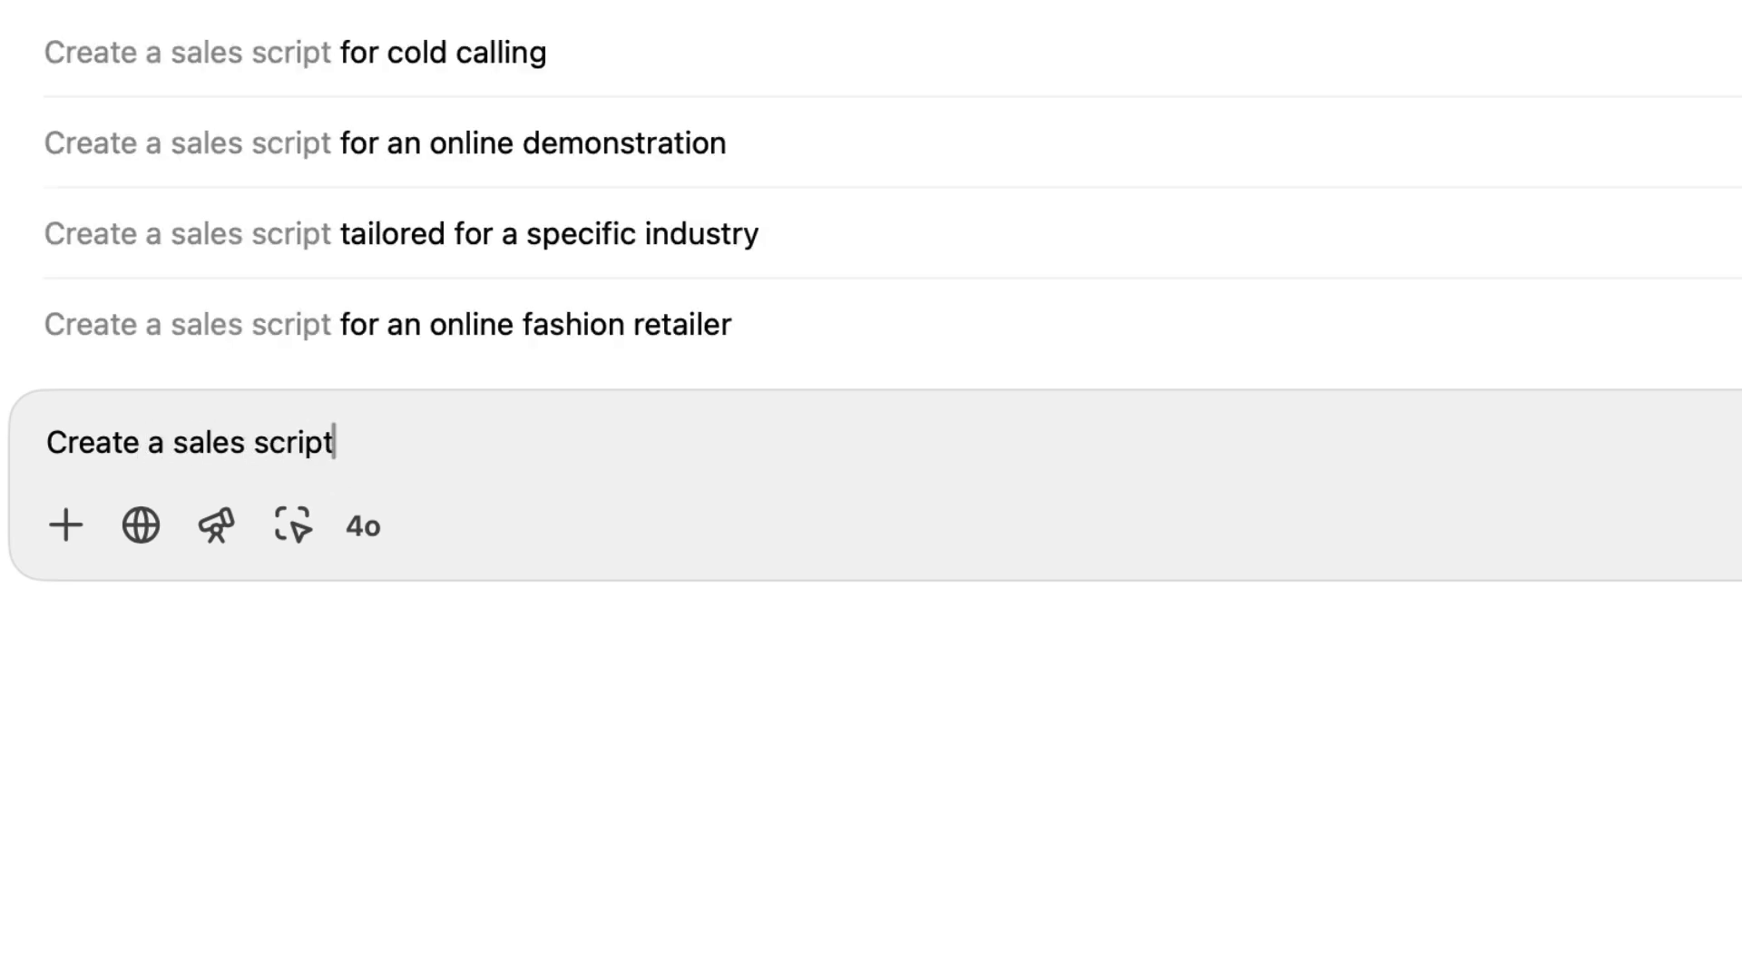
{"action": "type", "text": "\" \""}
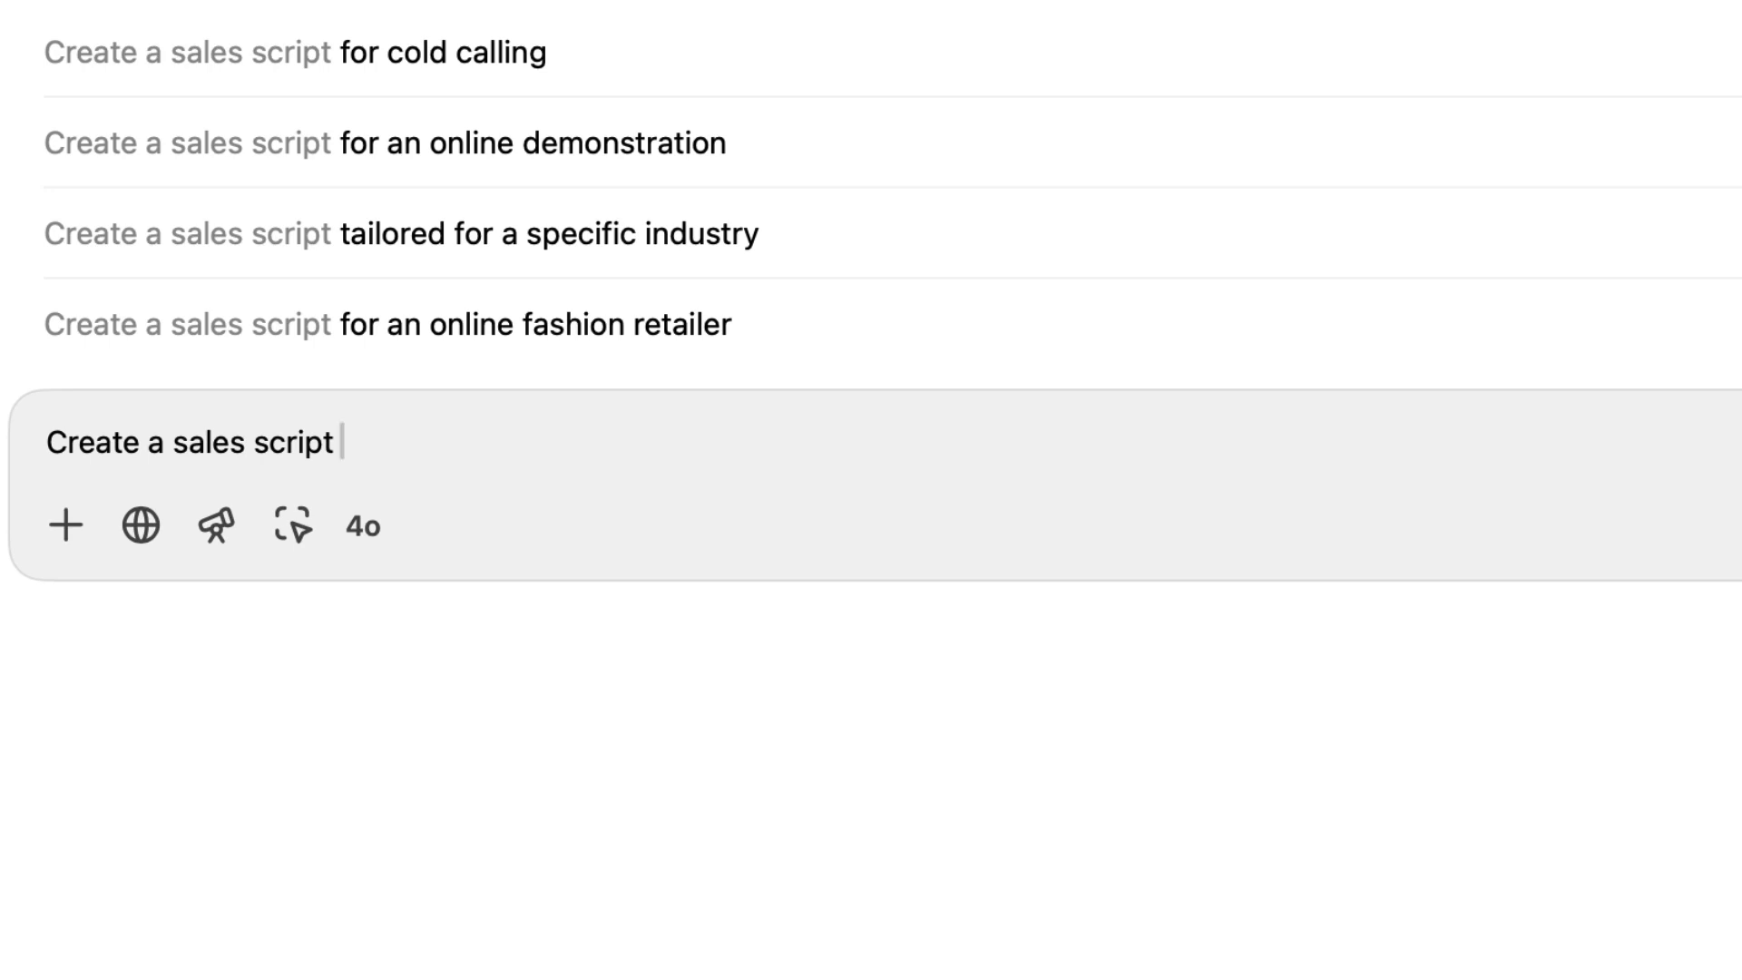
{"action": "type", "text": "for selling wheat to distributo"}
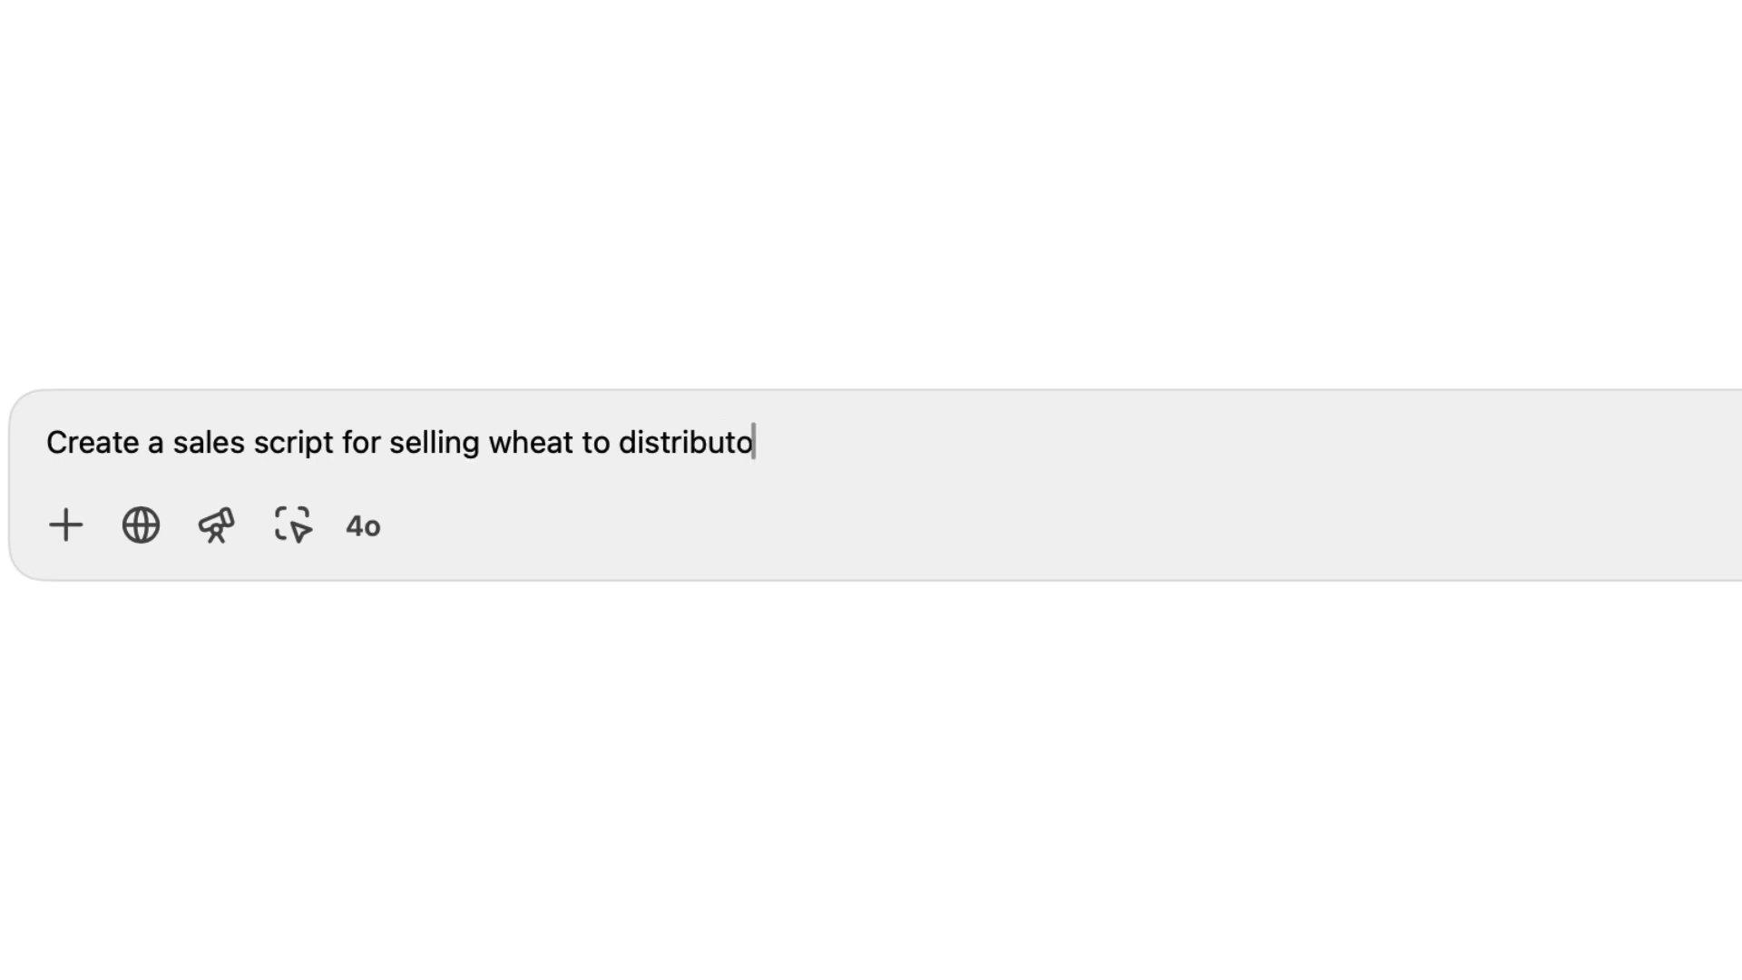
Send the prompt ending 'distributors and manufacturers' and scroll through the generated wheat sales script.
{"action": "type", "text": "rs and manufacturers"}
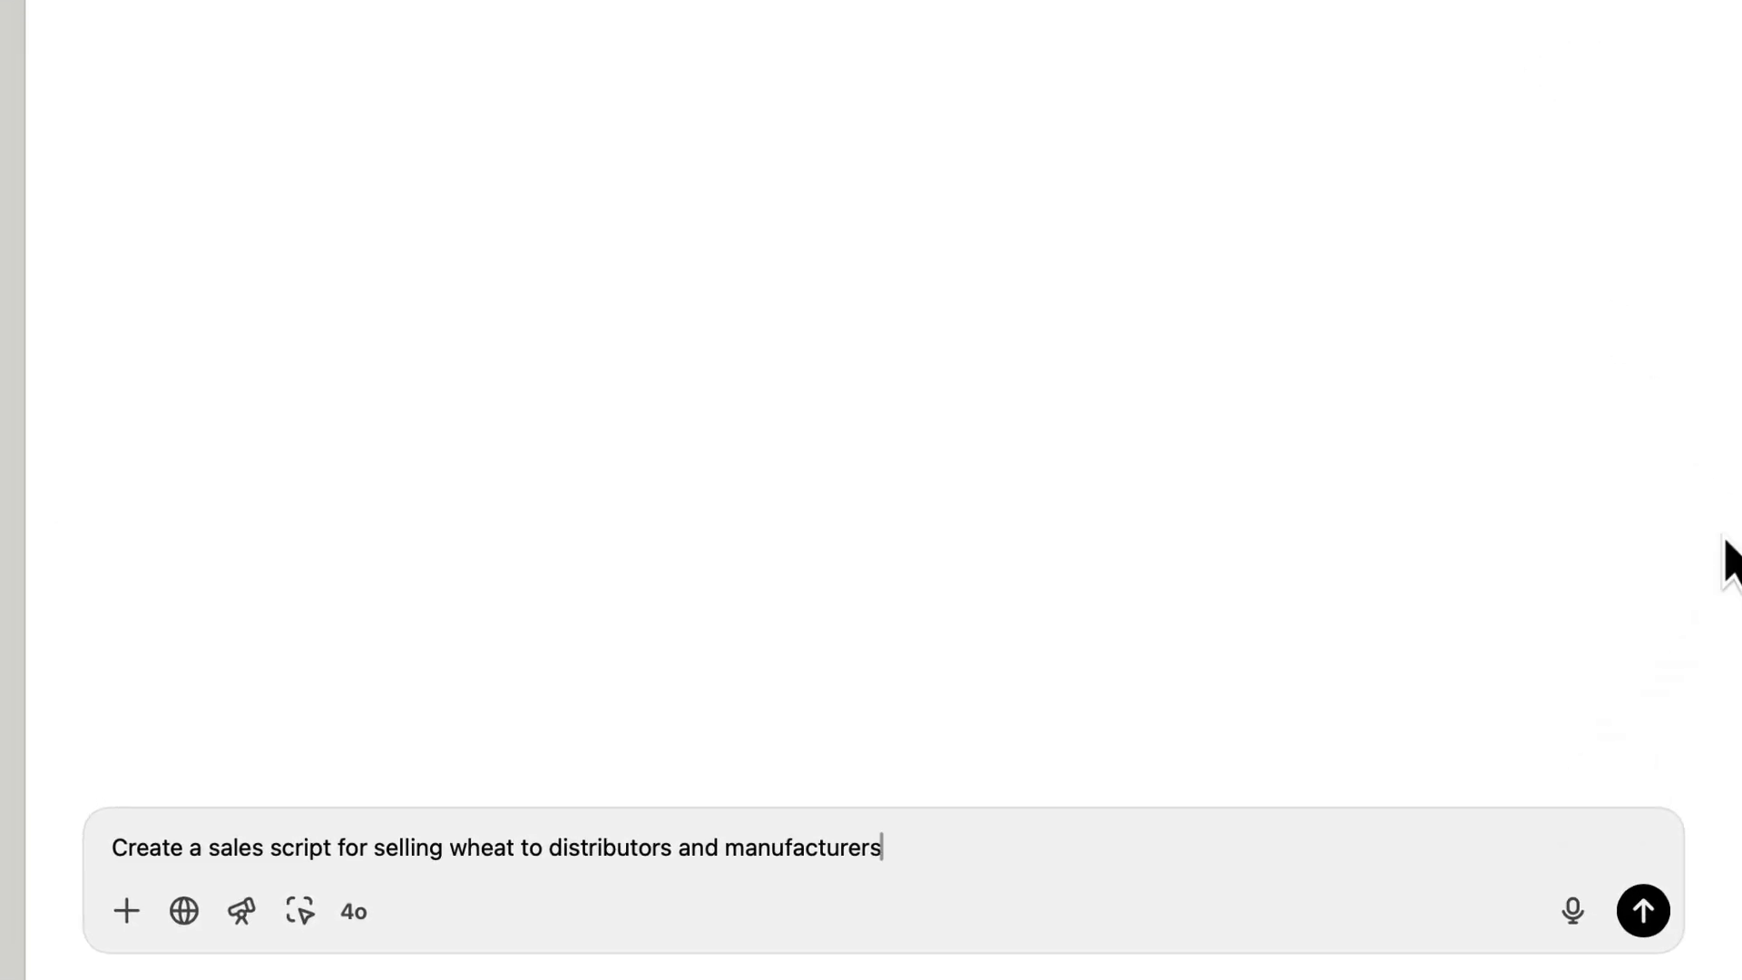
{"action": "left_click", "coordinate": [1644, 911]}
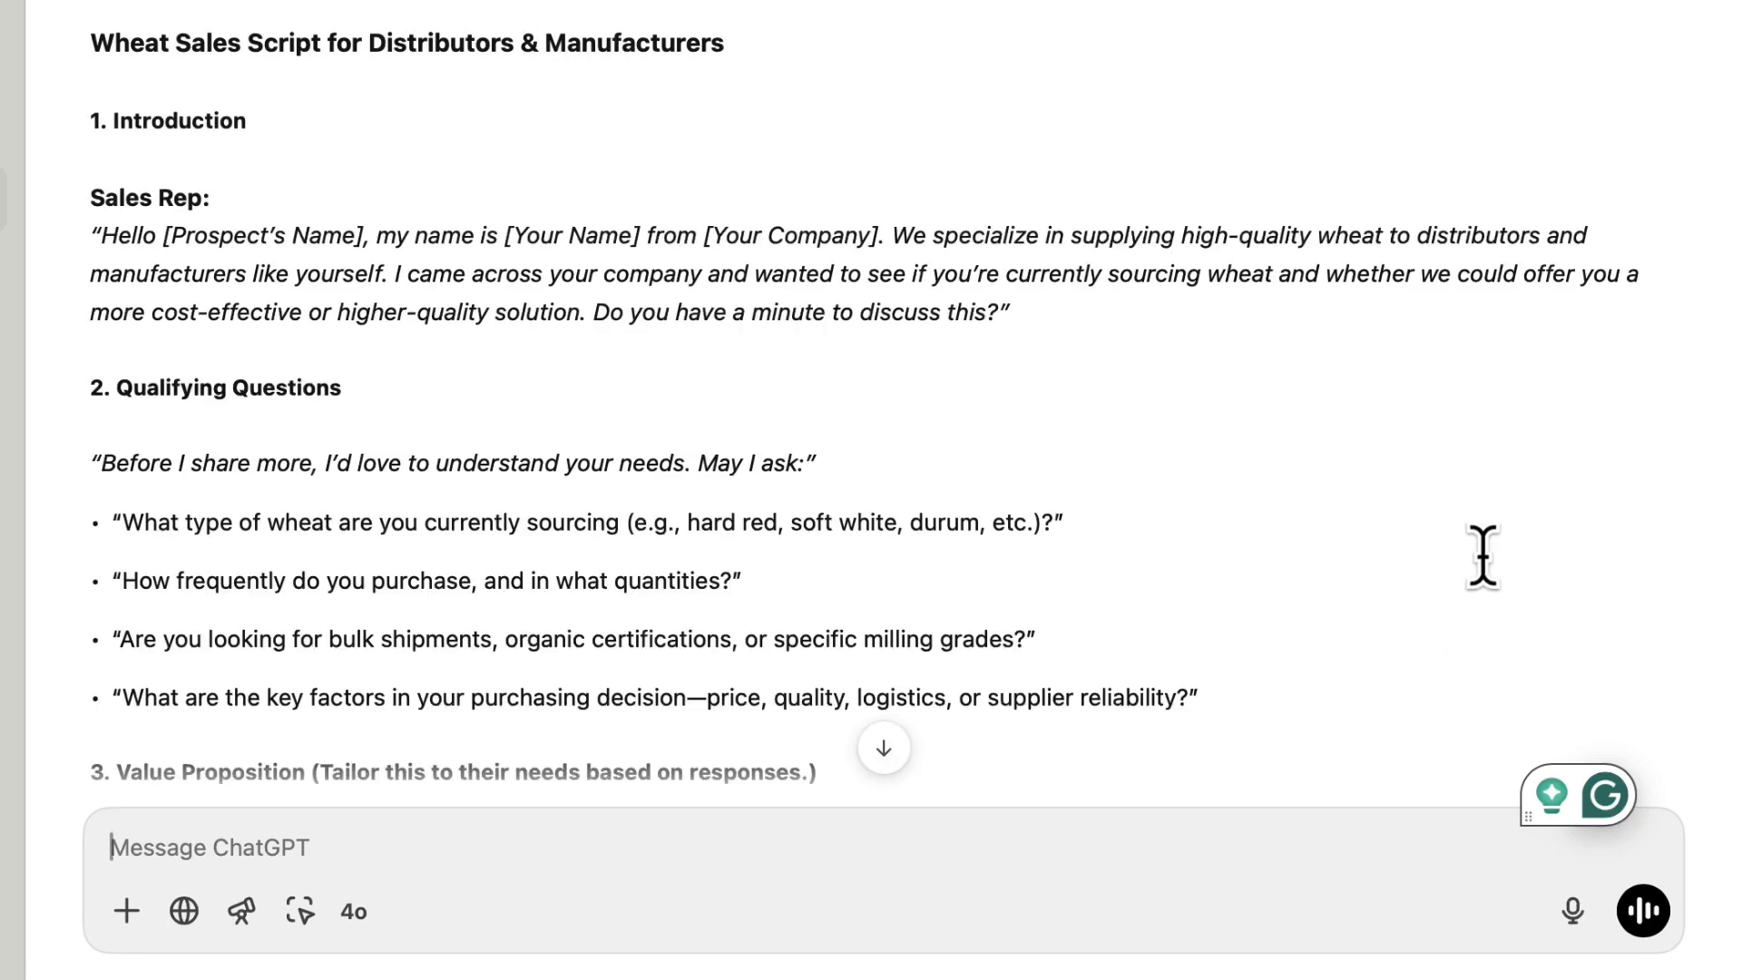
{"action": "mouse_move", "coordinate": [1383, 569]}
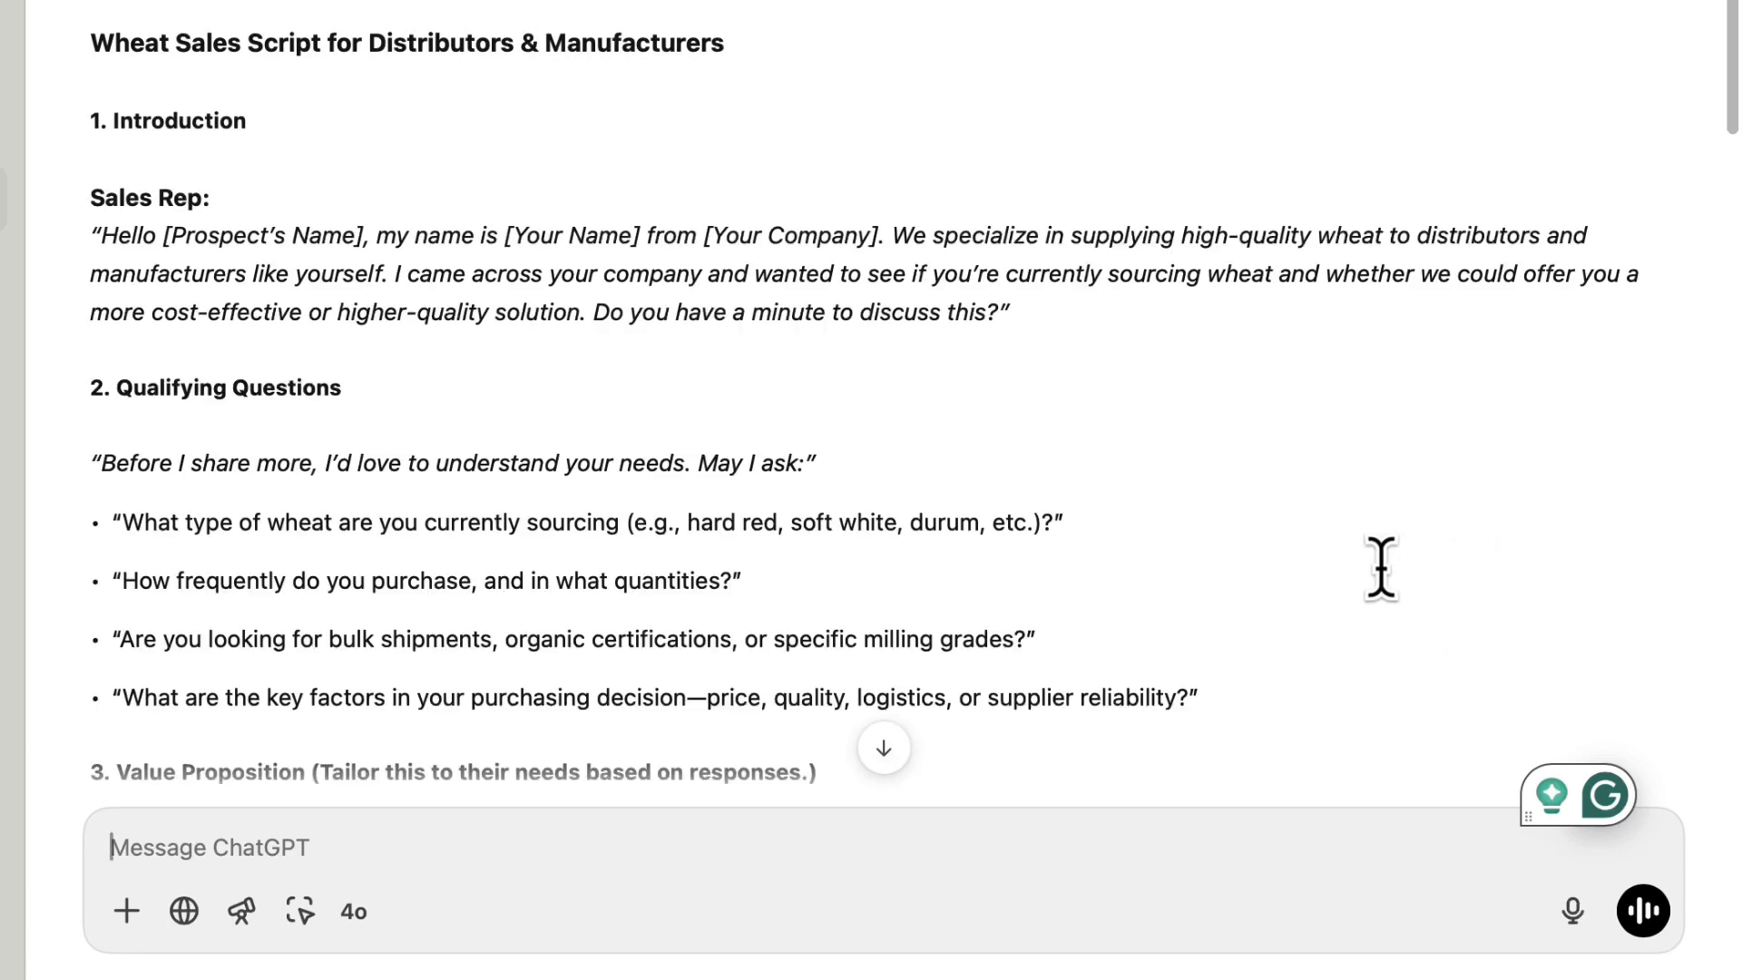
{"action": "scroll", "scroll_direction": "down", "scroll_amount": 3}
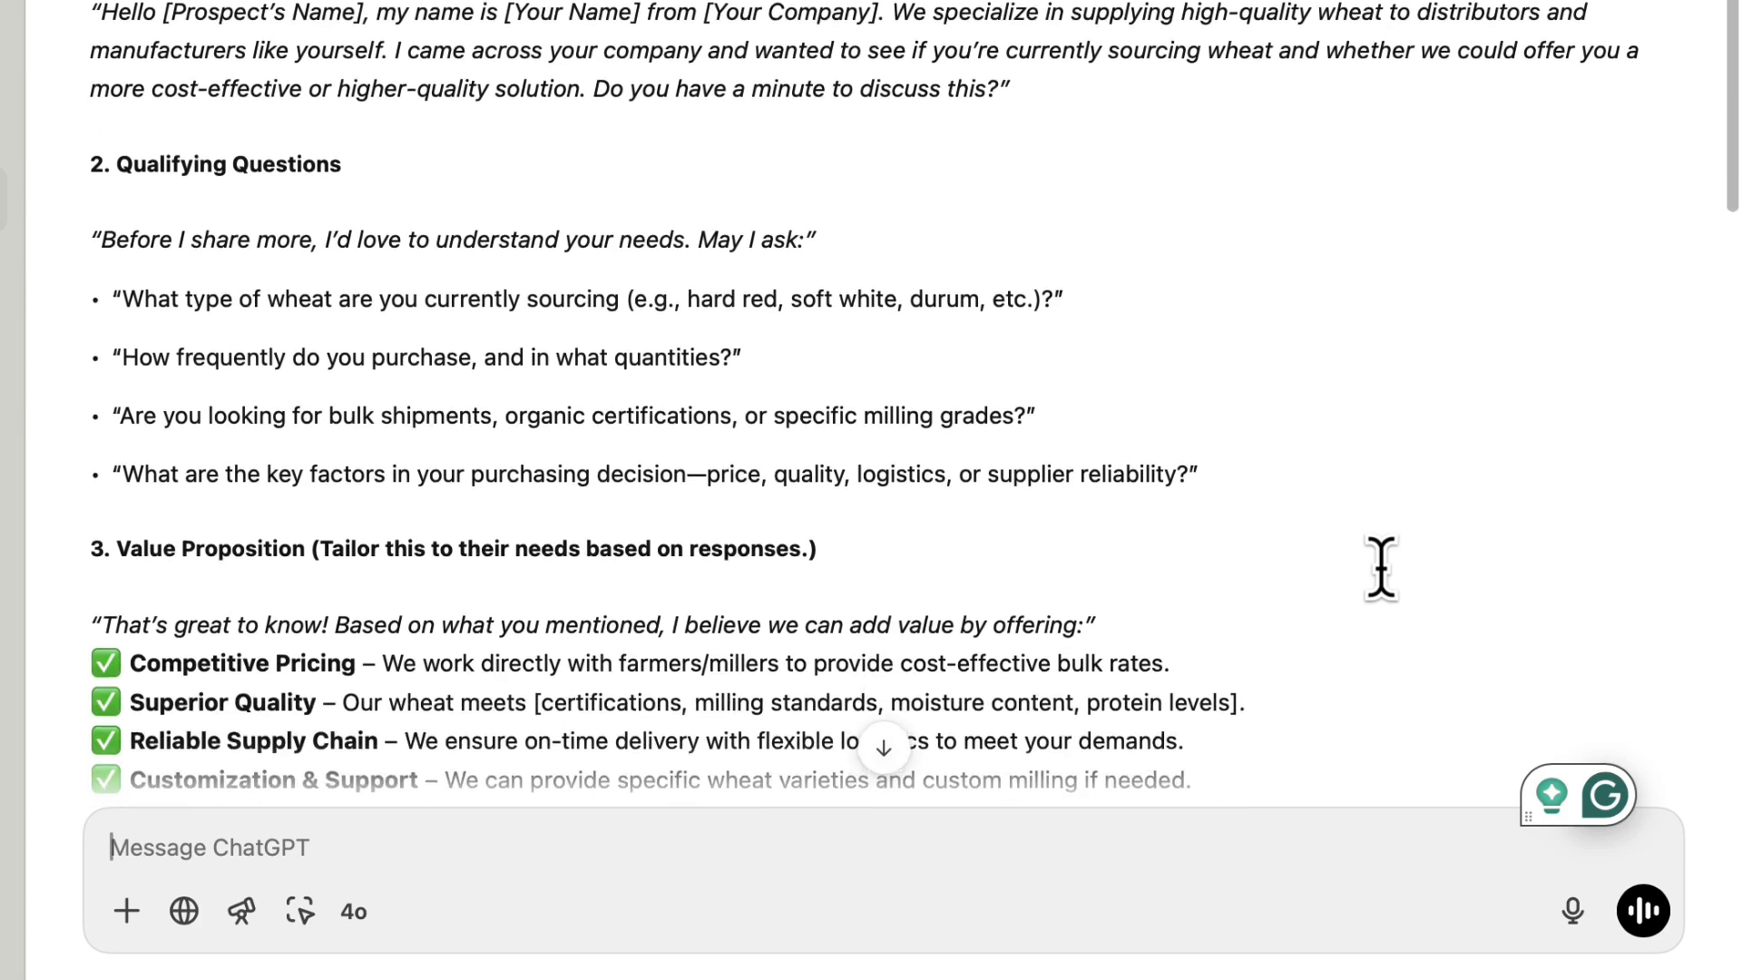
{"action": "scroll", "scroll_direction": "down", "scroll_amount": 3}
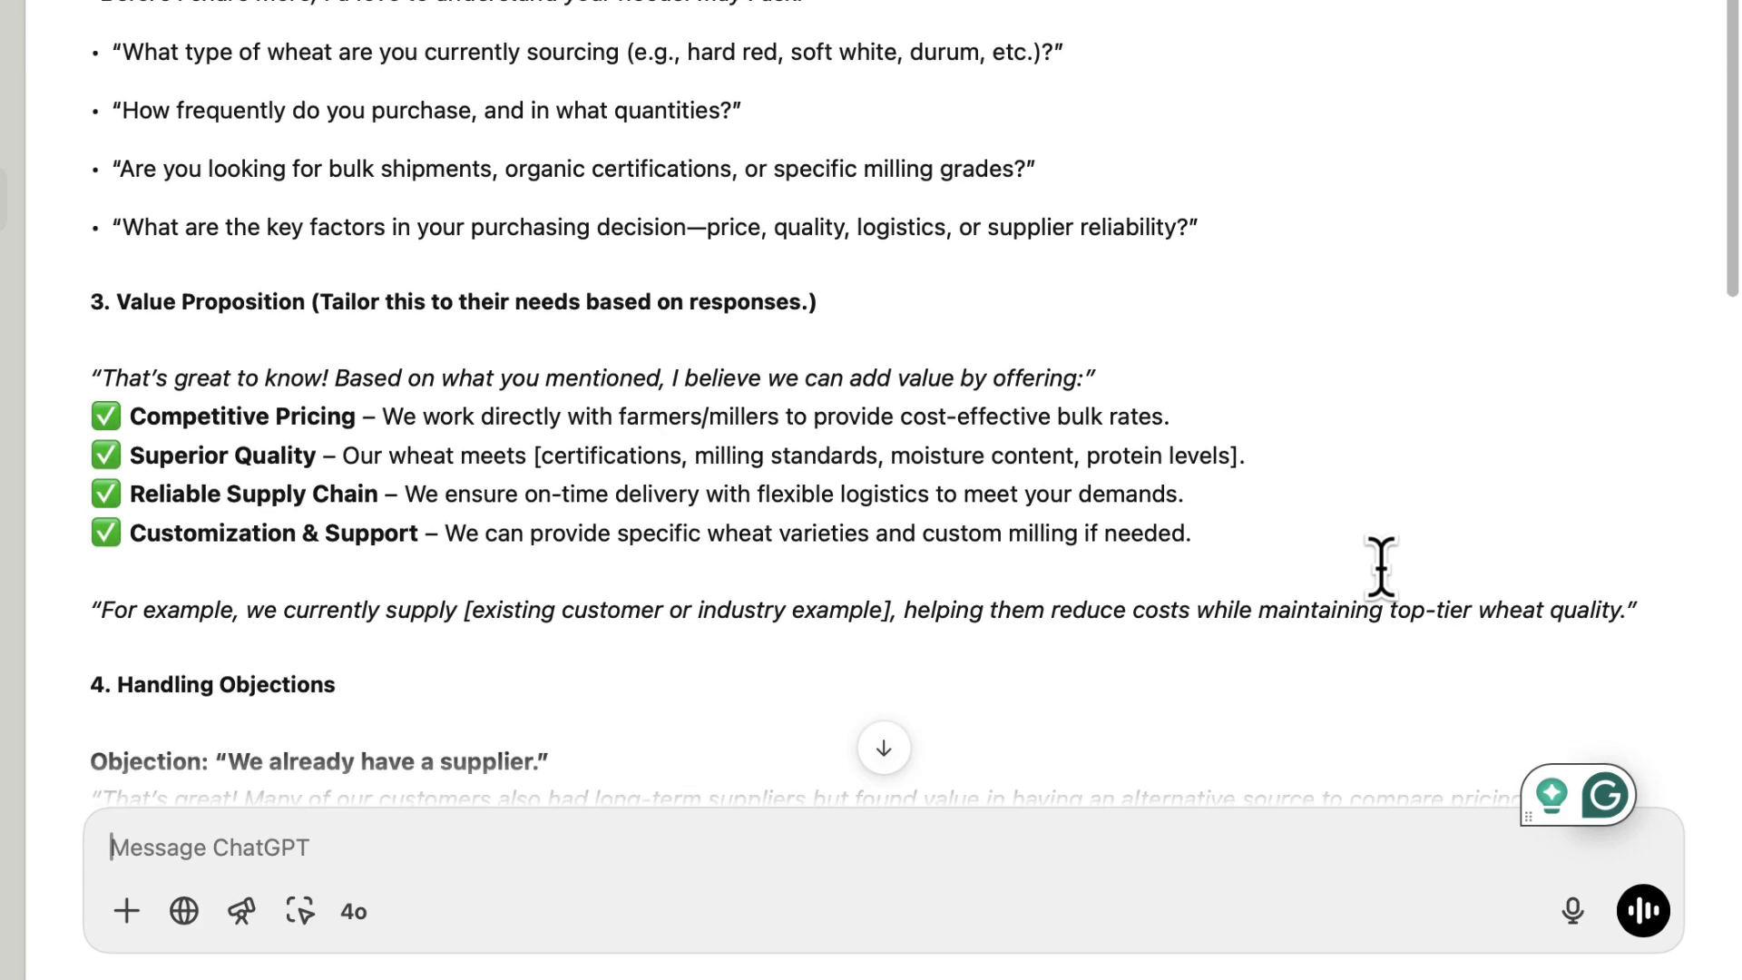
{"action": "scroll", "scroll_direction": "down", "scroll_amount": 3}
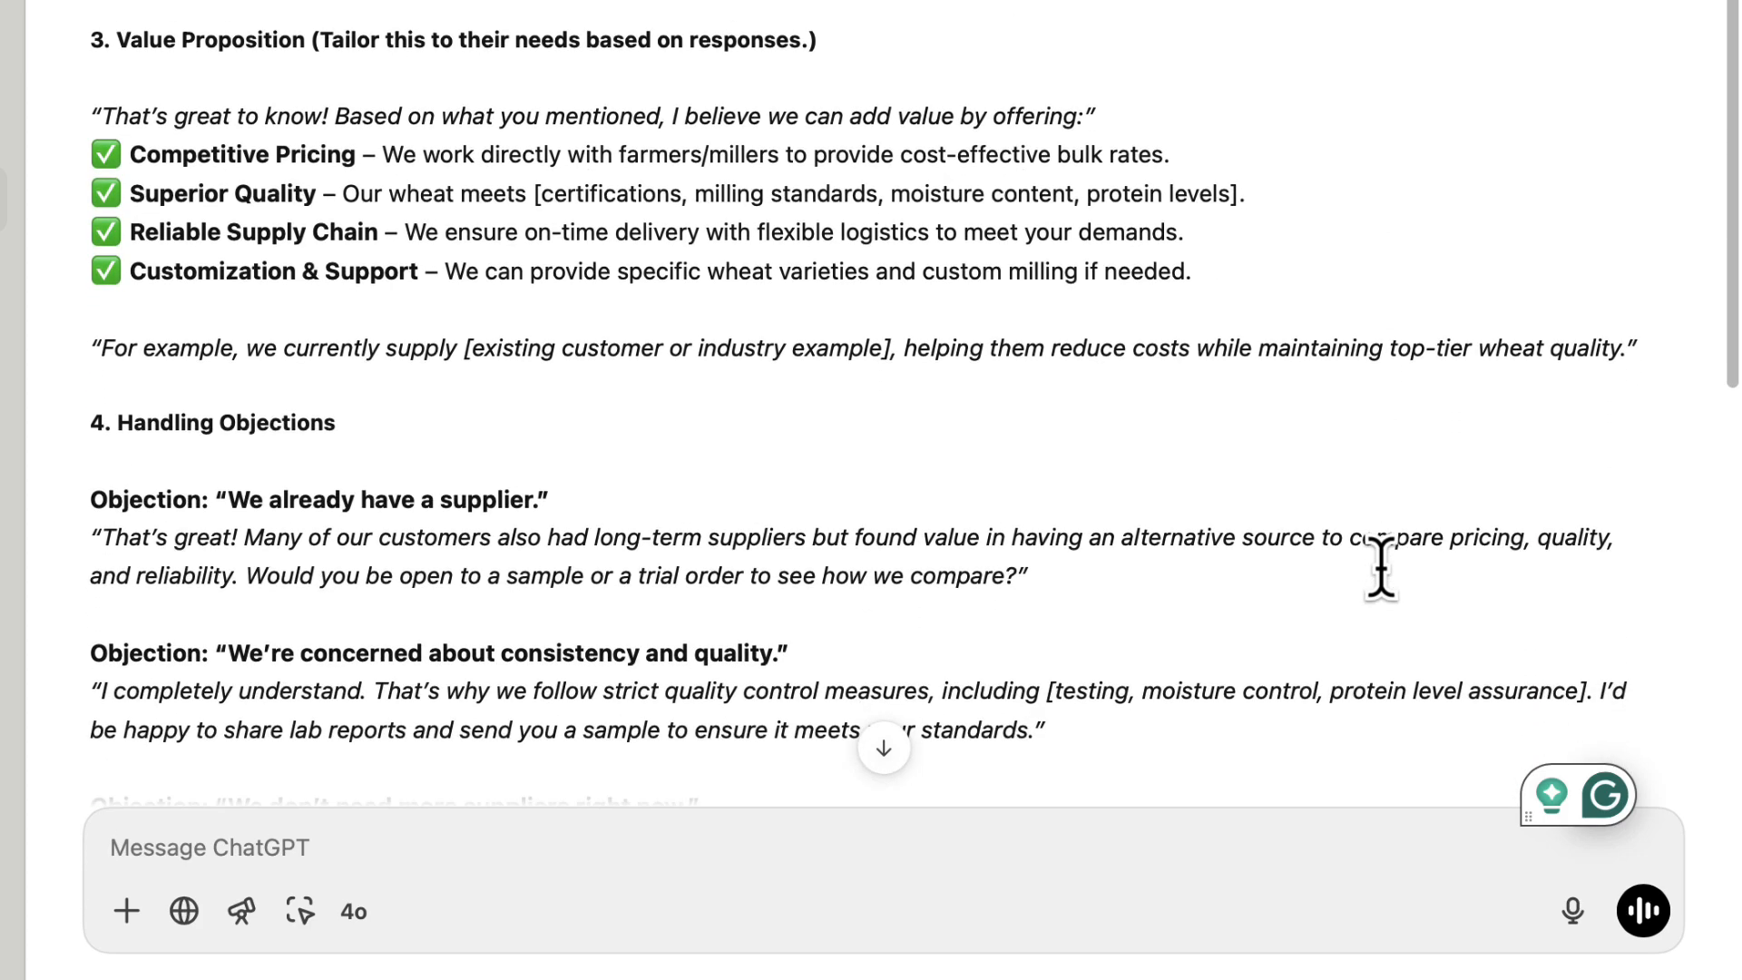
{"action": "scroll", "scroll_direction": "down", "scroll_amount": 3}
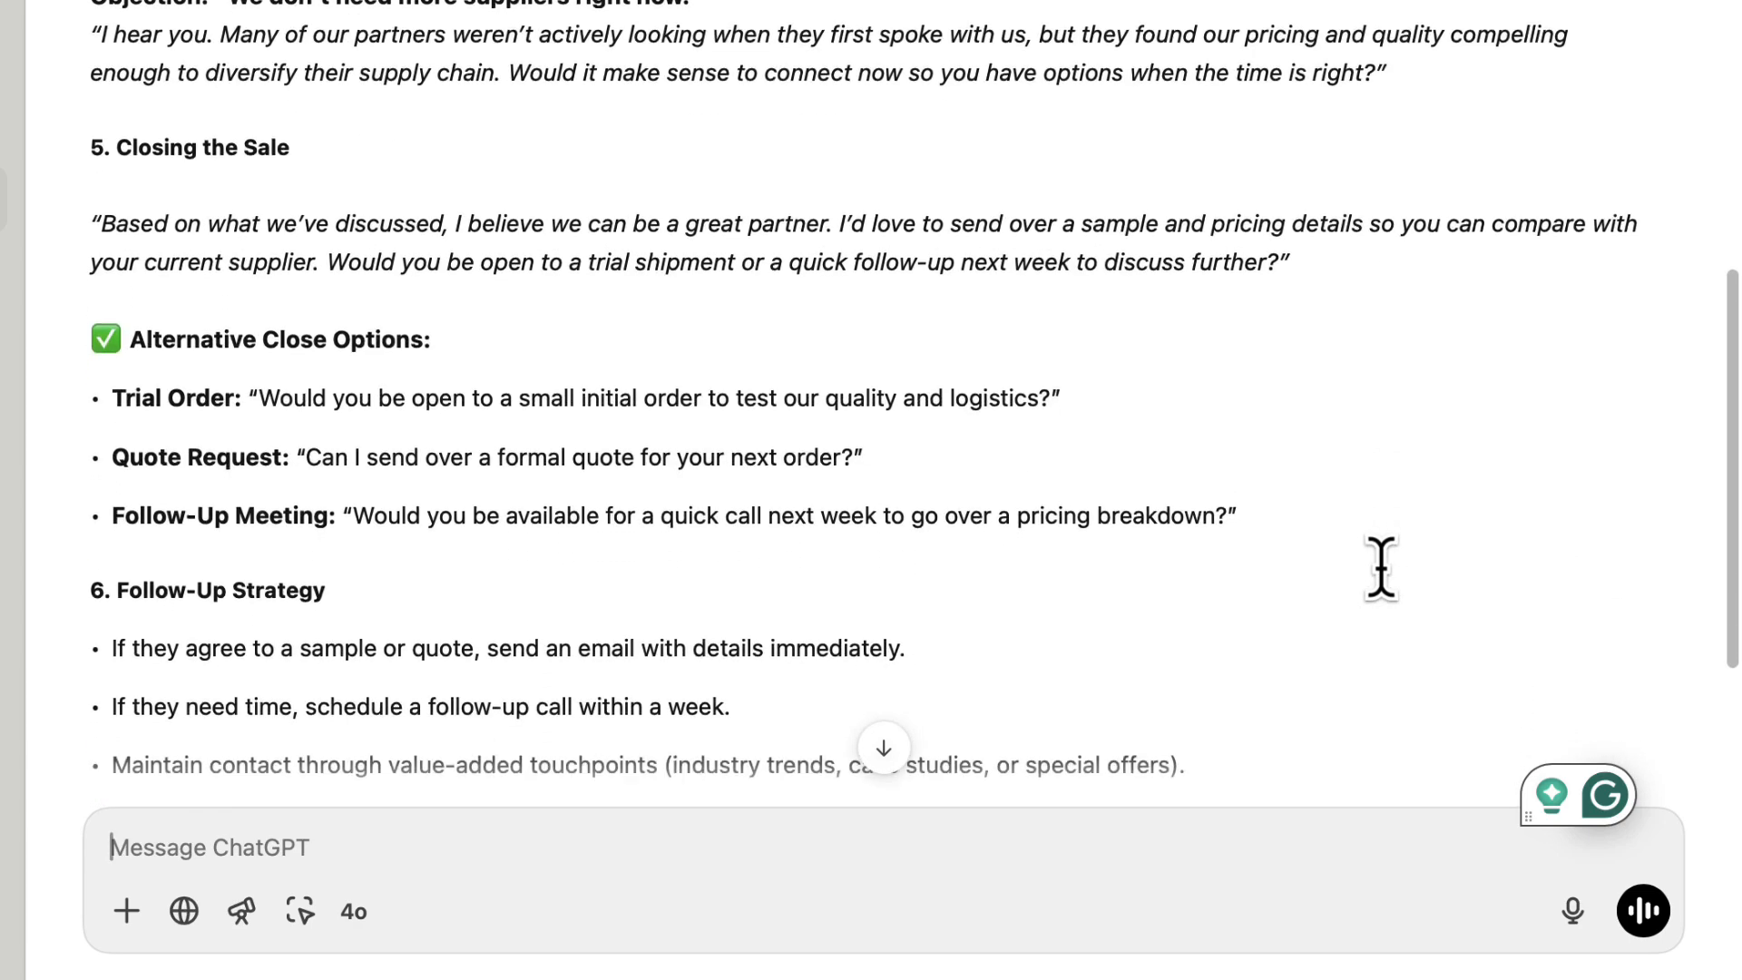
{"action": "scroll", "scroll_direction": "down", "scroll_amount": 3}
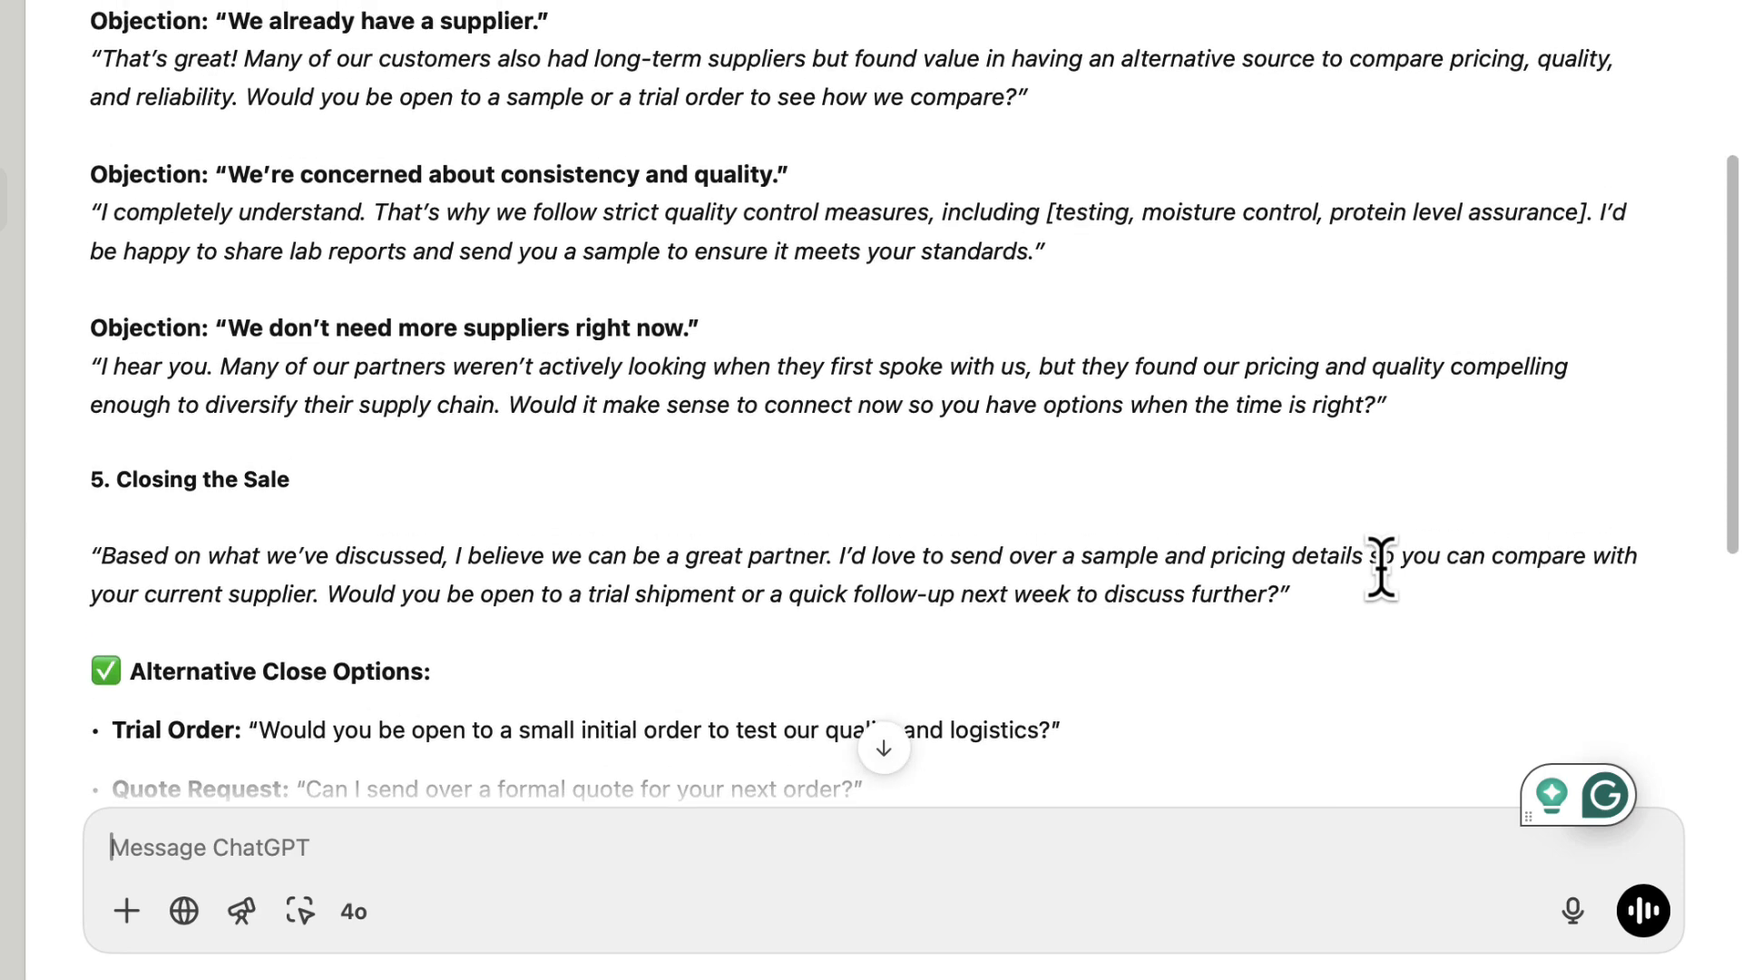
{"action": "scroll", "scroll_direction": "up", "scroll_amount": 3}
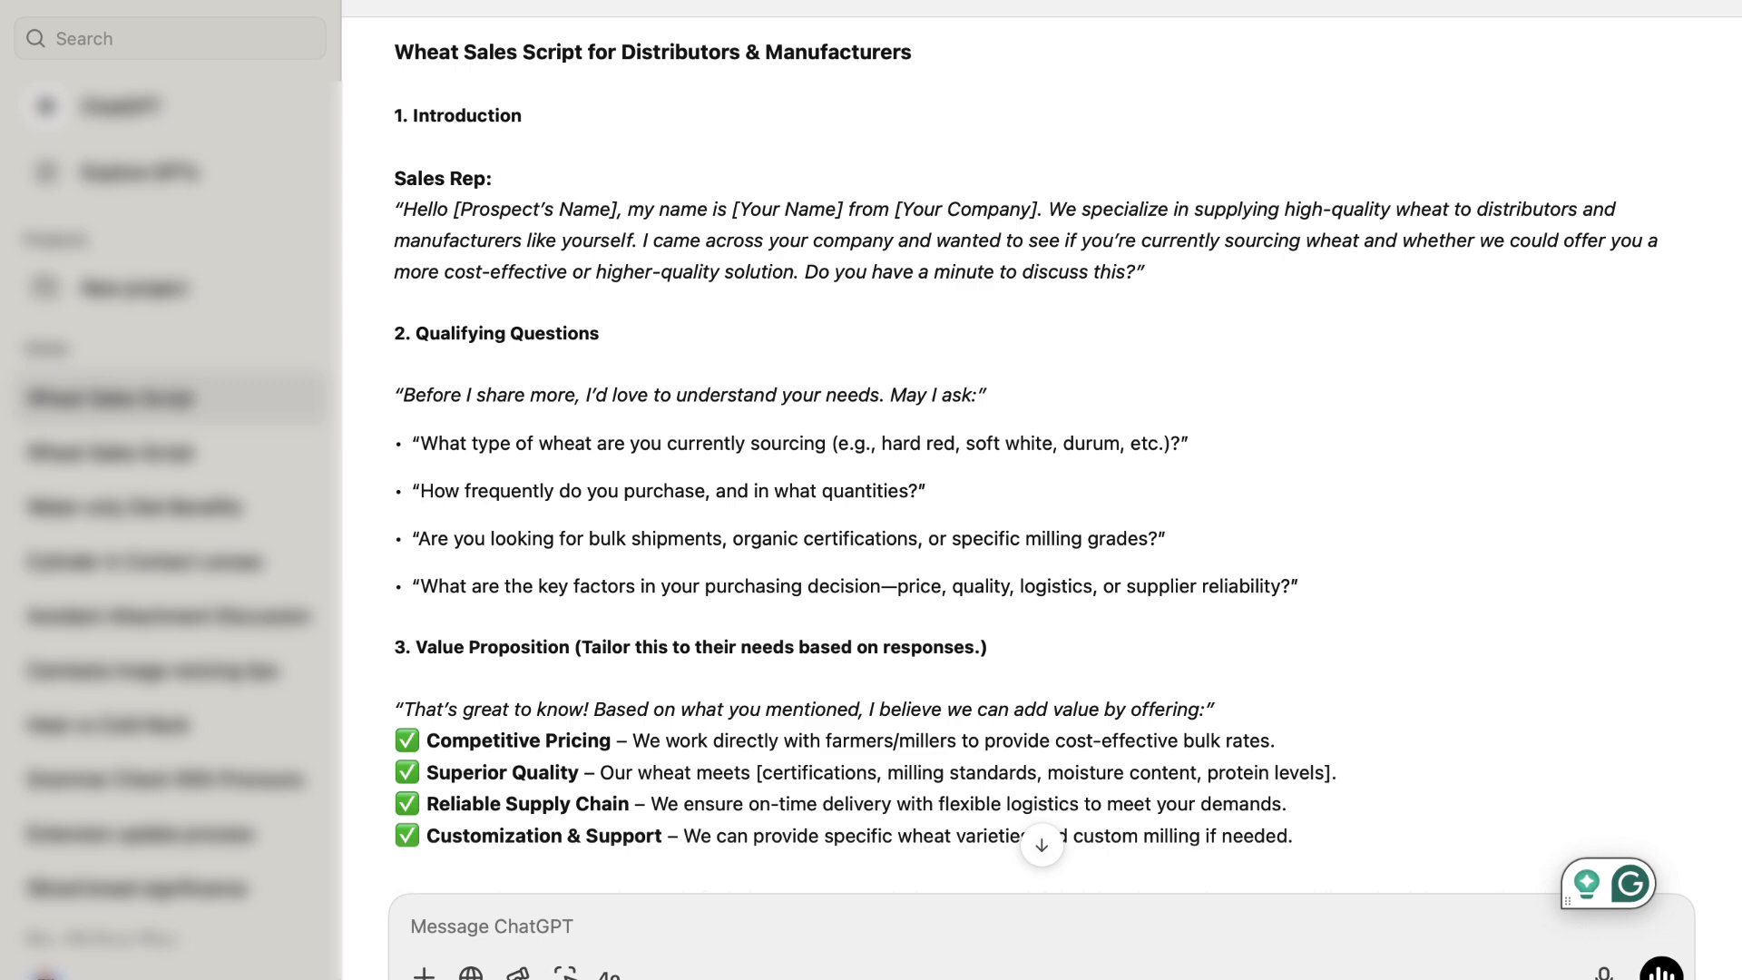
Ask ChatGPT for benefits of selling wheat to distributors and read the ten-point list.
{"action": "type", "text": "Can you provide a list of benefits for sell"}
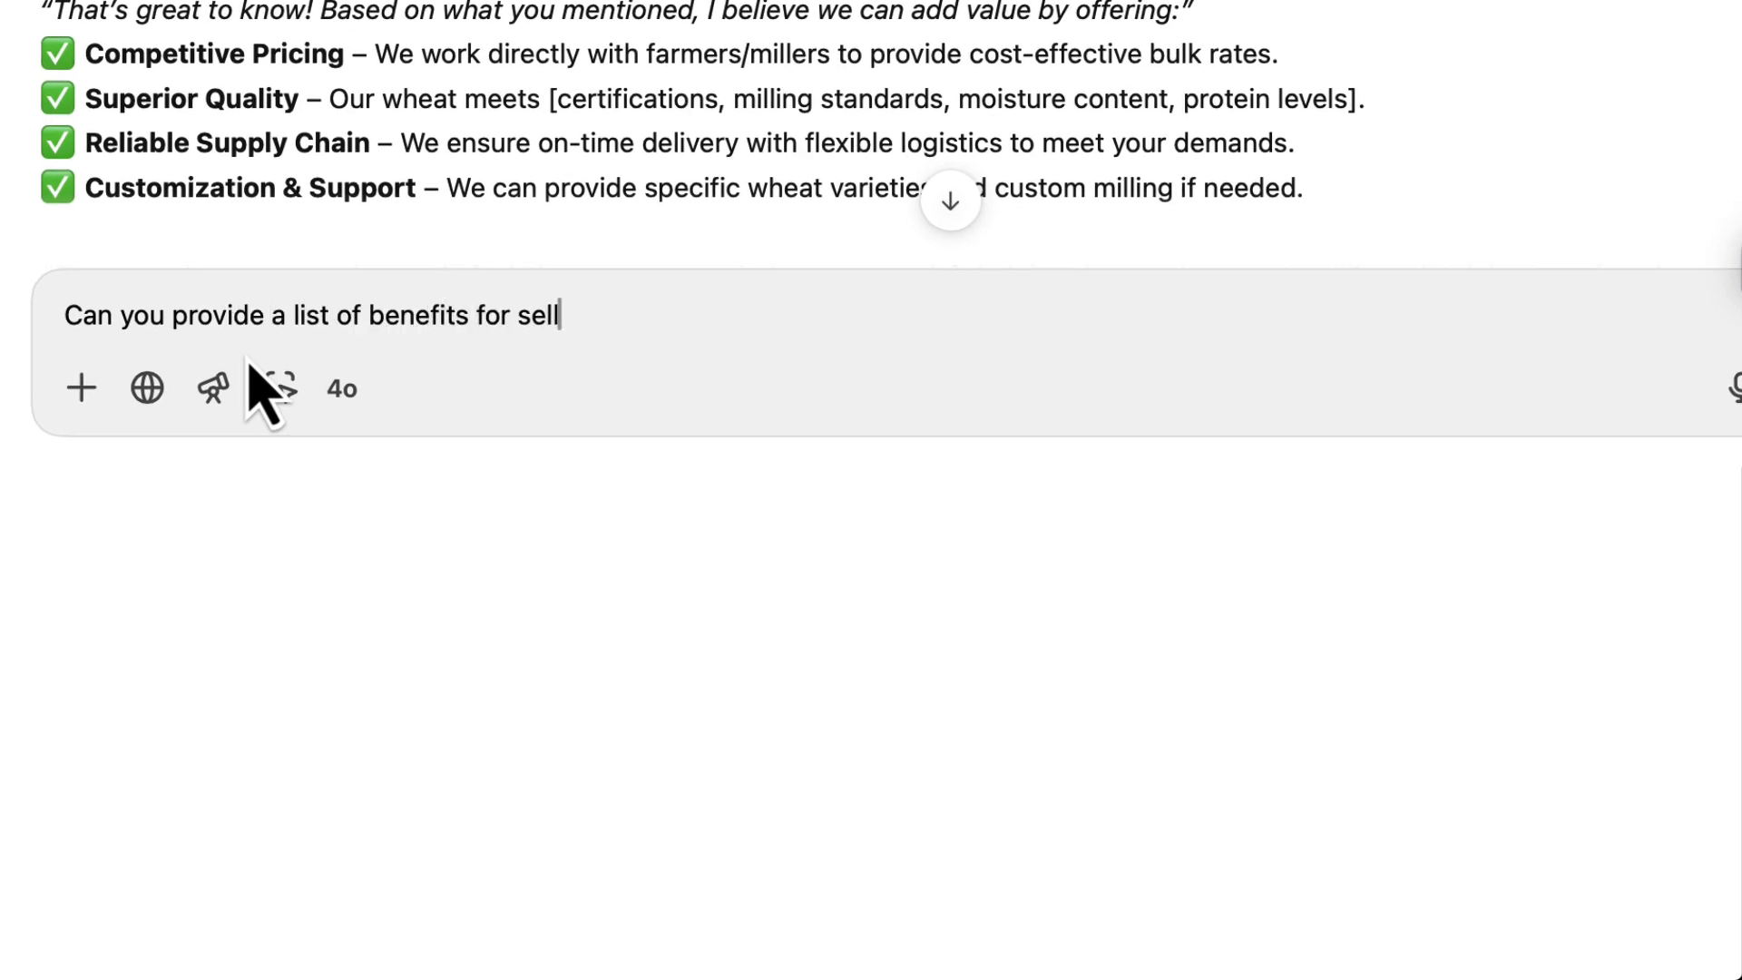
{"action": "type", "text": "ing wheat to distributors and manufacturers"}
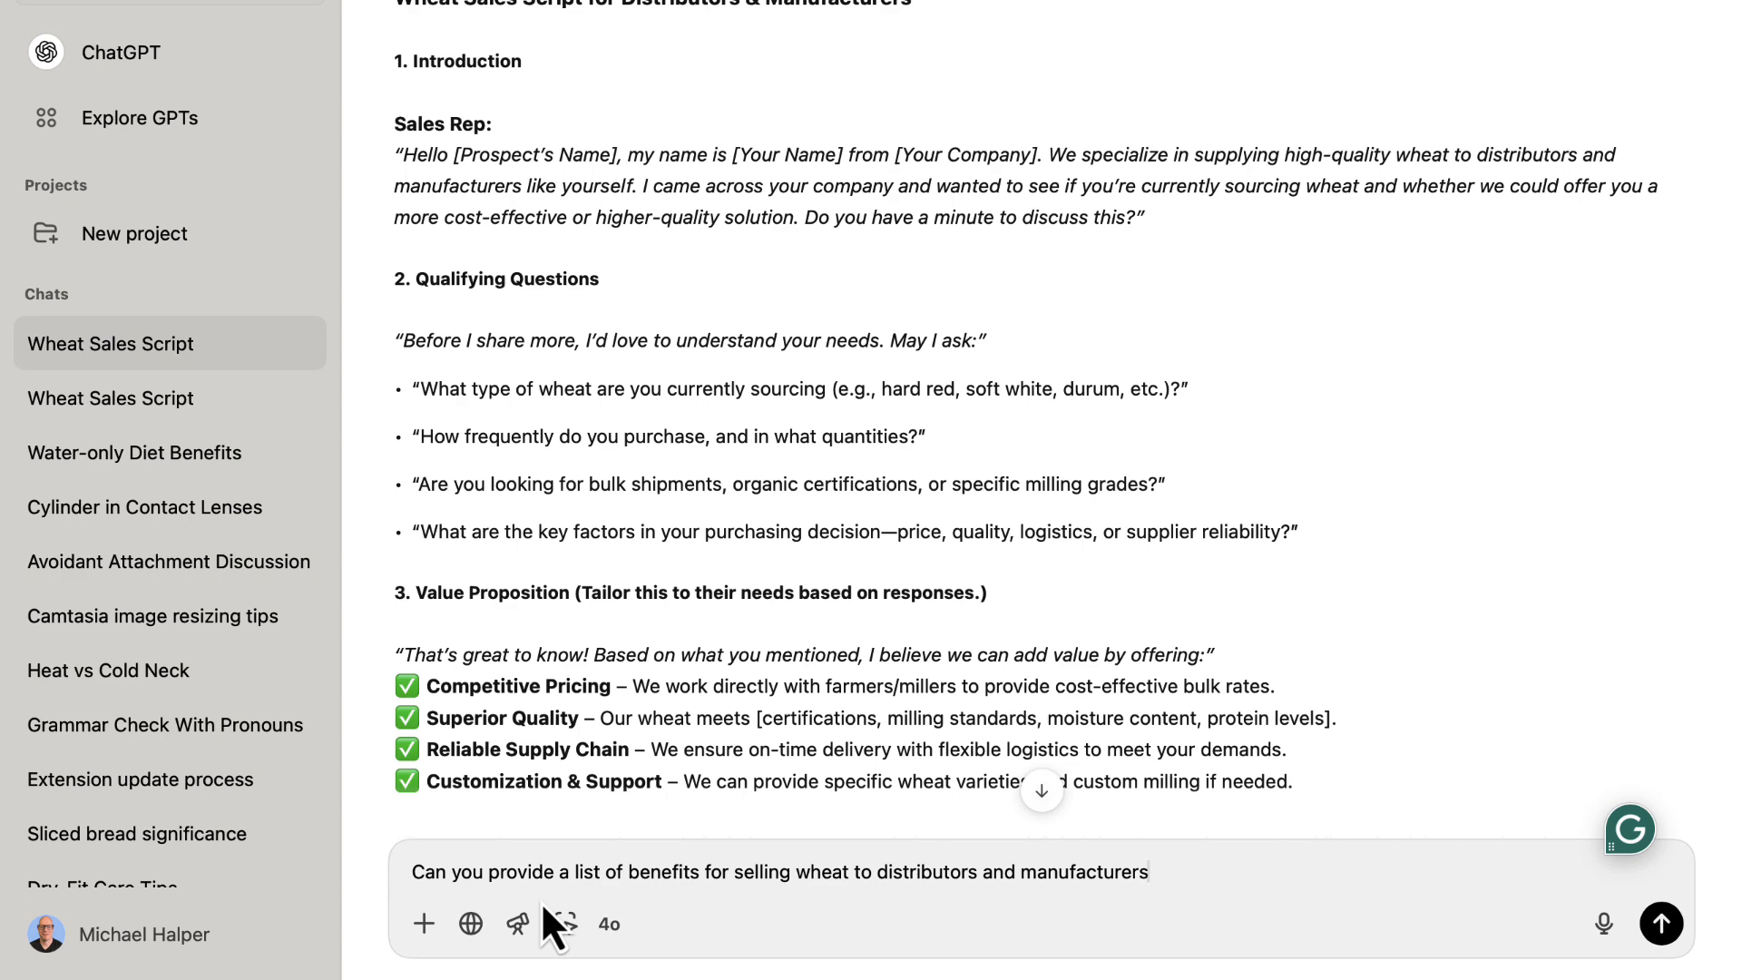
{"action": "left_click", "coordinate": [1662, 924]}
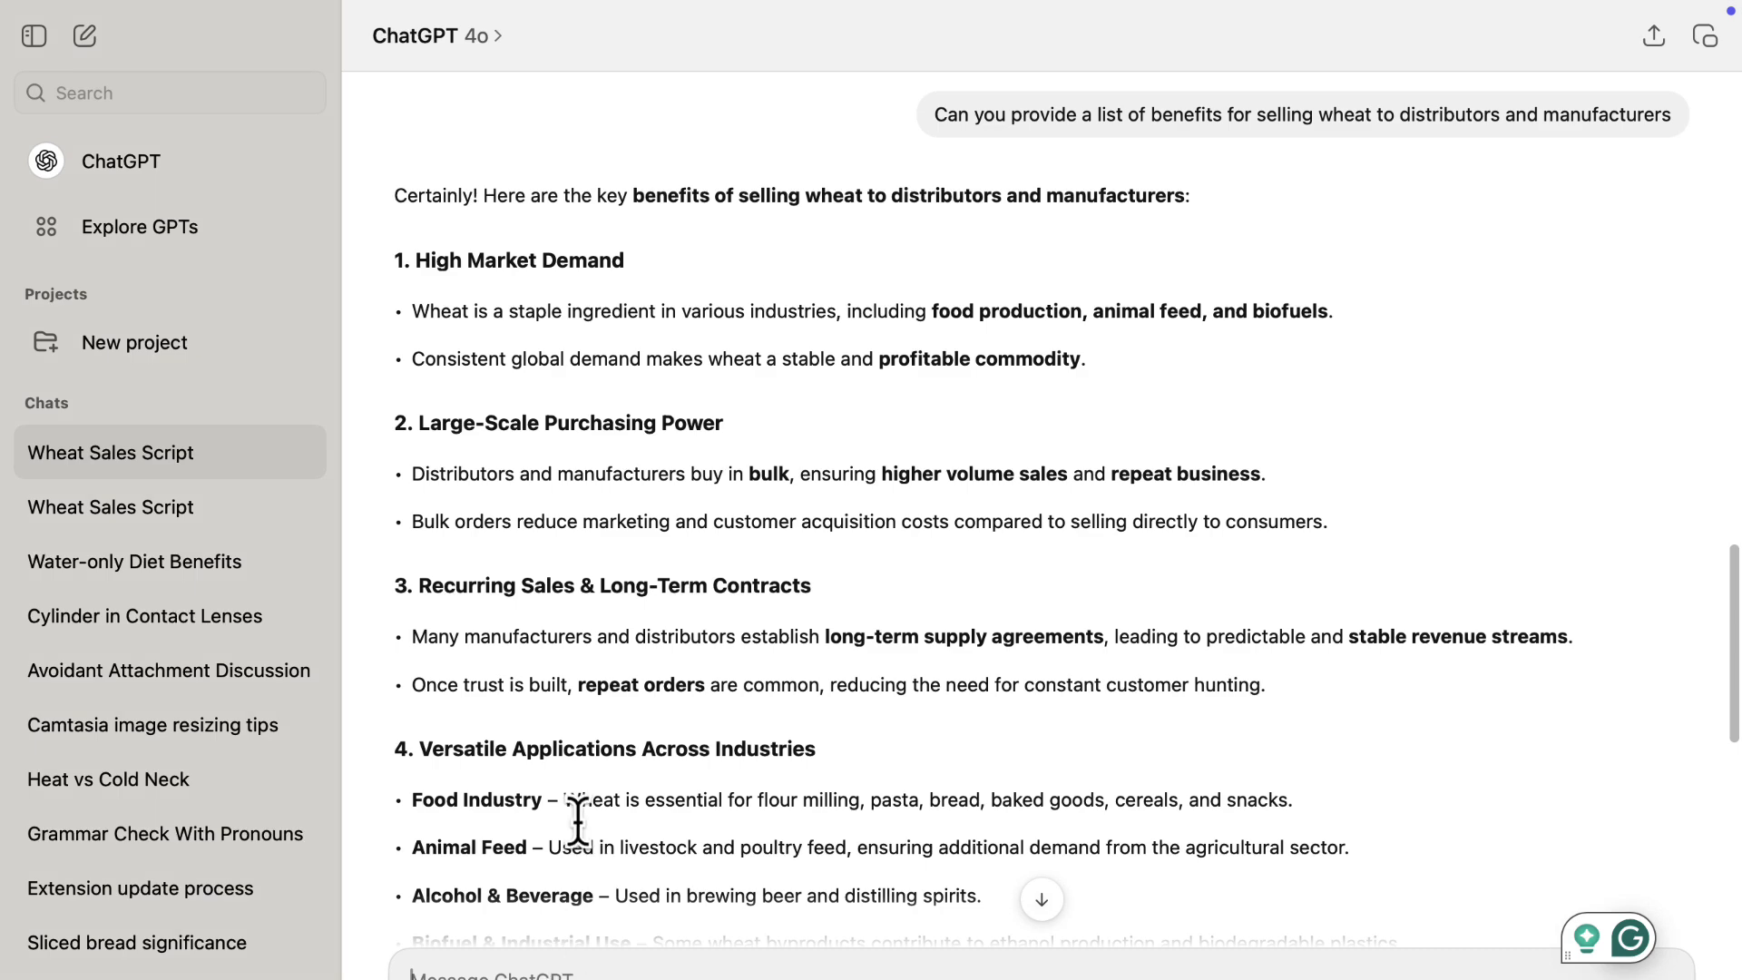
{"action": "scroll", "scroll_direction": "down", "scroll_amount": 3}
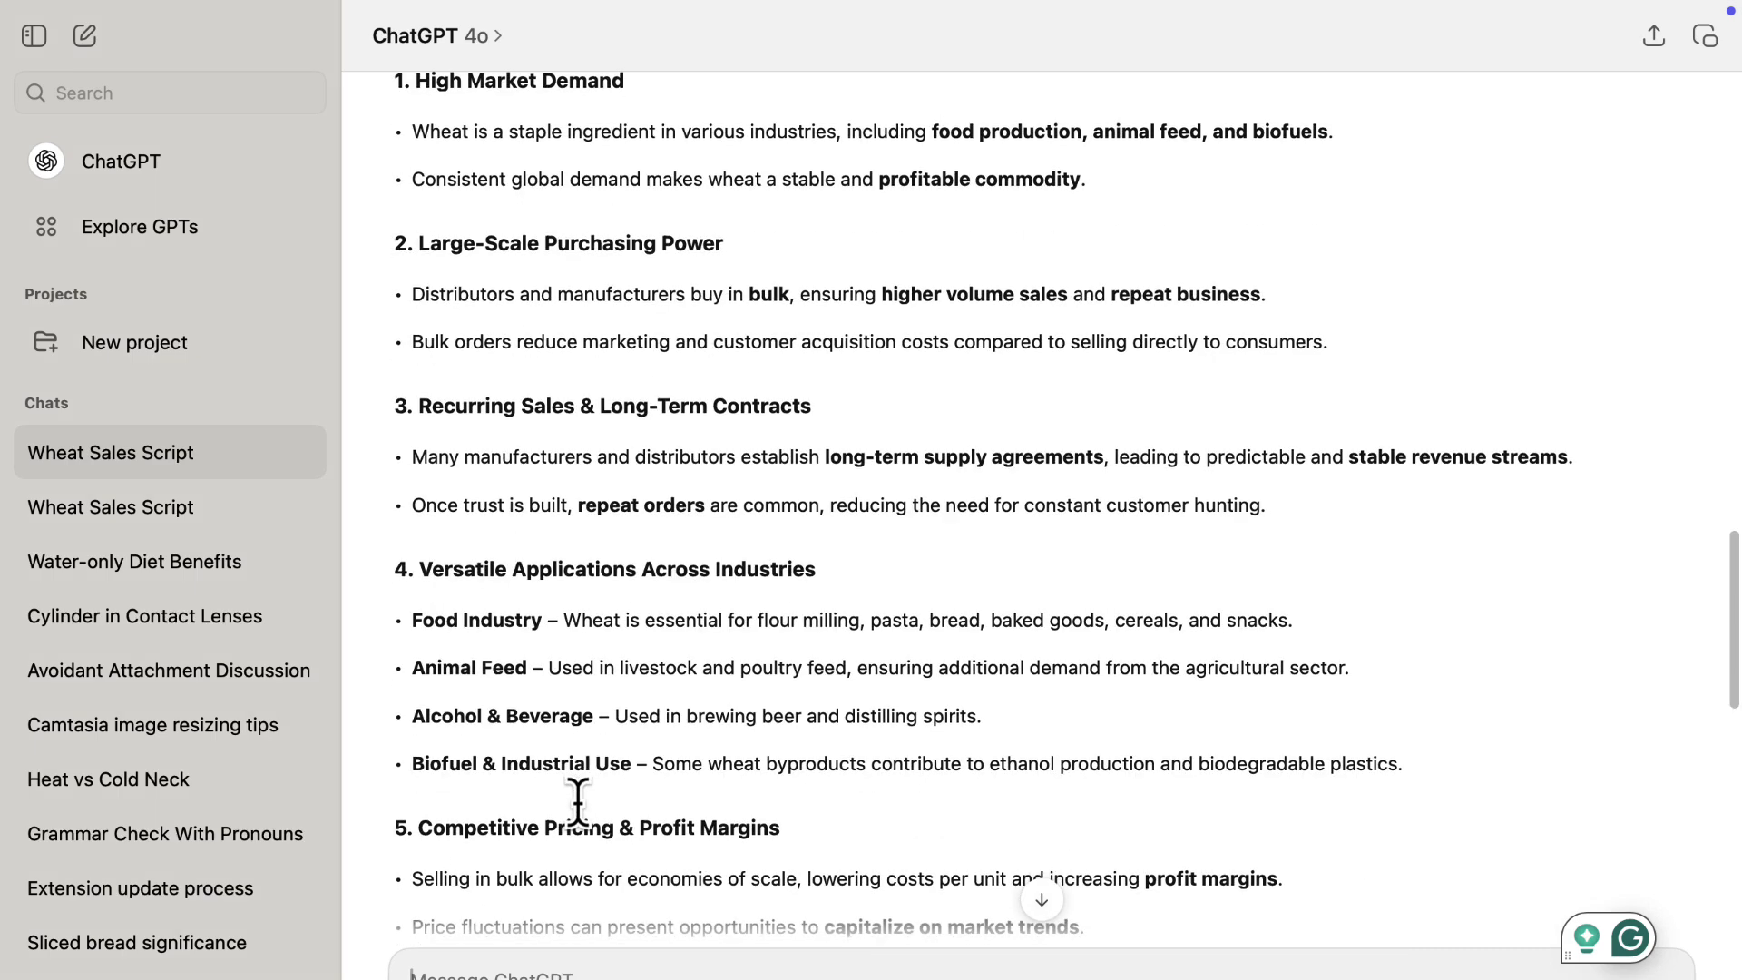
{"action": "scroll", "scroll_direction": "down", "scroll_amount": 3}
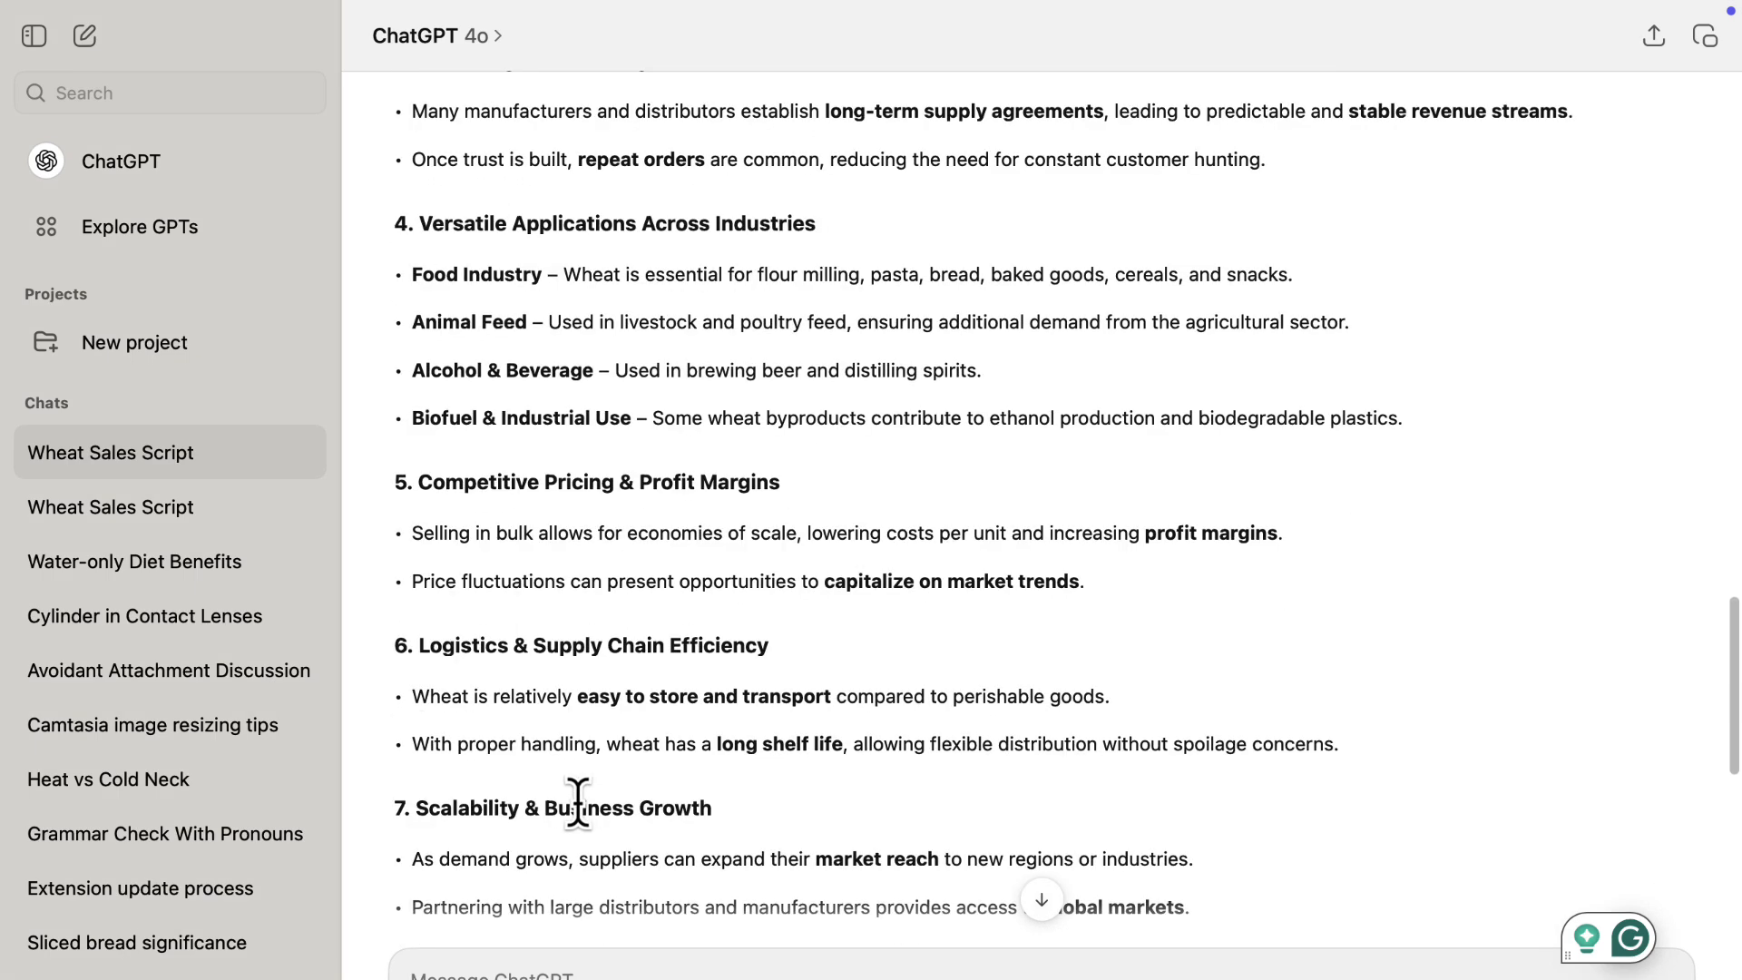
{"action": "scroll", "scroll_direction": "down", "scroll_amount": 3}
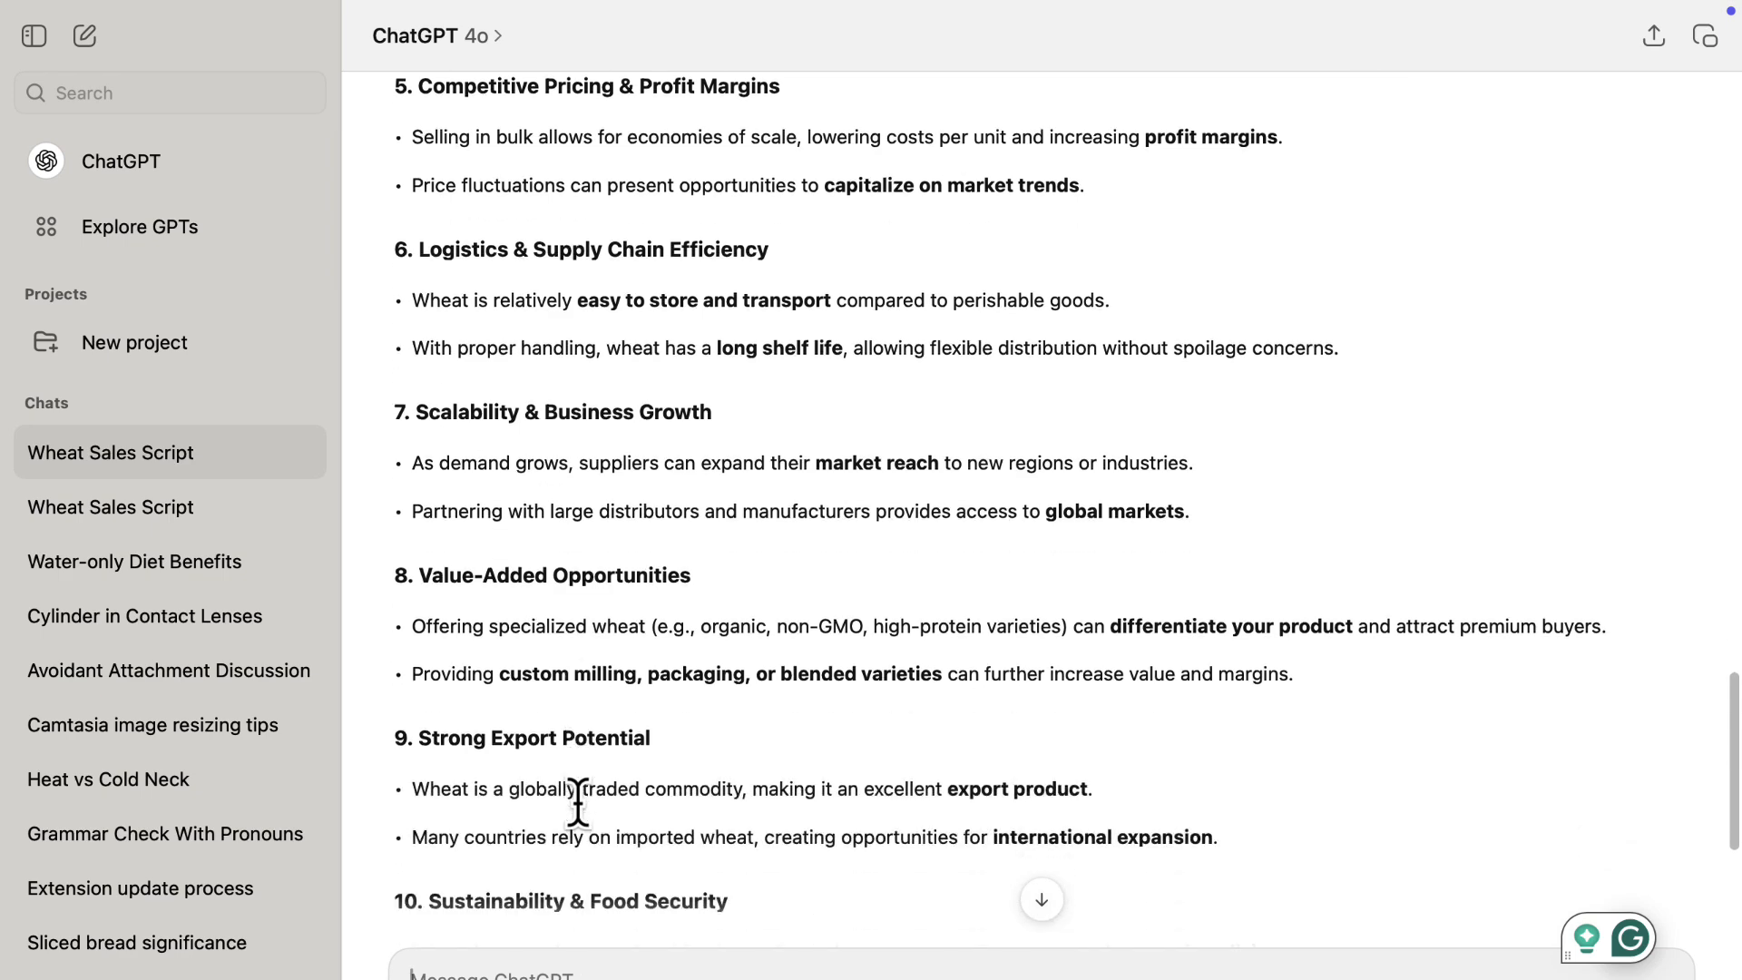
{"action": "scroll", "scroll_direction": "down", "scroll_amount": 3}
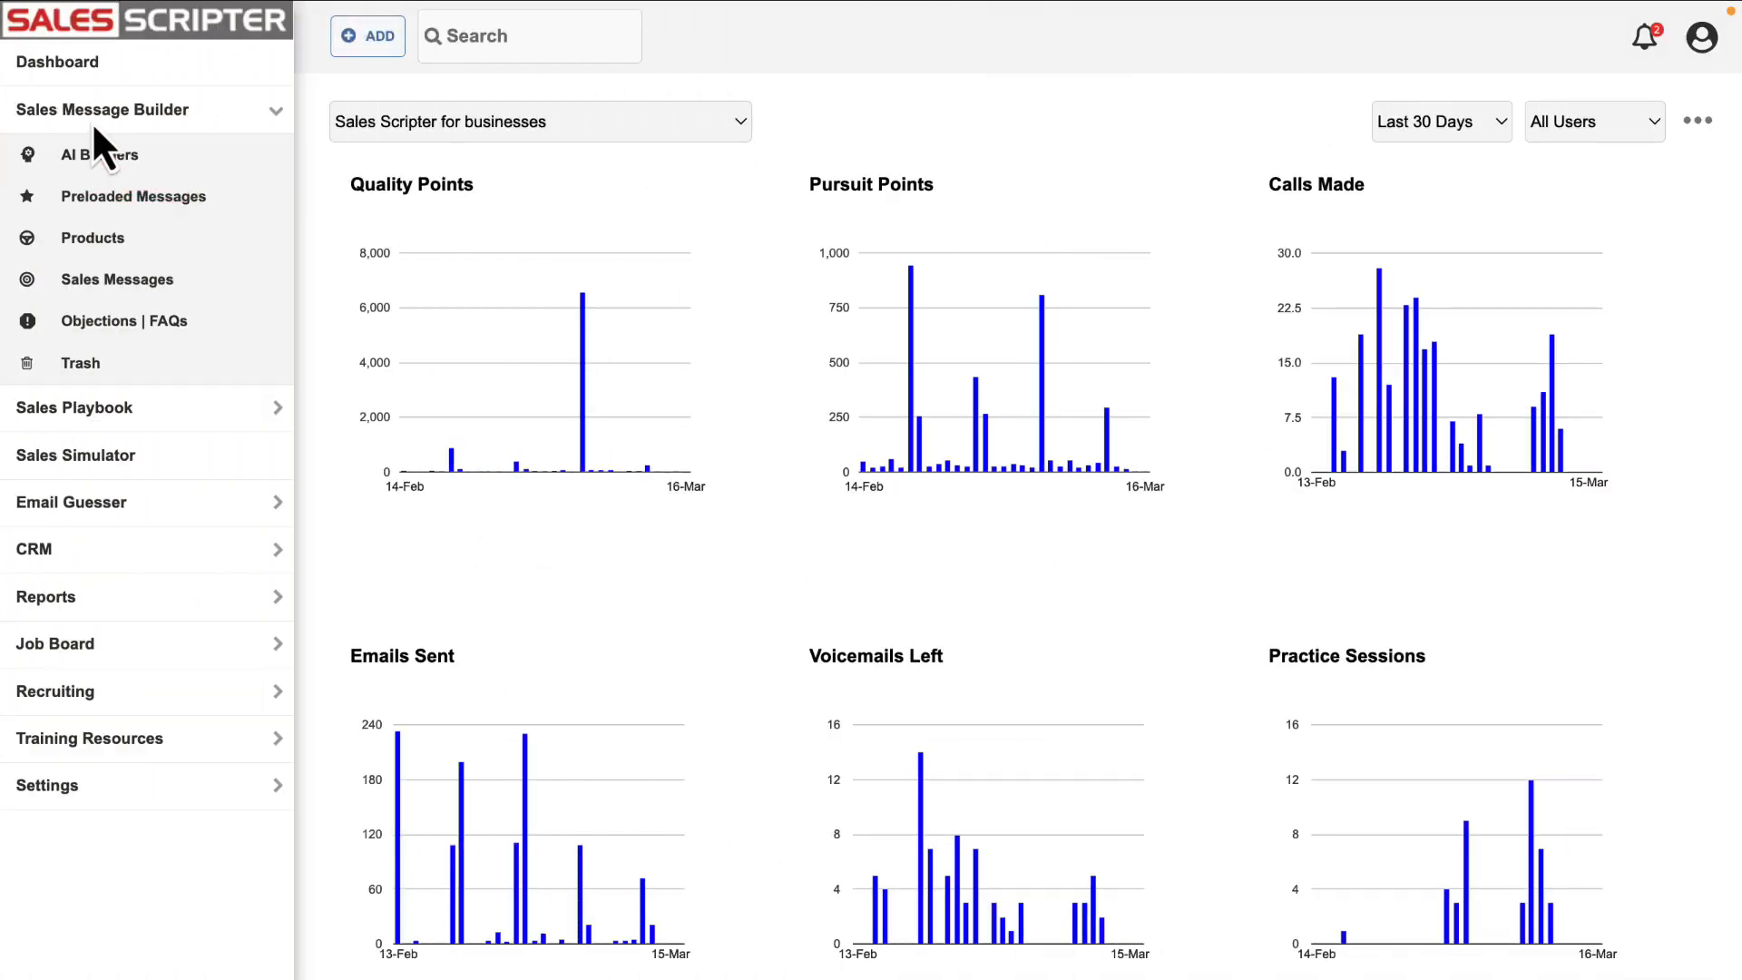
{"action": "mouse_move", "coordinate": [117, 279]}
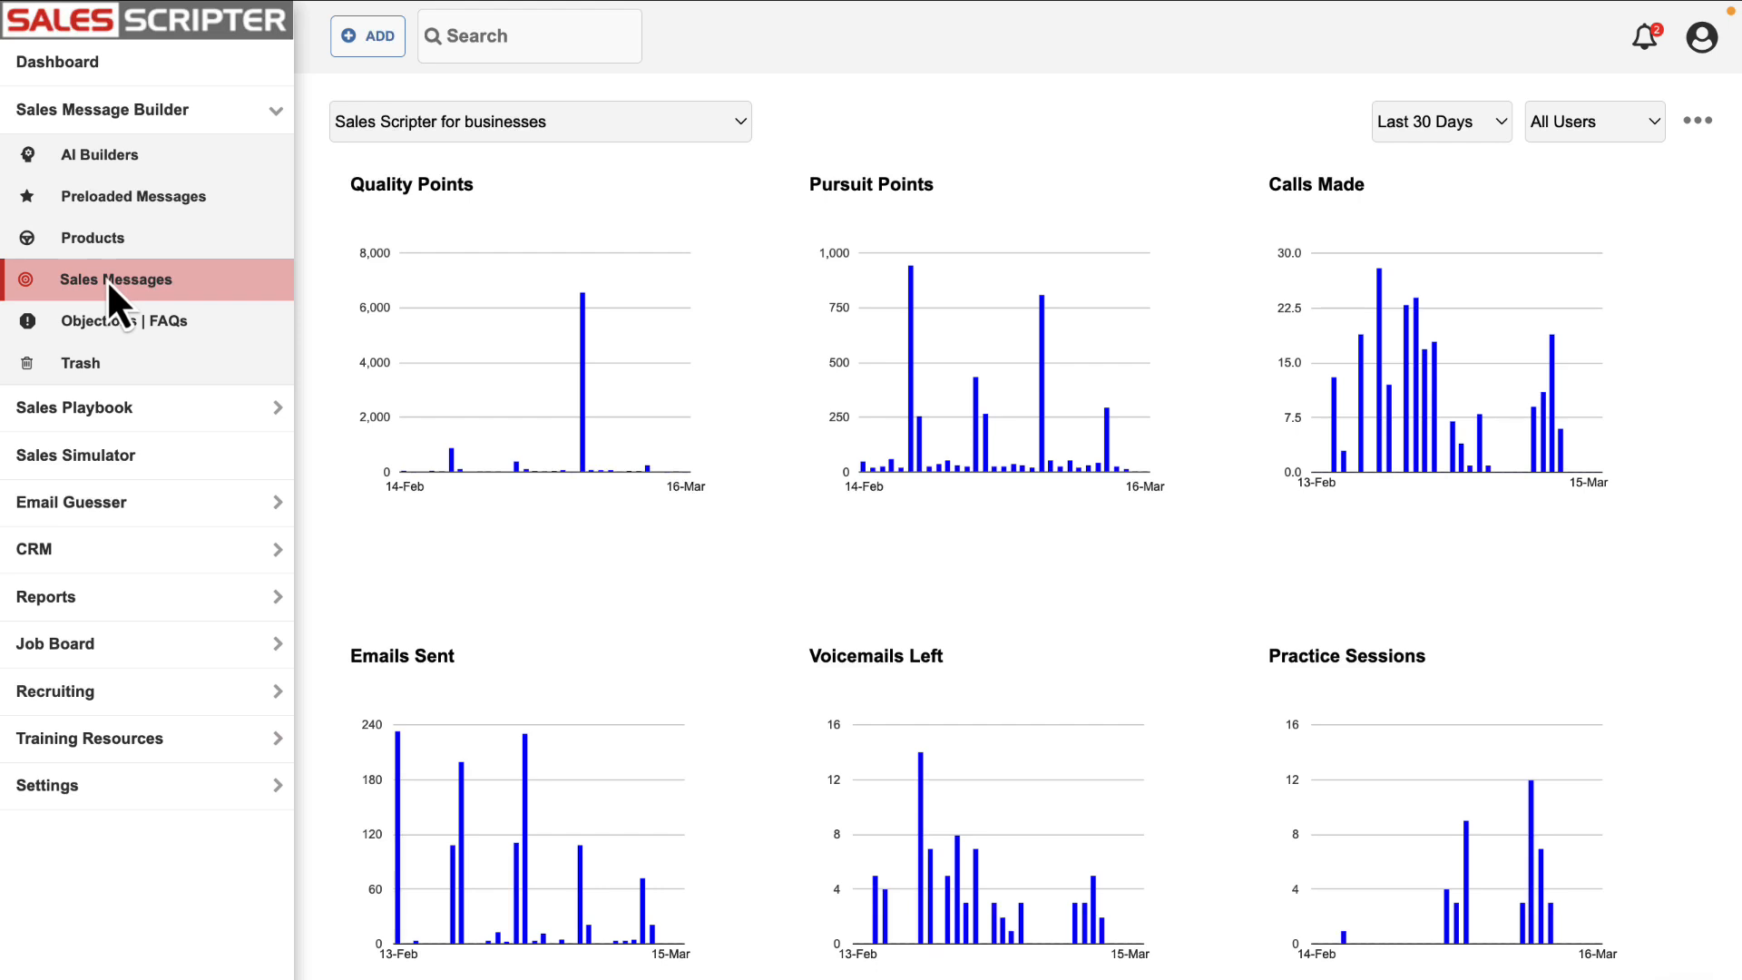
Browse the cybersecurity hospitals sales message, then open the AI Builders page.
{"action": "left_click", "coordinate": [117, 279]}
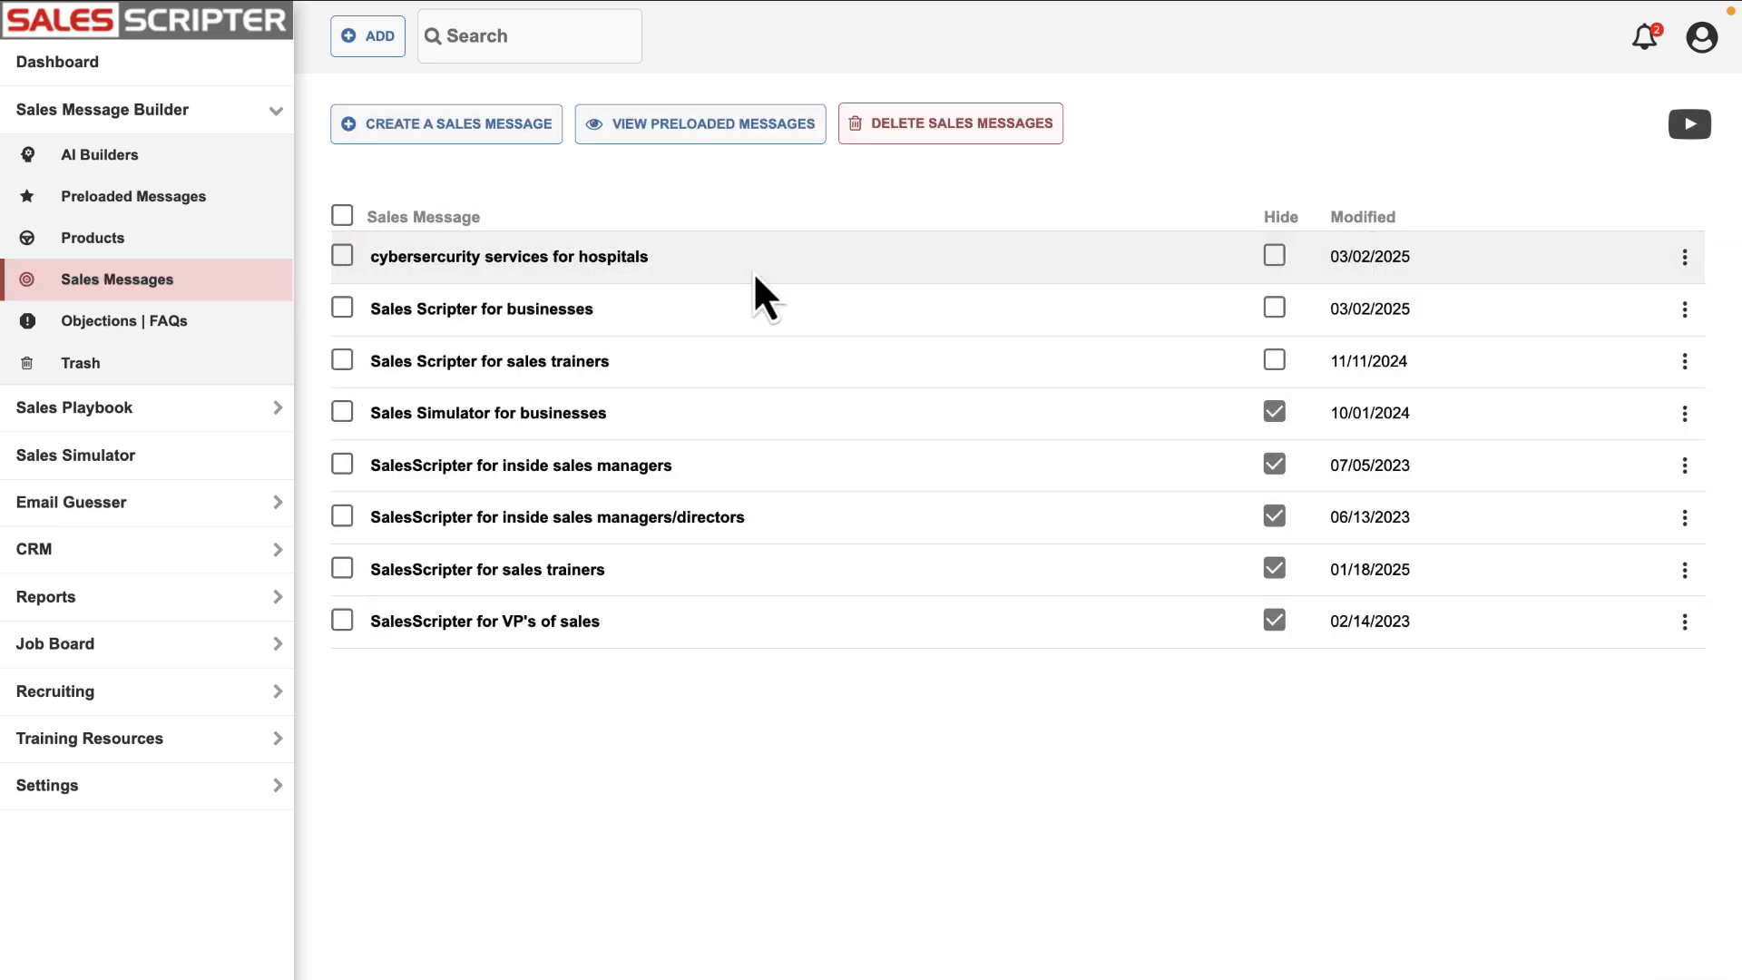
{"action": "left_click", "coordinate": [508, 255]}
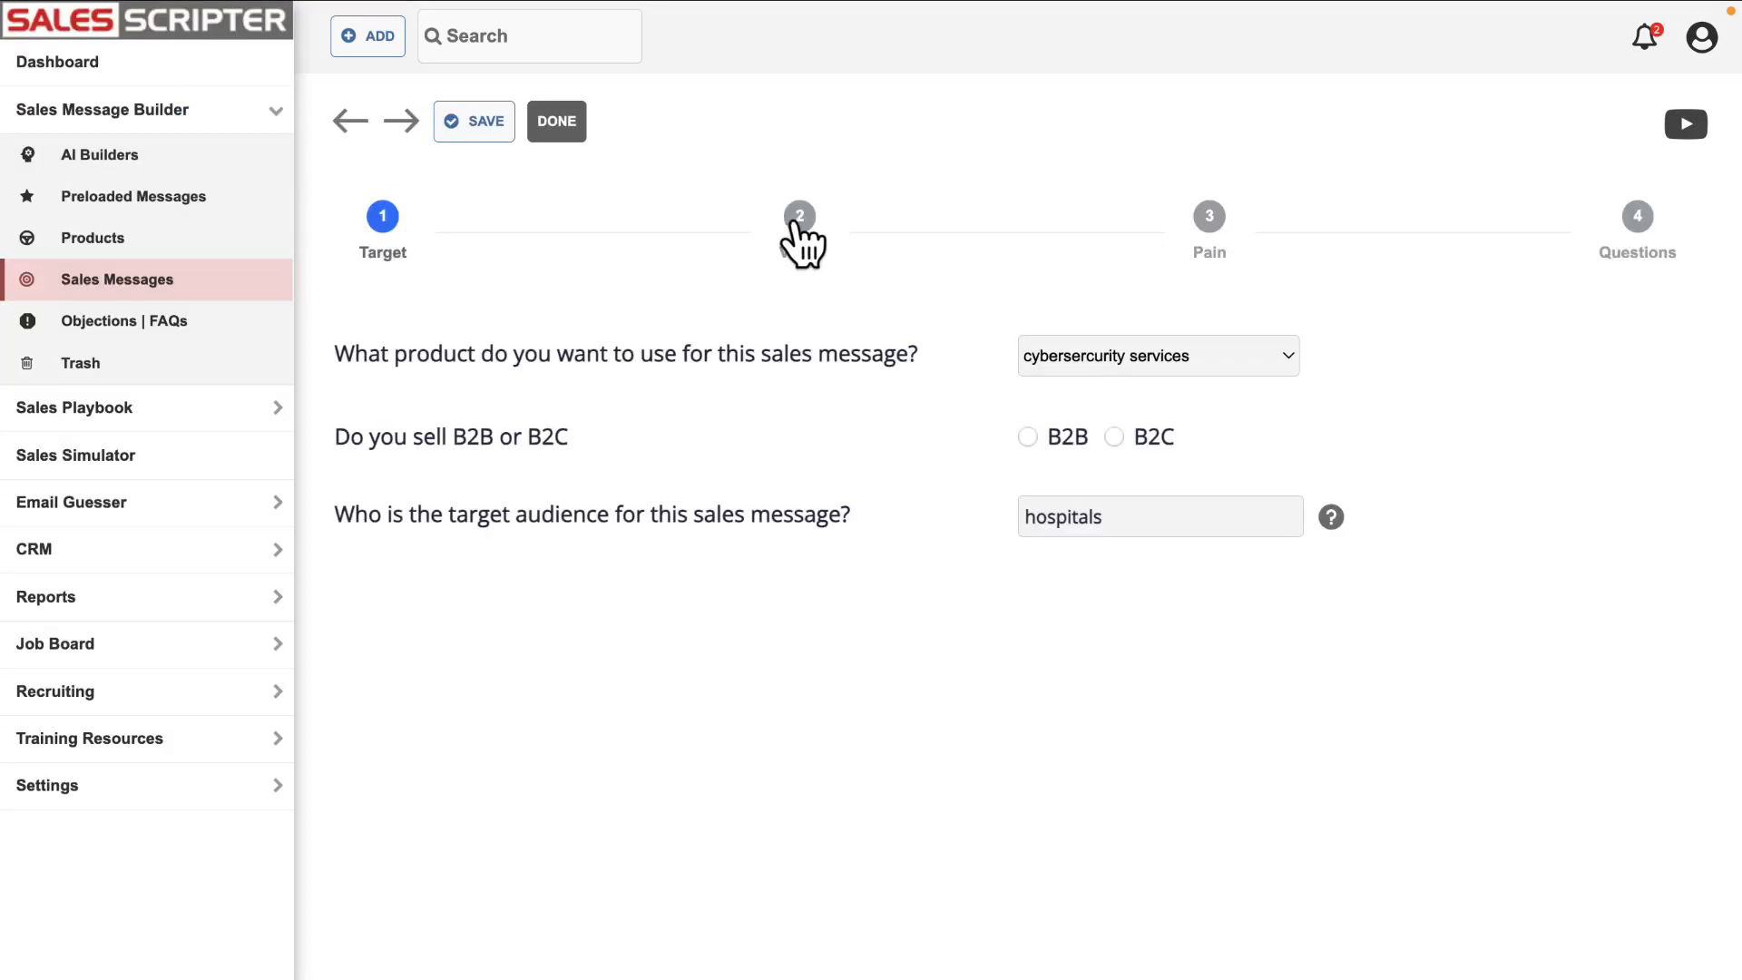
{"action": "left_click", "coordinate": [1207, 216]}
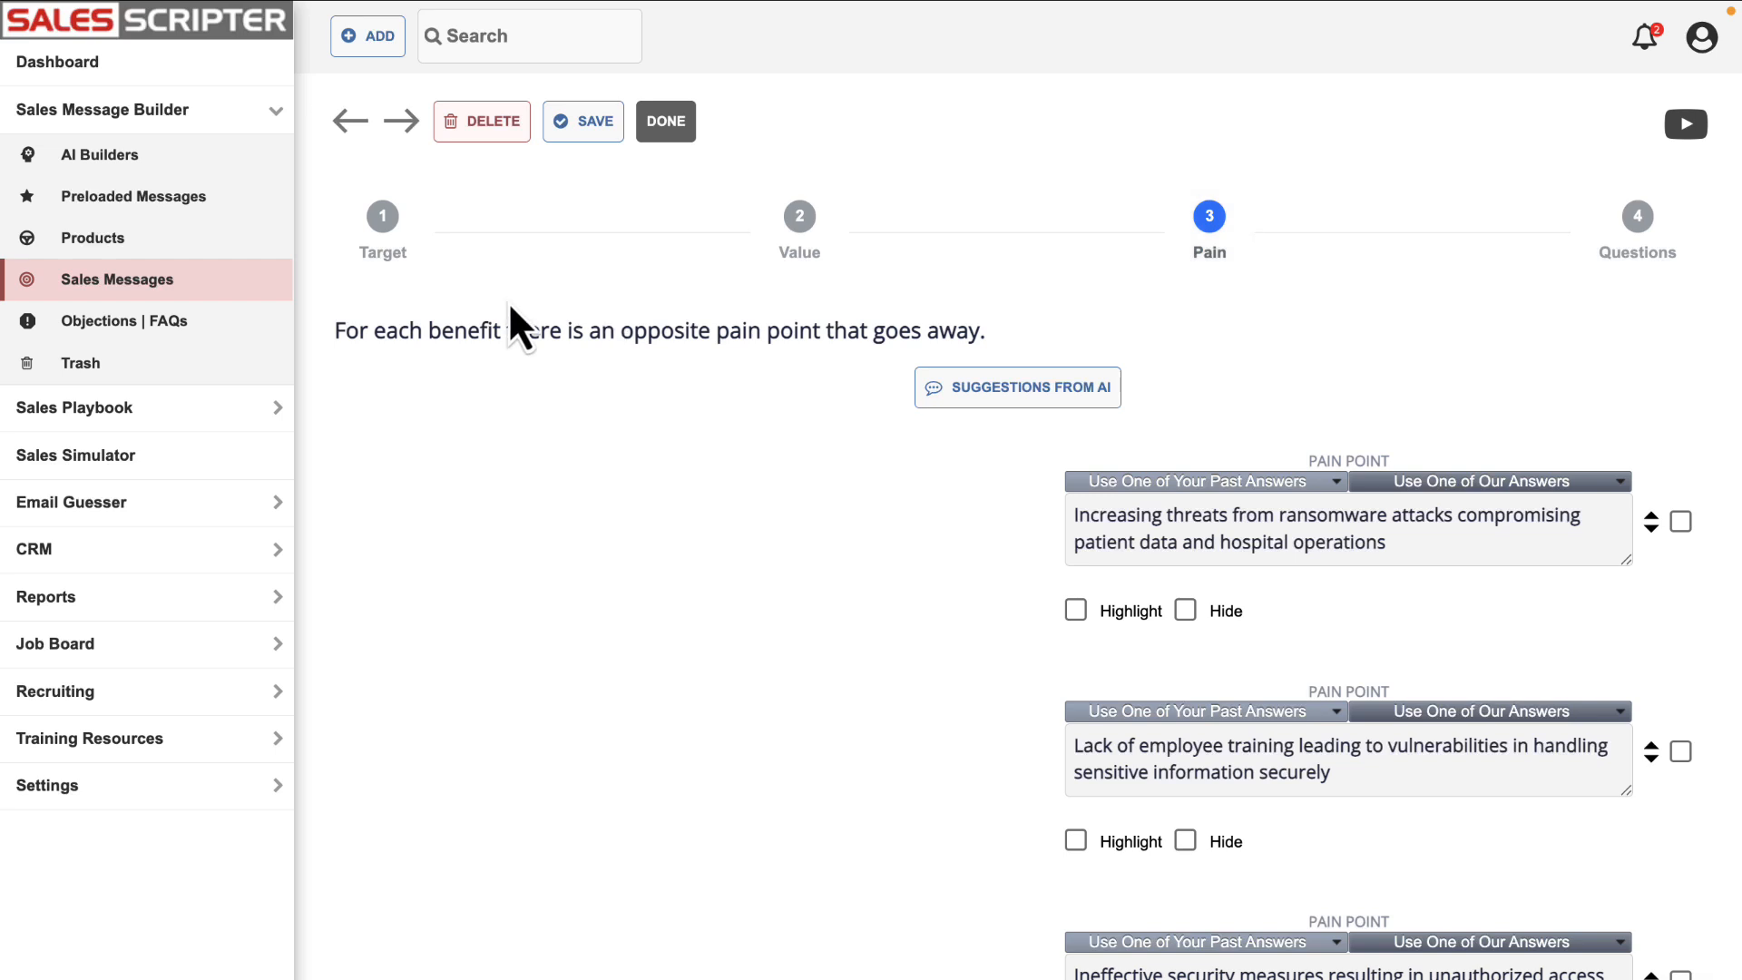
{"action": "left_click", "coordinate": [99, 154]}
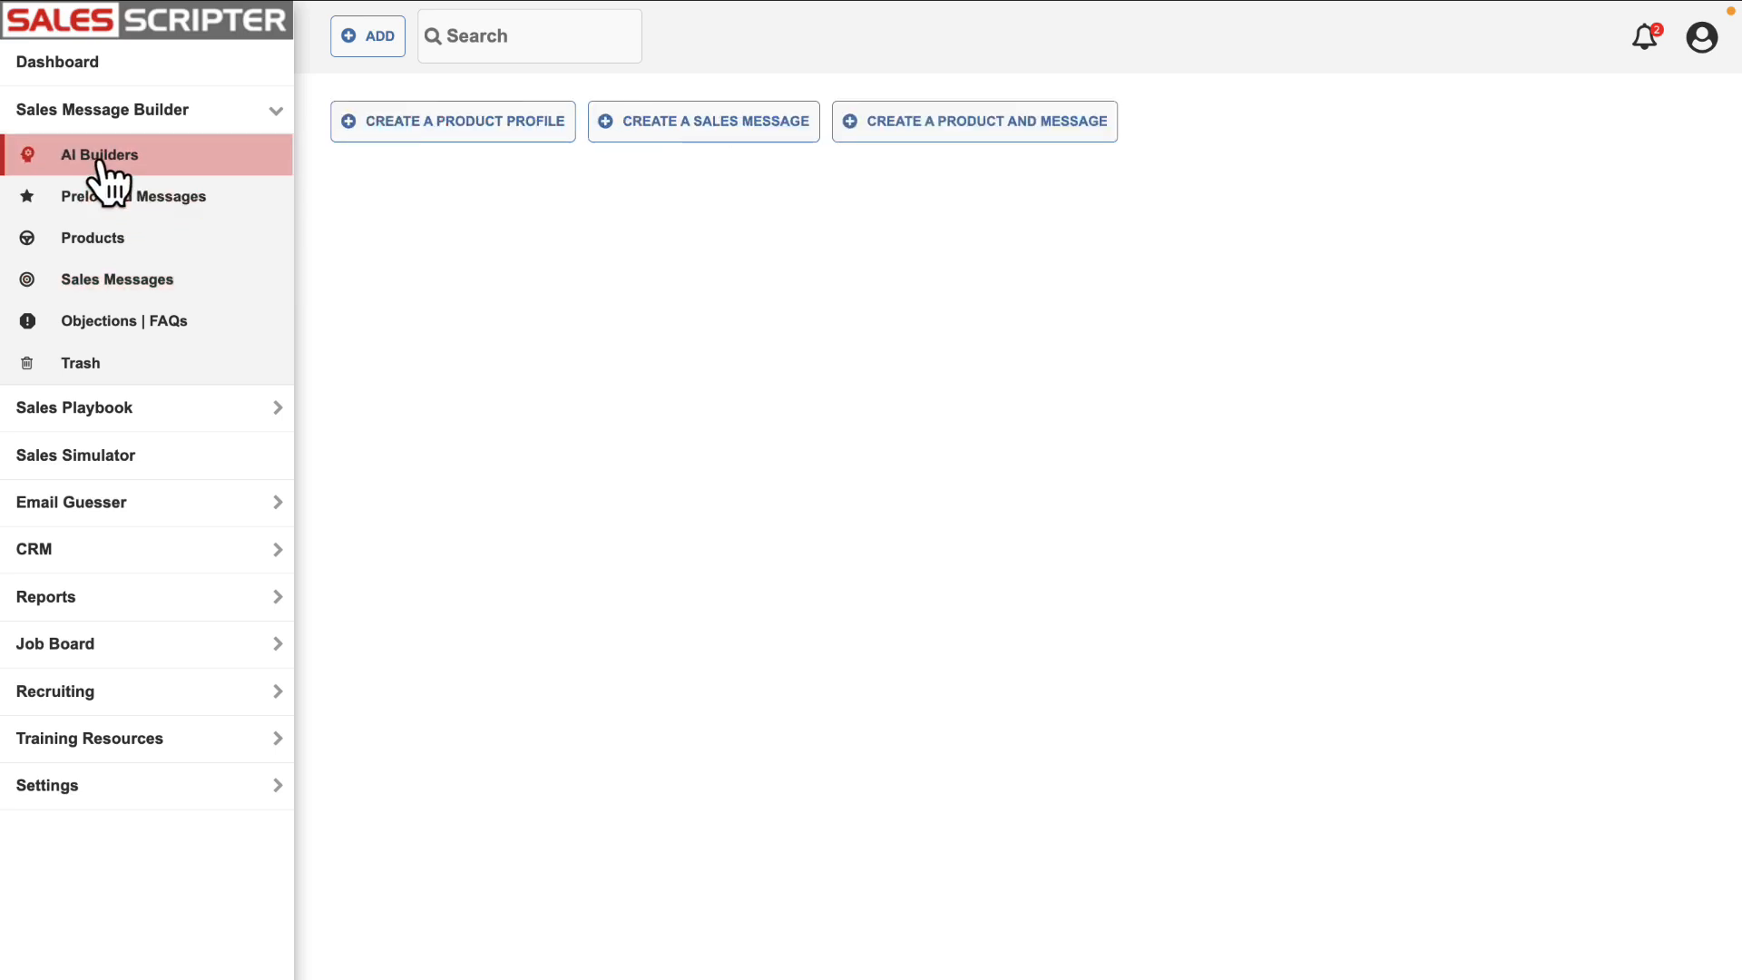
{"action": "mouse_move", "coordinate": [217, 158]}
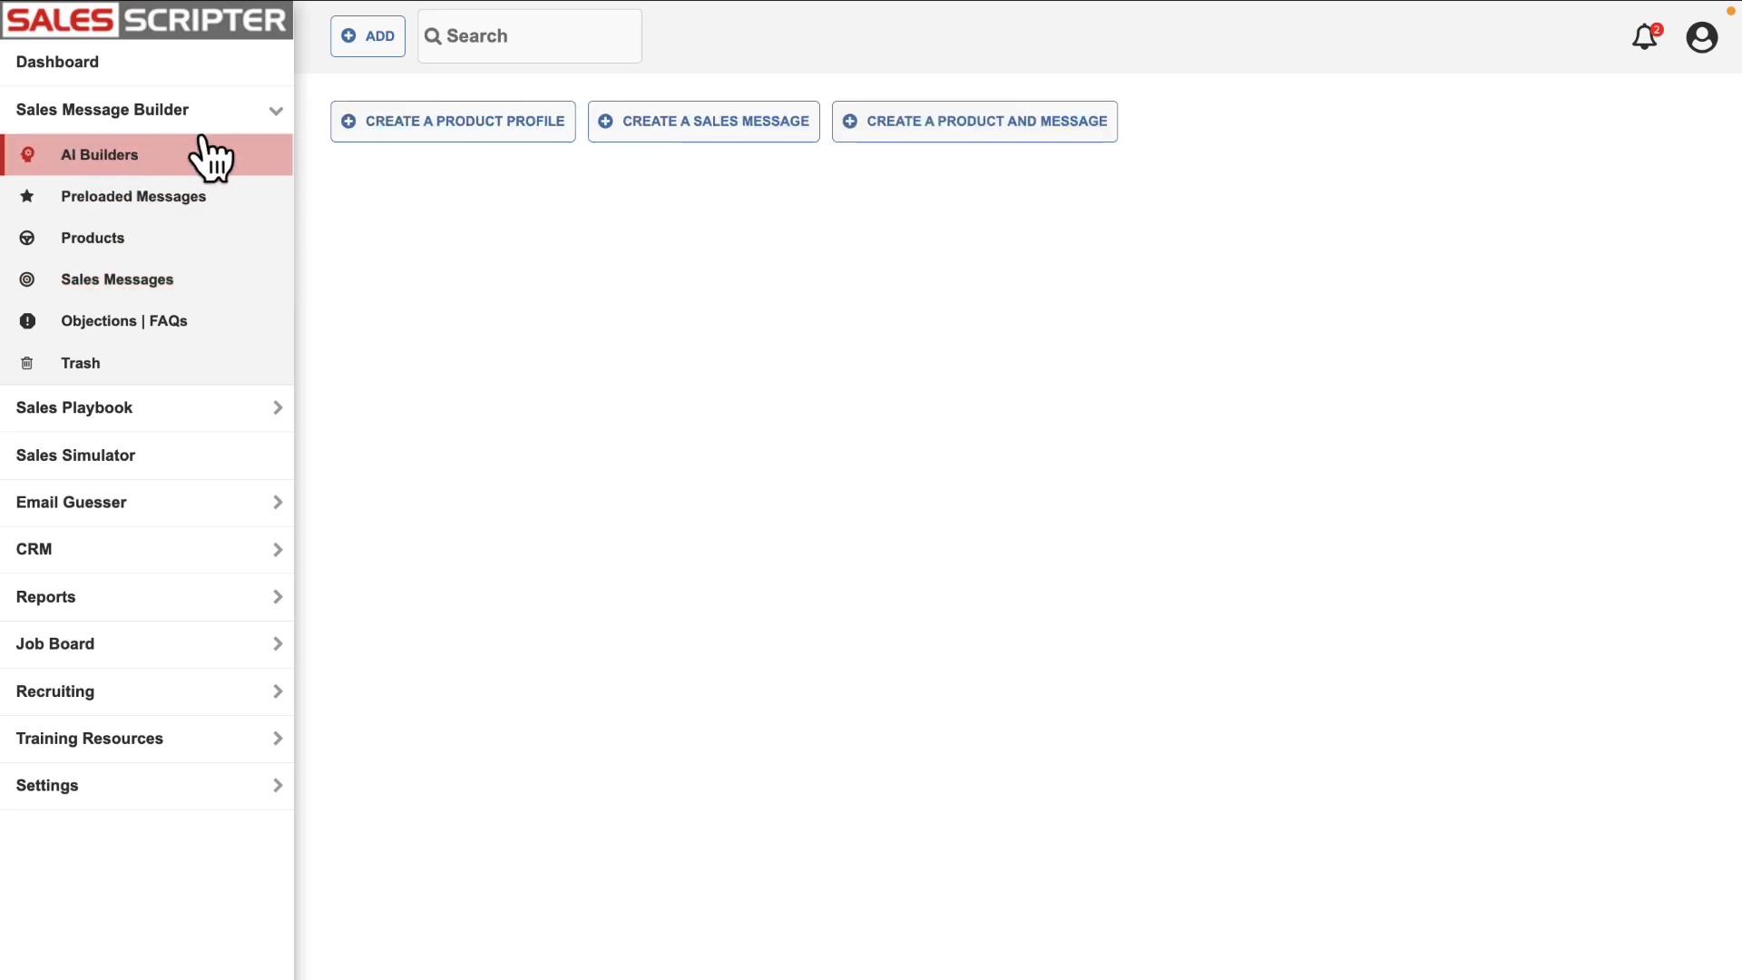
Start a B2B wheat product and message from XYZ Corp for distributors and manufacturers.
{"action": "left_click", "coordinate": [985, 121]}
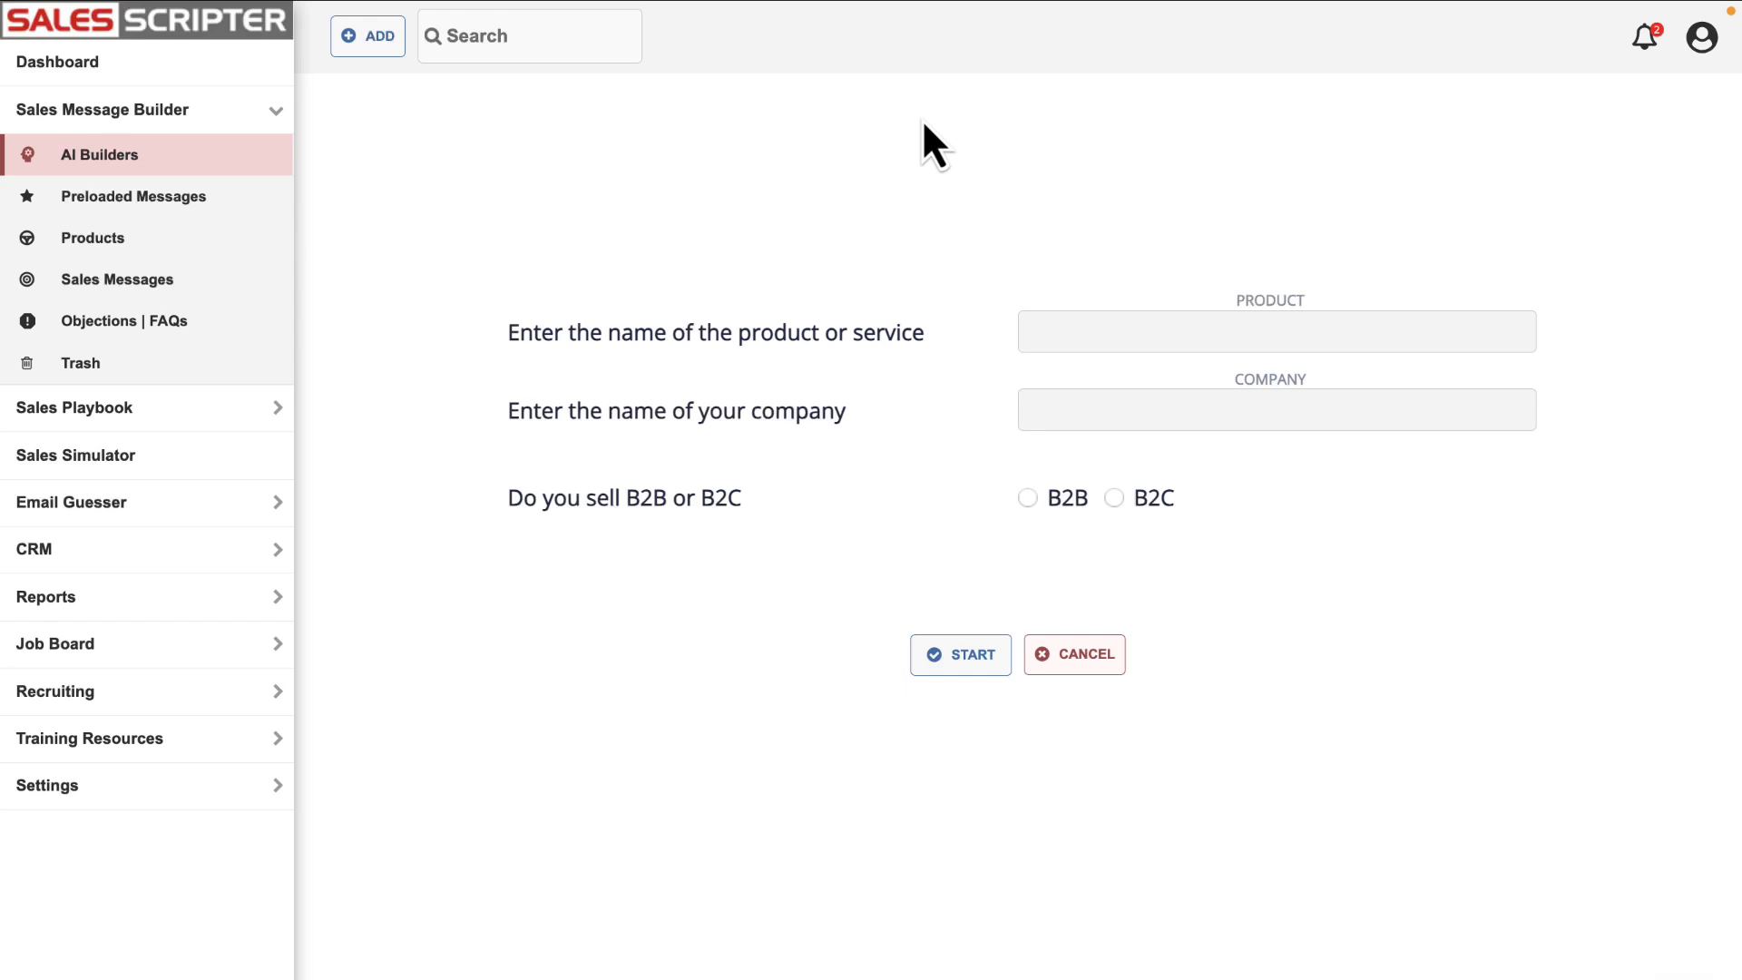
{"action": "type", "text": "wheat"}
{"action": "type", "text": "XYZ Corp"}
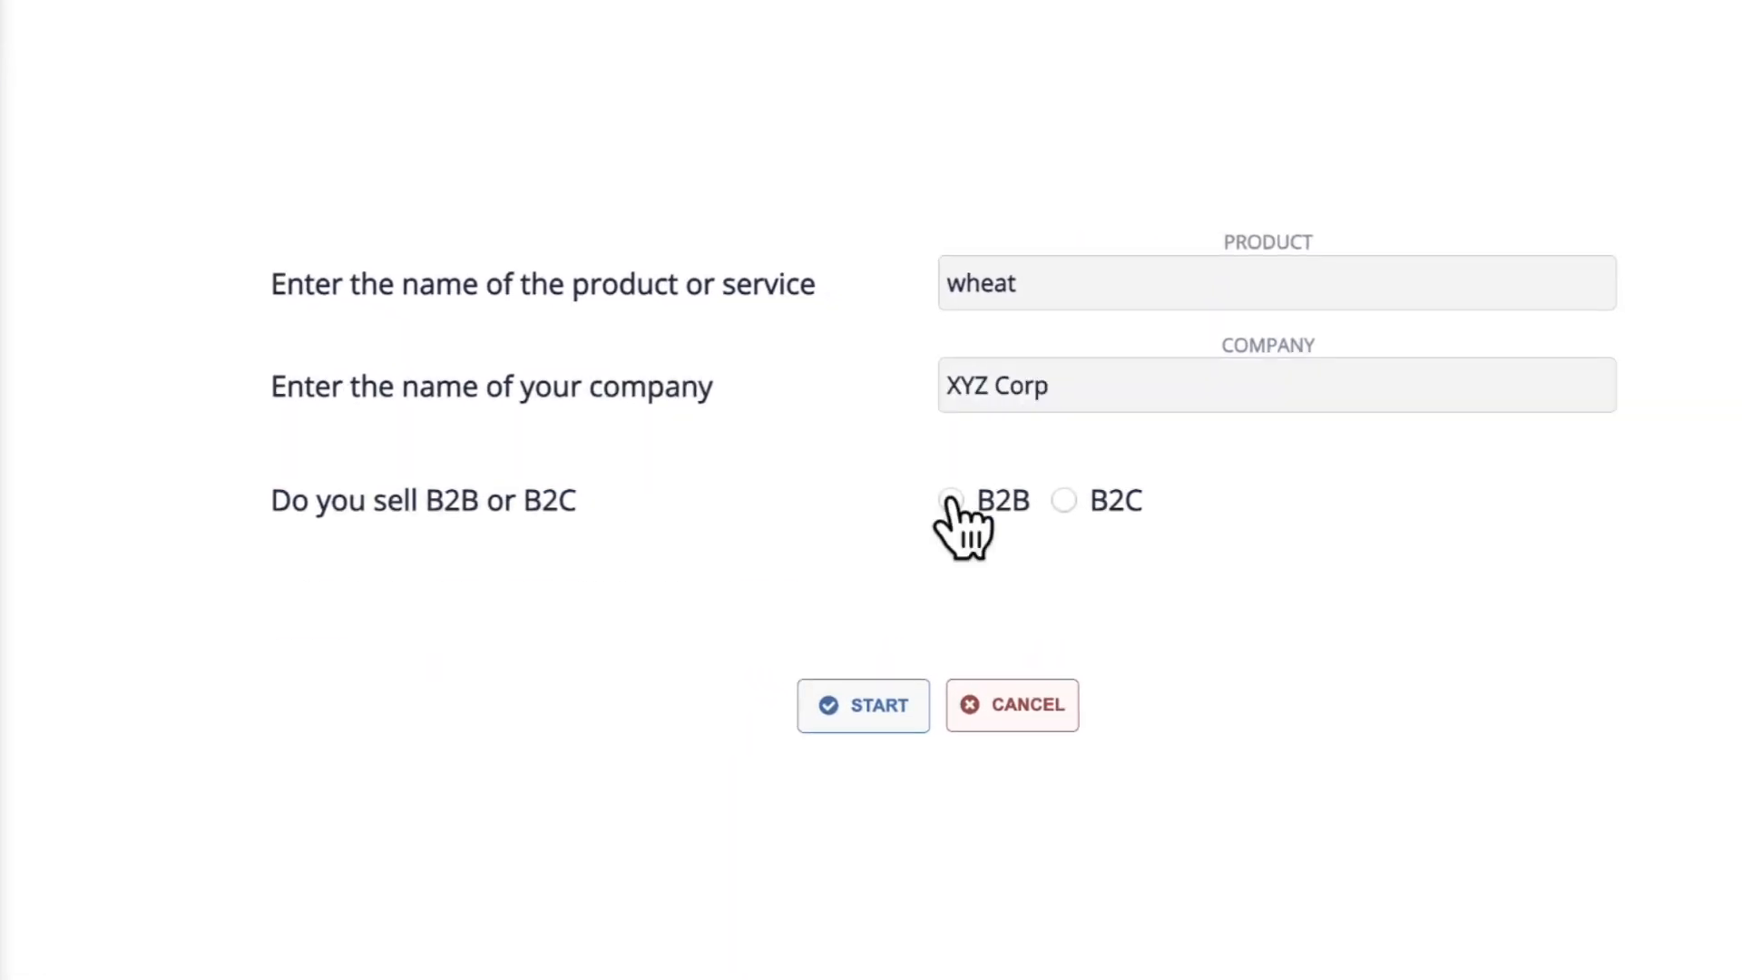
{"action": "type", "text": "distributo"}
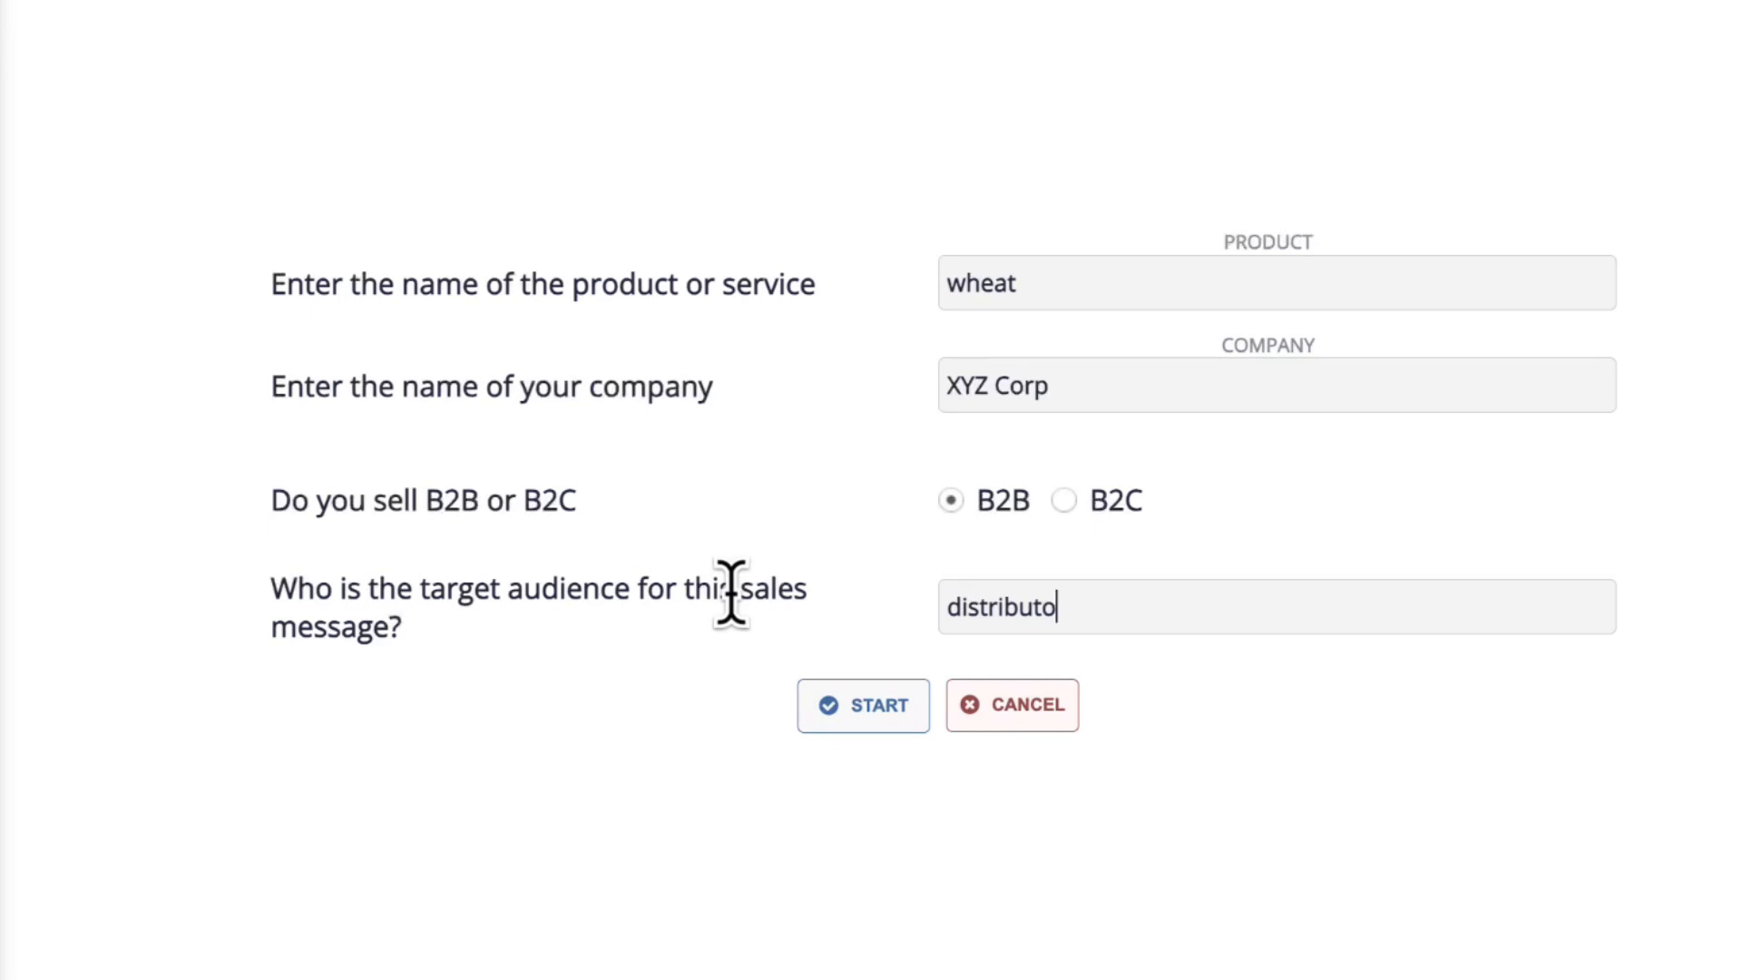
{"action": "type", "text": "rs and manufactur"}
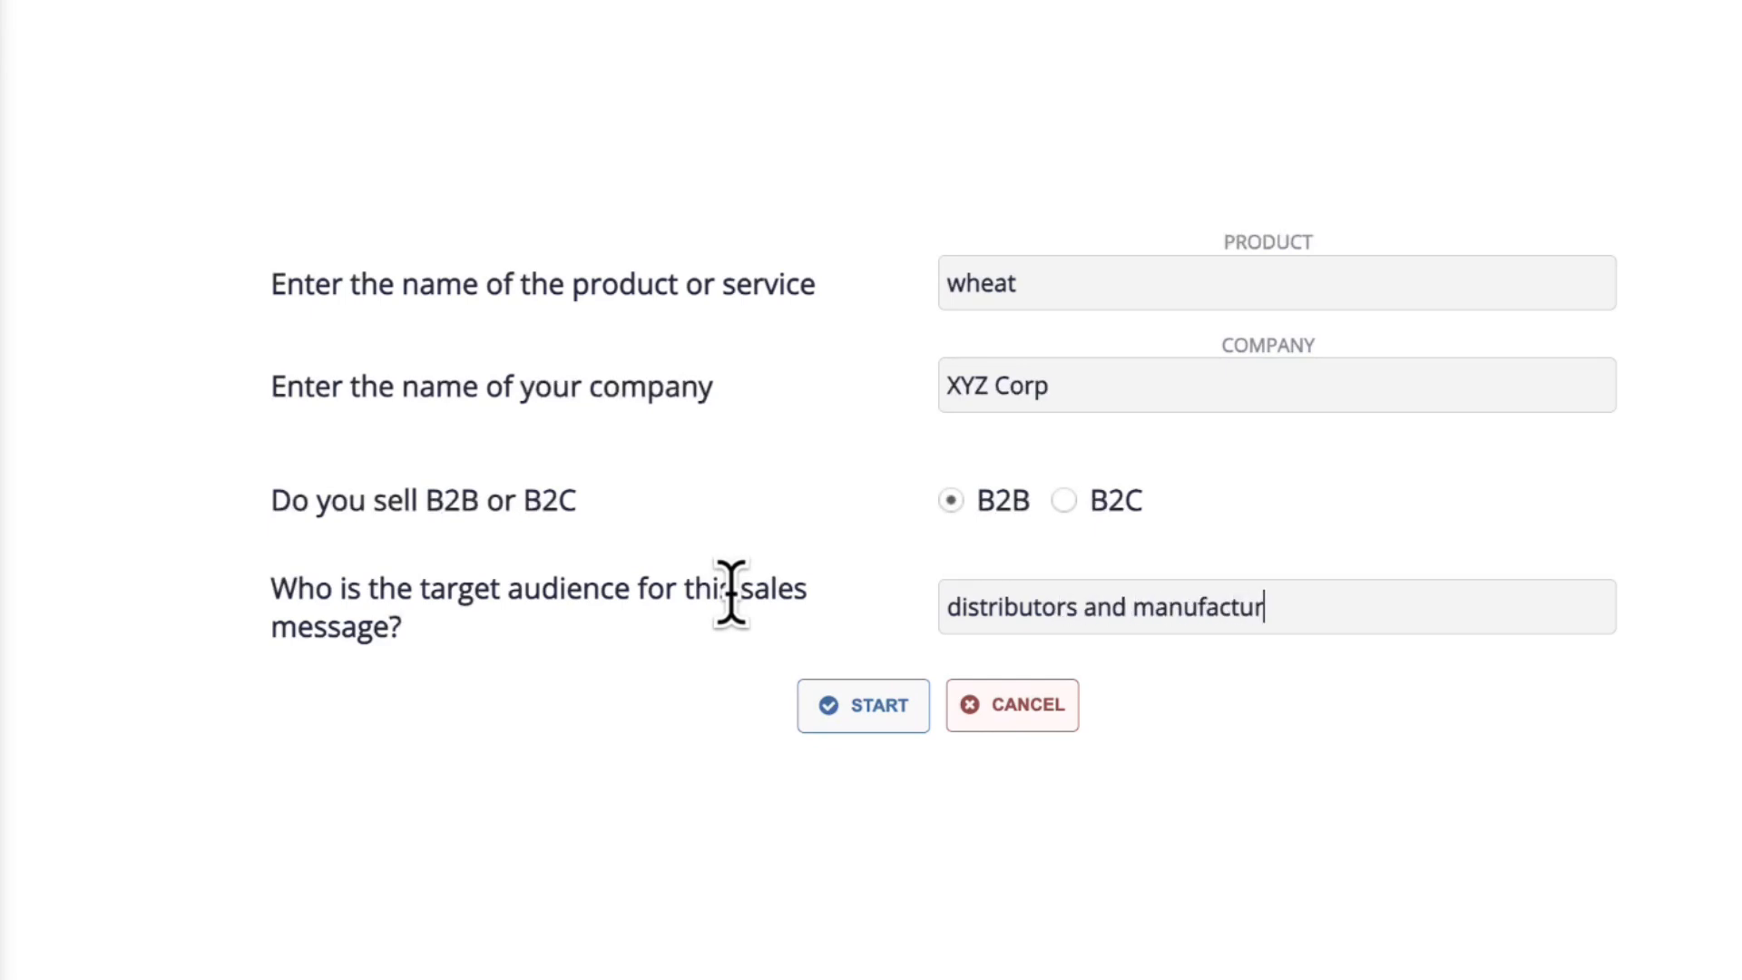
{"action": "left_click", "coordinate": [863, 705]}
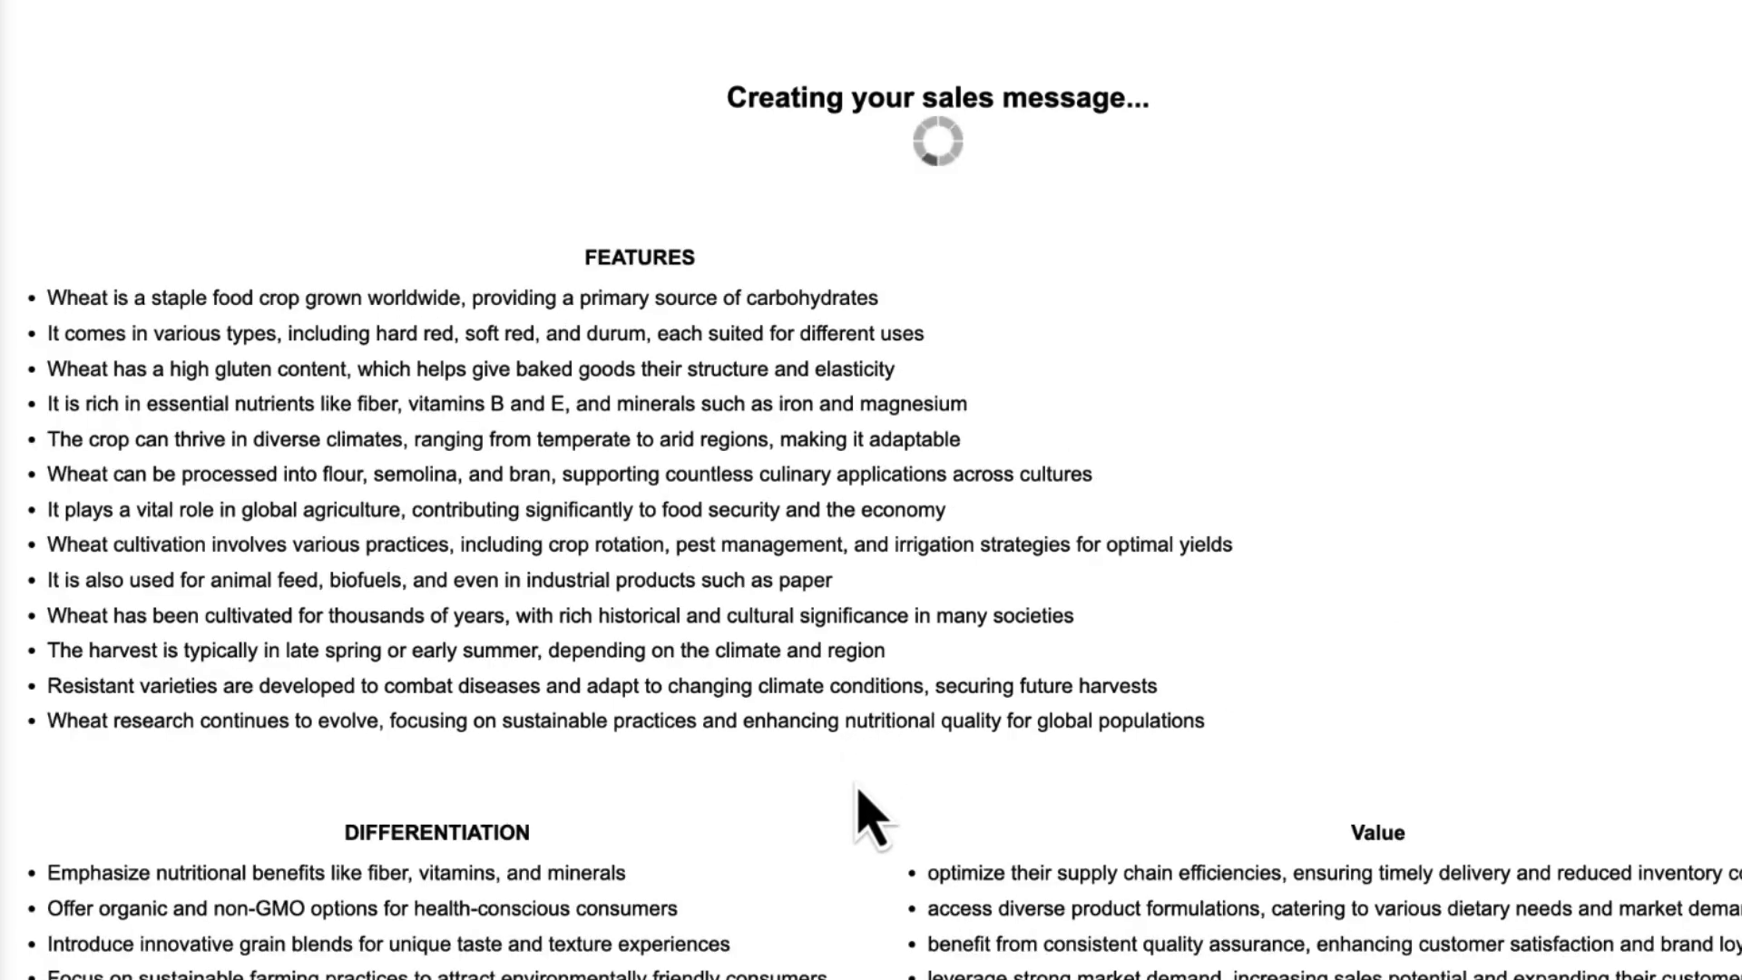
{"action": "mouse_move", "coordinate": [778, 845]}
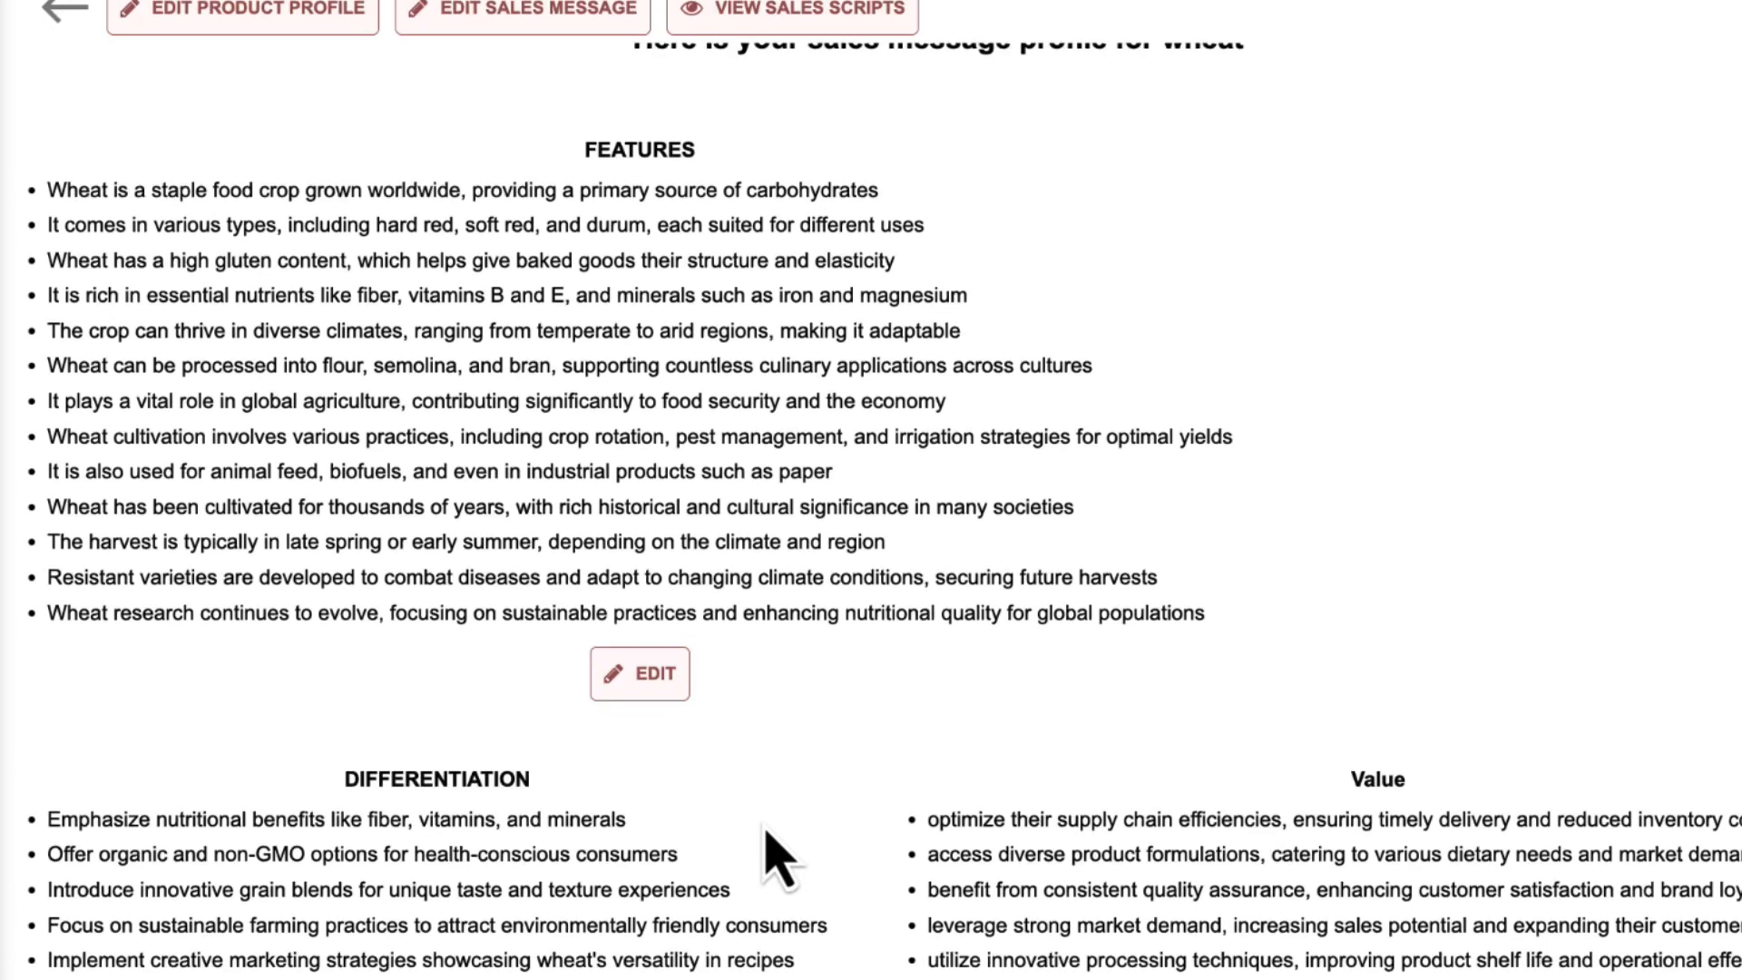
Scroll through the generated Features, Differentiation, Value, Pain and Pain Questions sections.
{"action": "scroll", "scroll_direction": "down", "scroll_amount": 3}
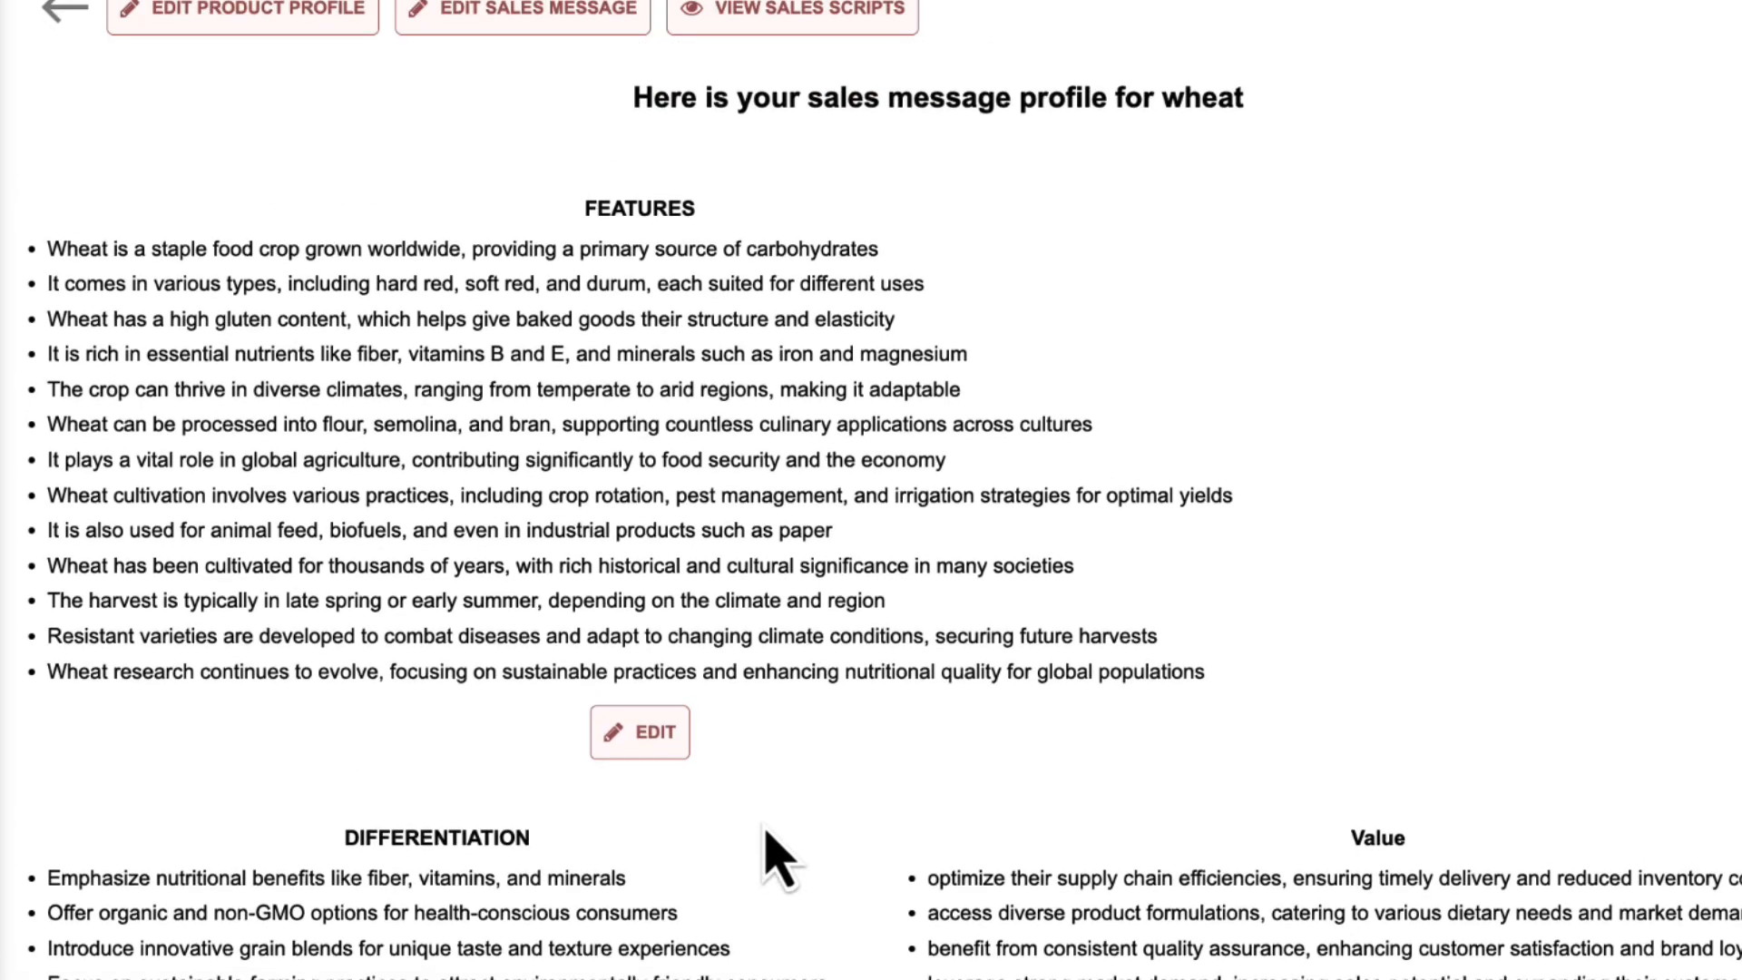
{"action": "scroll", "scroll_direction": "down", "scroll_amount": 3}
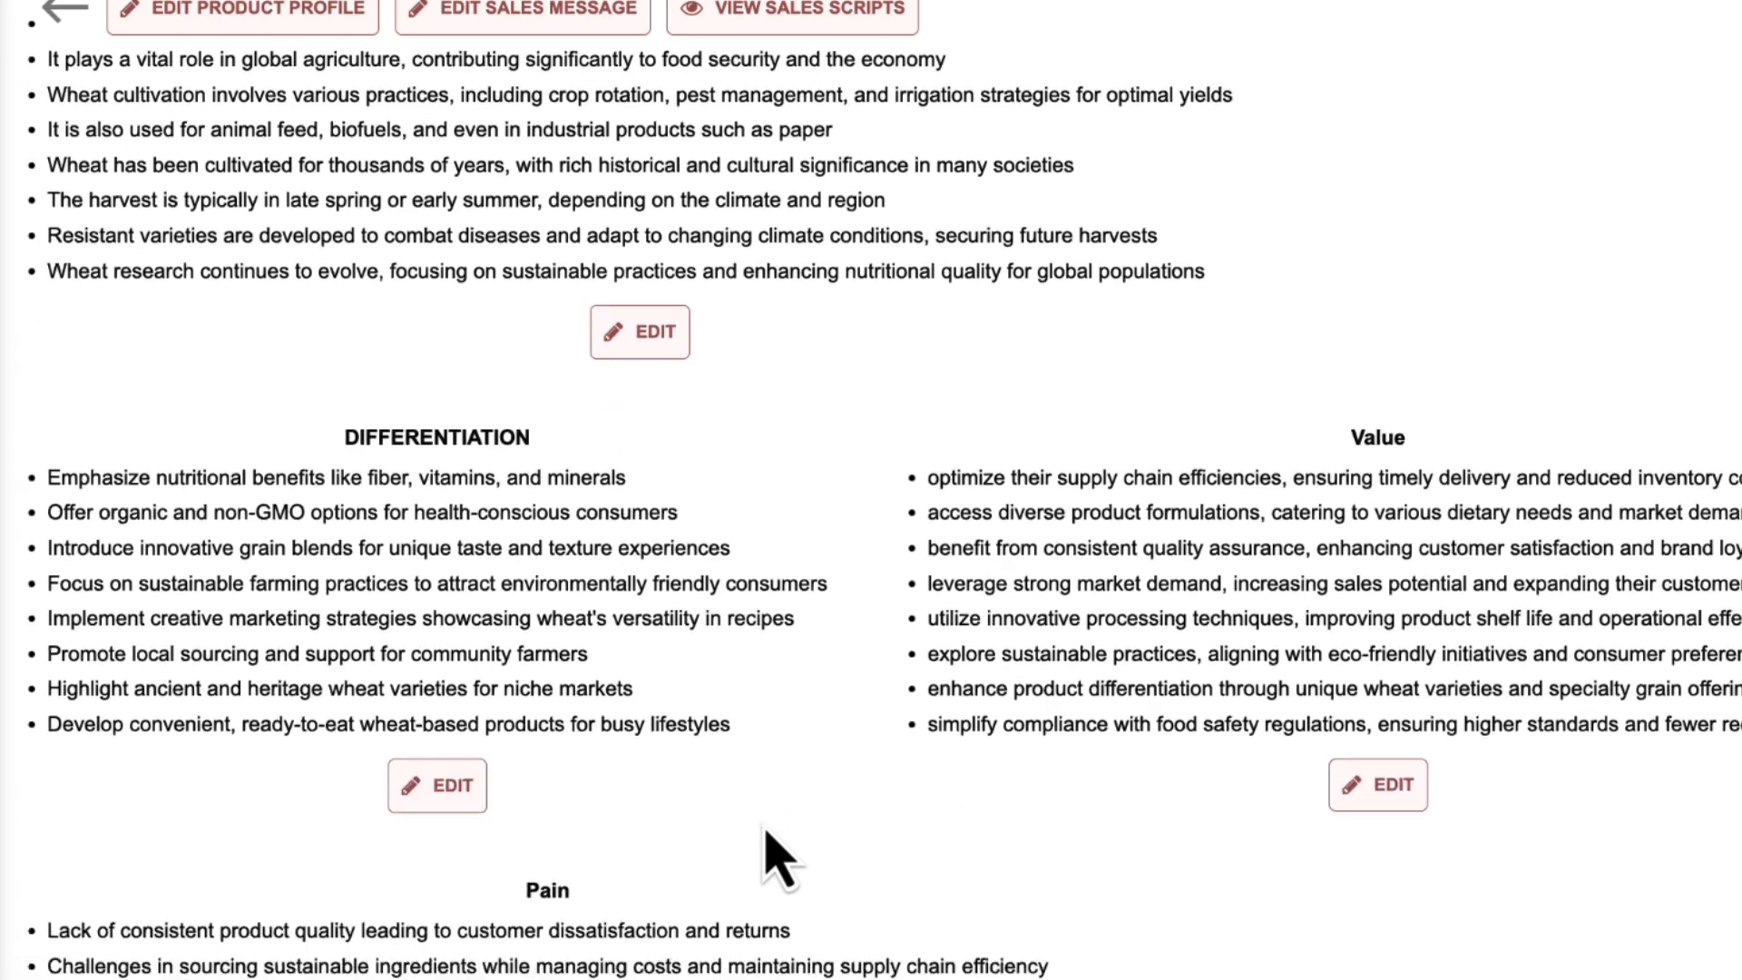
{"action": "scroll", "scroll_direction": "down", "scroll_amount": 3}
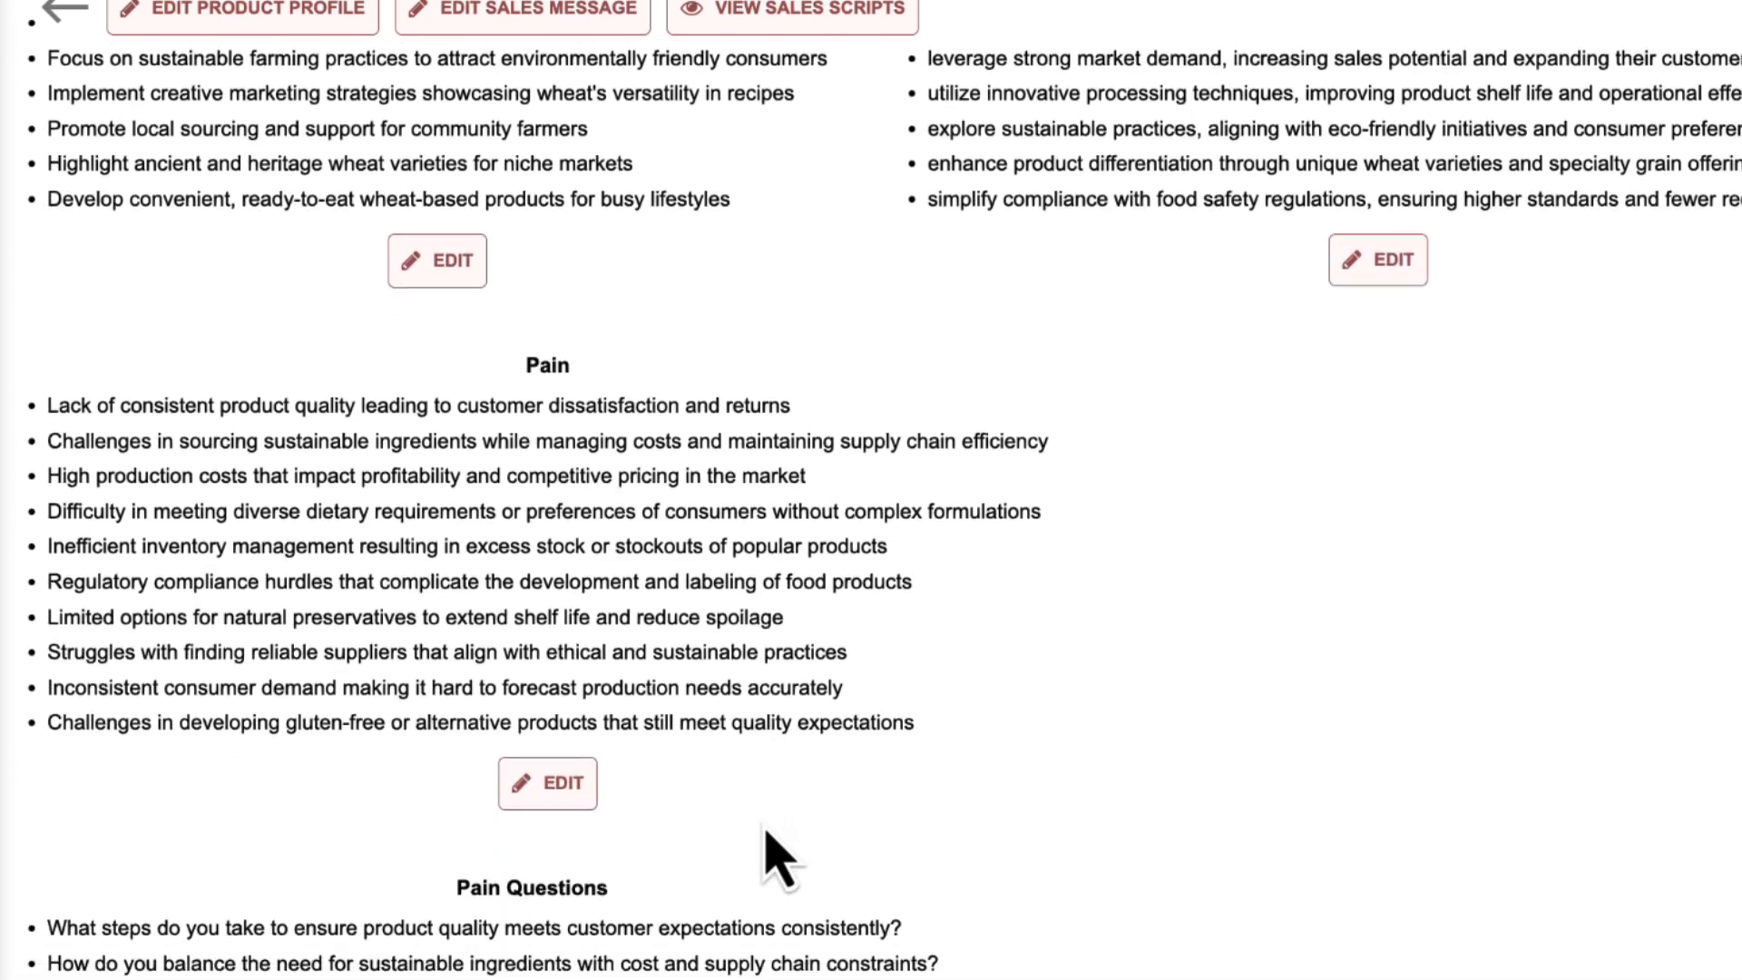
{"action": "scroll", "scroll_direction": "down", "scroll_amount": 3}
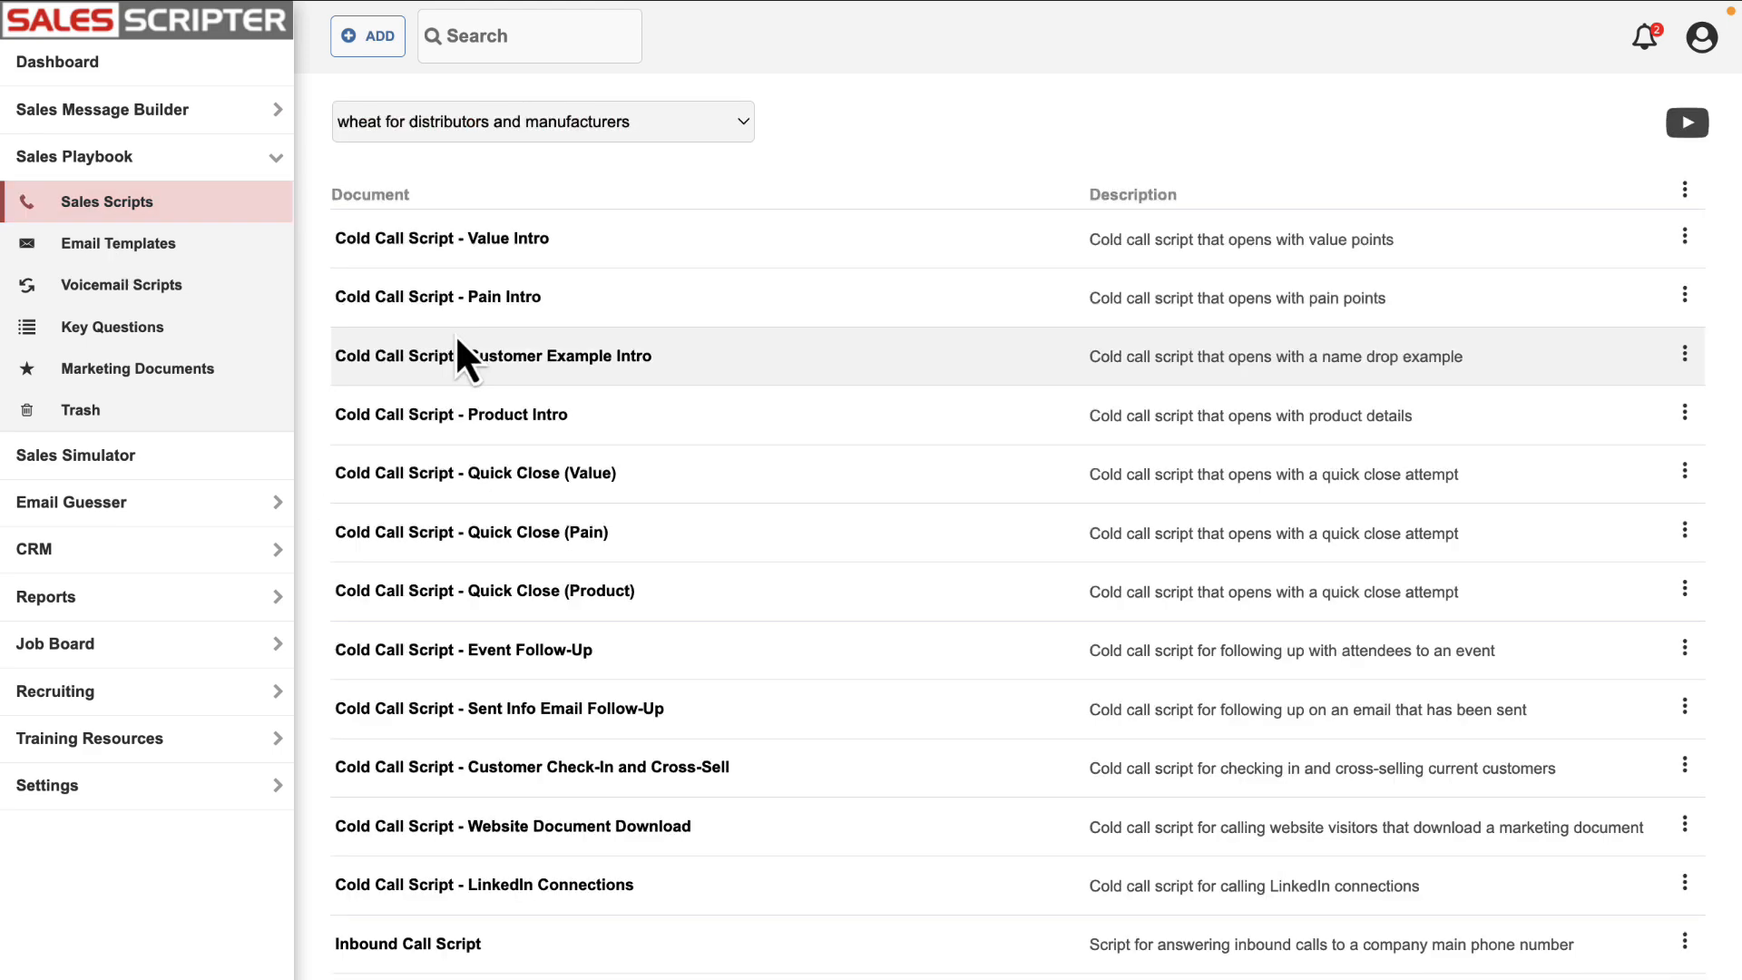
{"action": "mouse_move", "coordinate": [561, 315]}
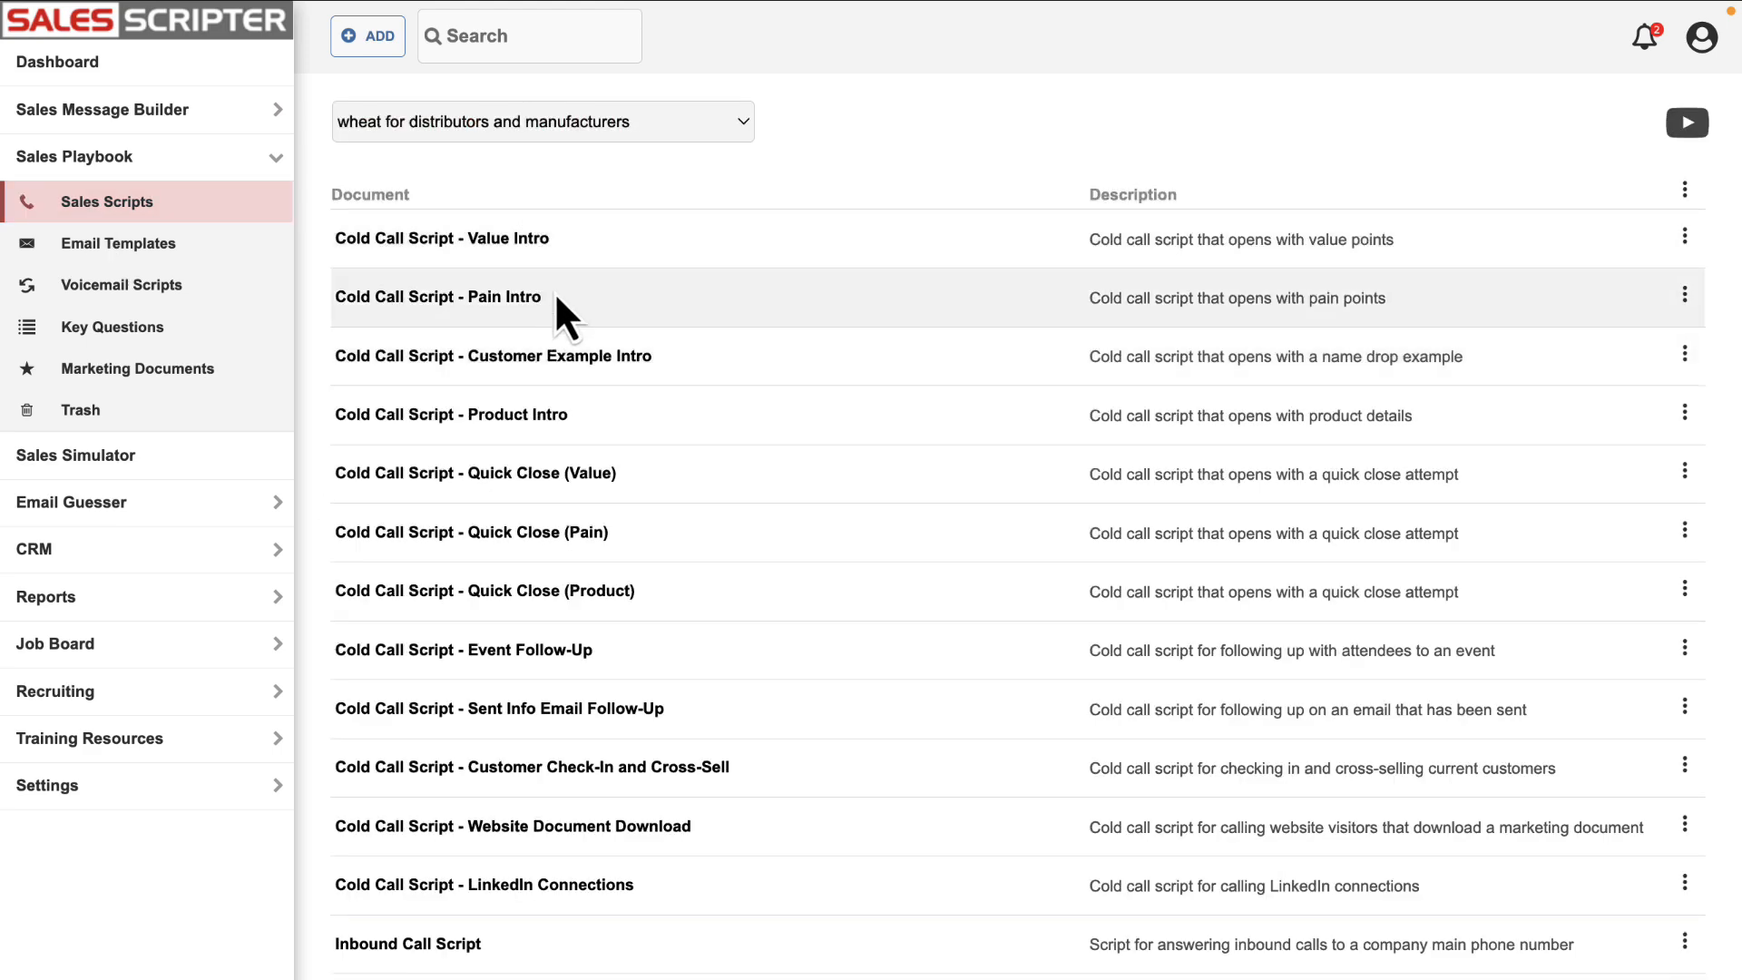
{"action": "mouse_move", "coordinate": [720, 305]}
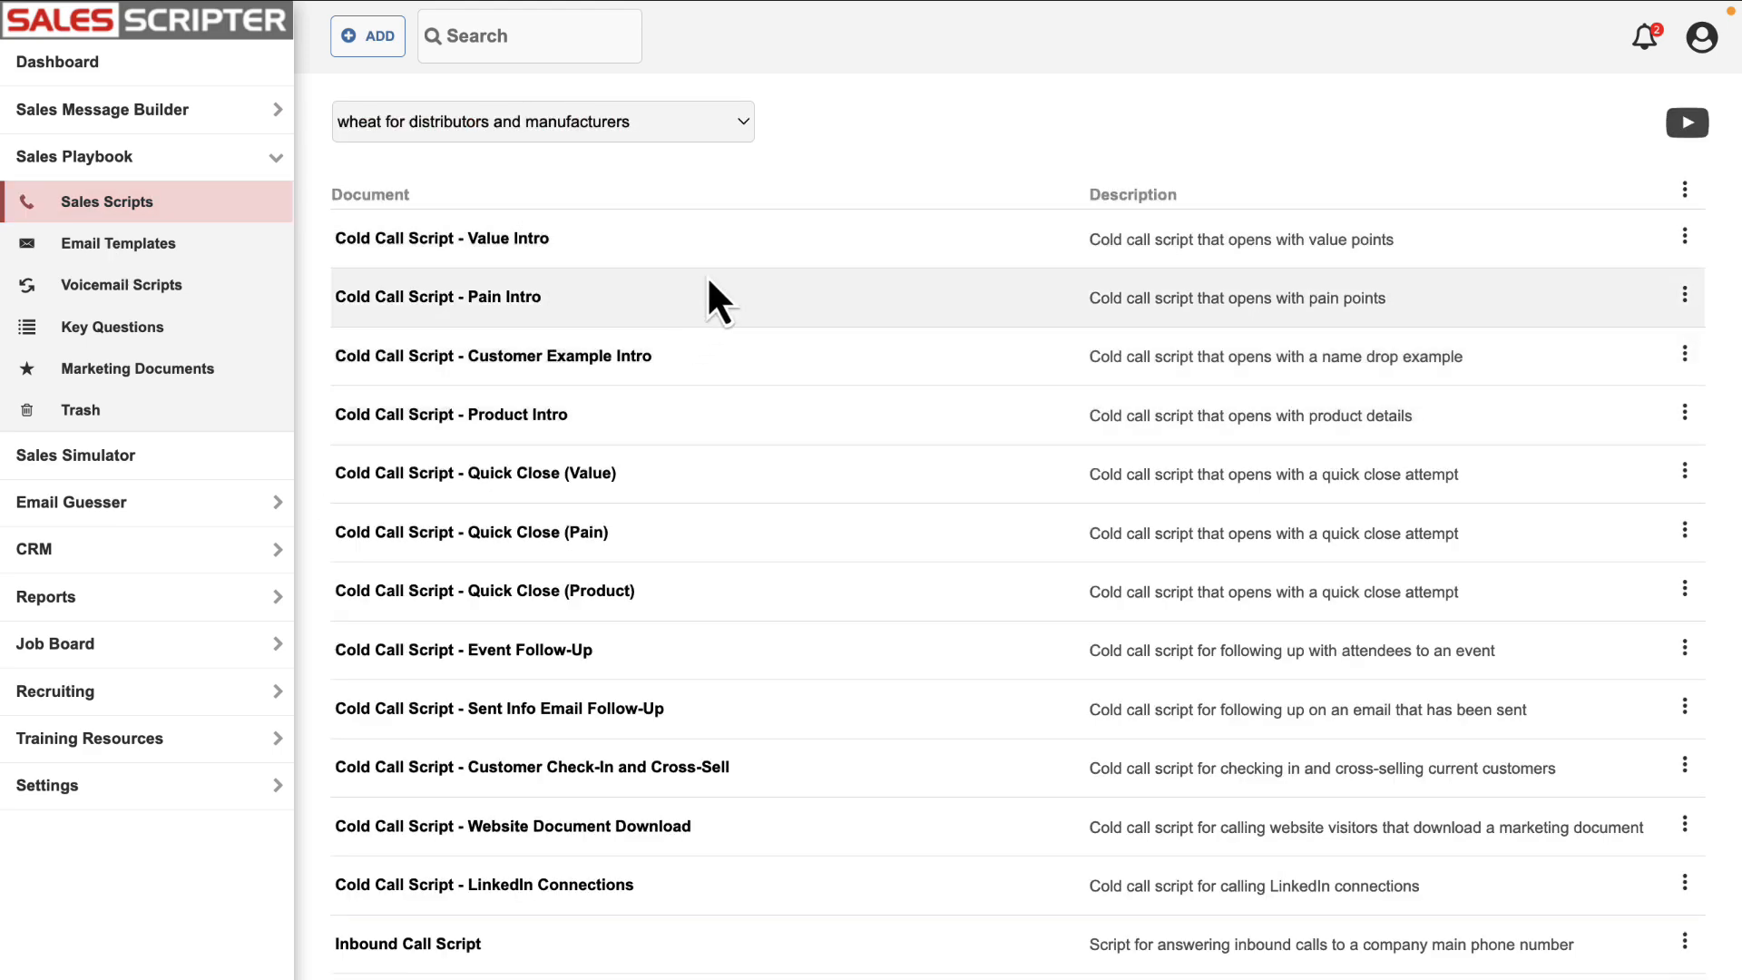
{"action": "mouse_move", "coordinate": [619, 276]}
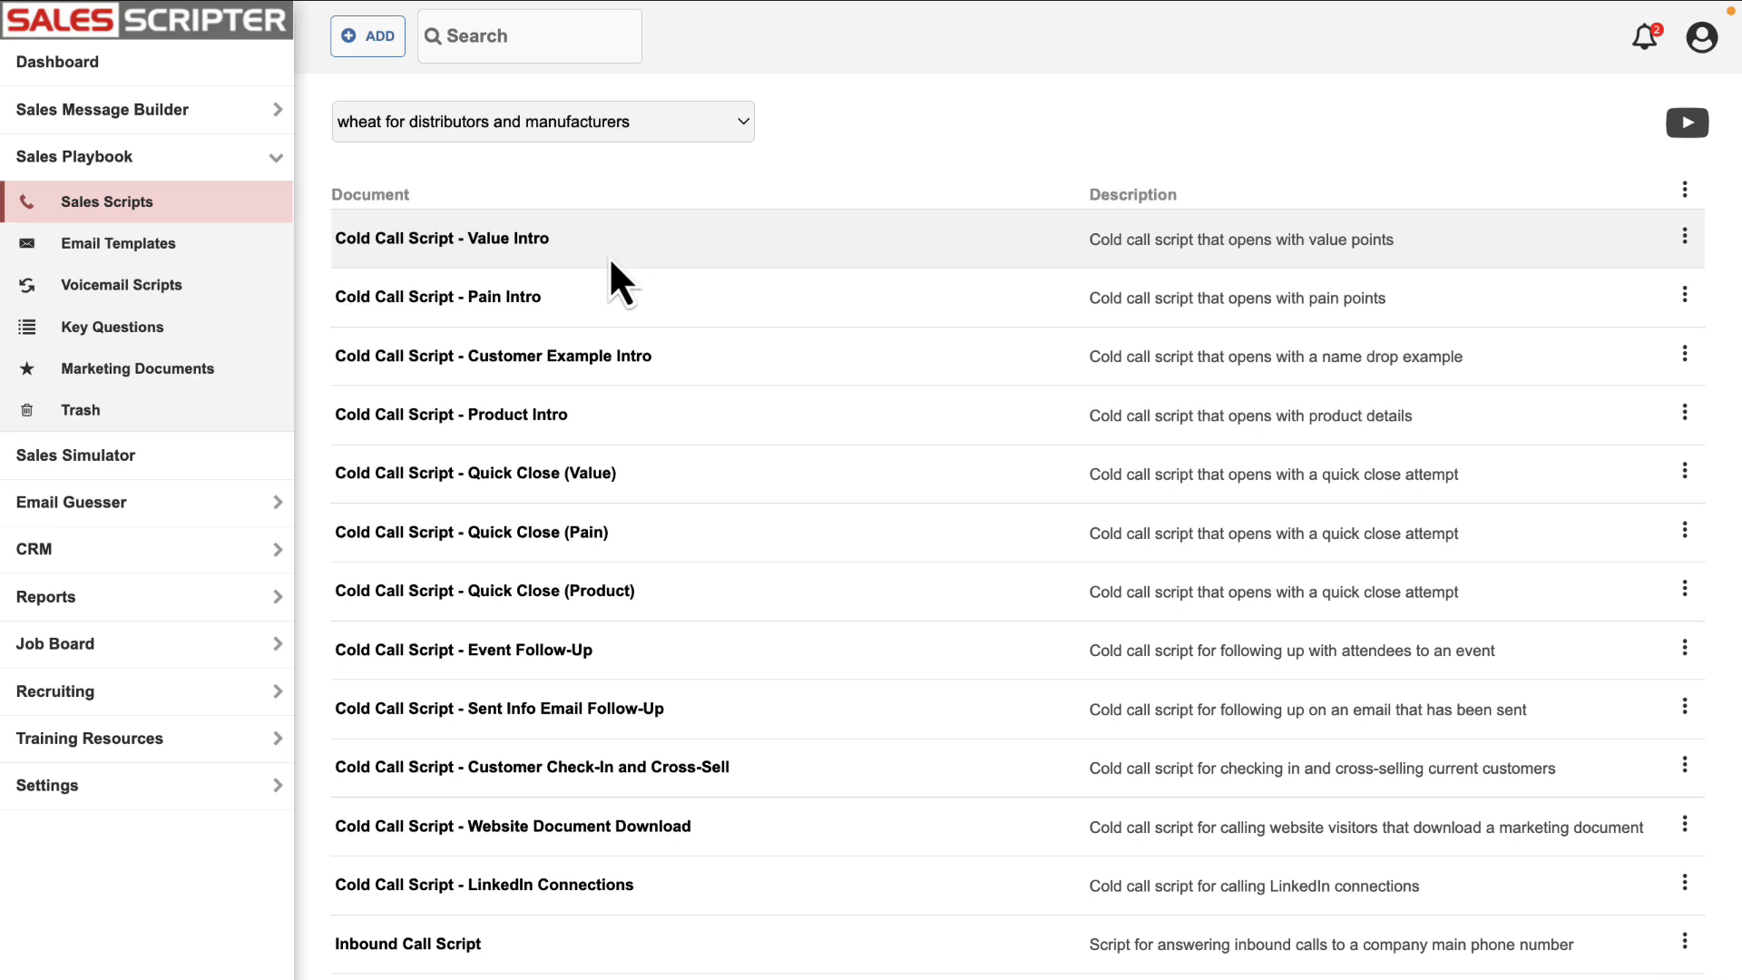
{"action": "mouse_move", "coordinate": [370, 237]}
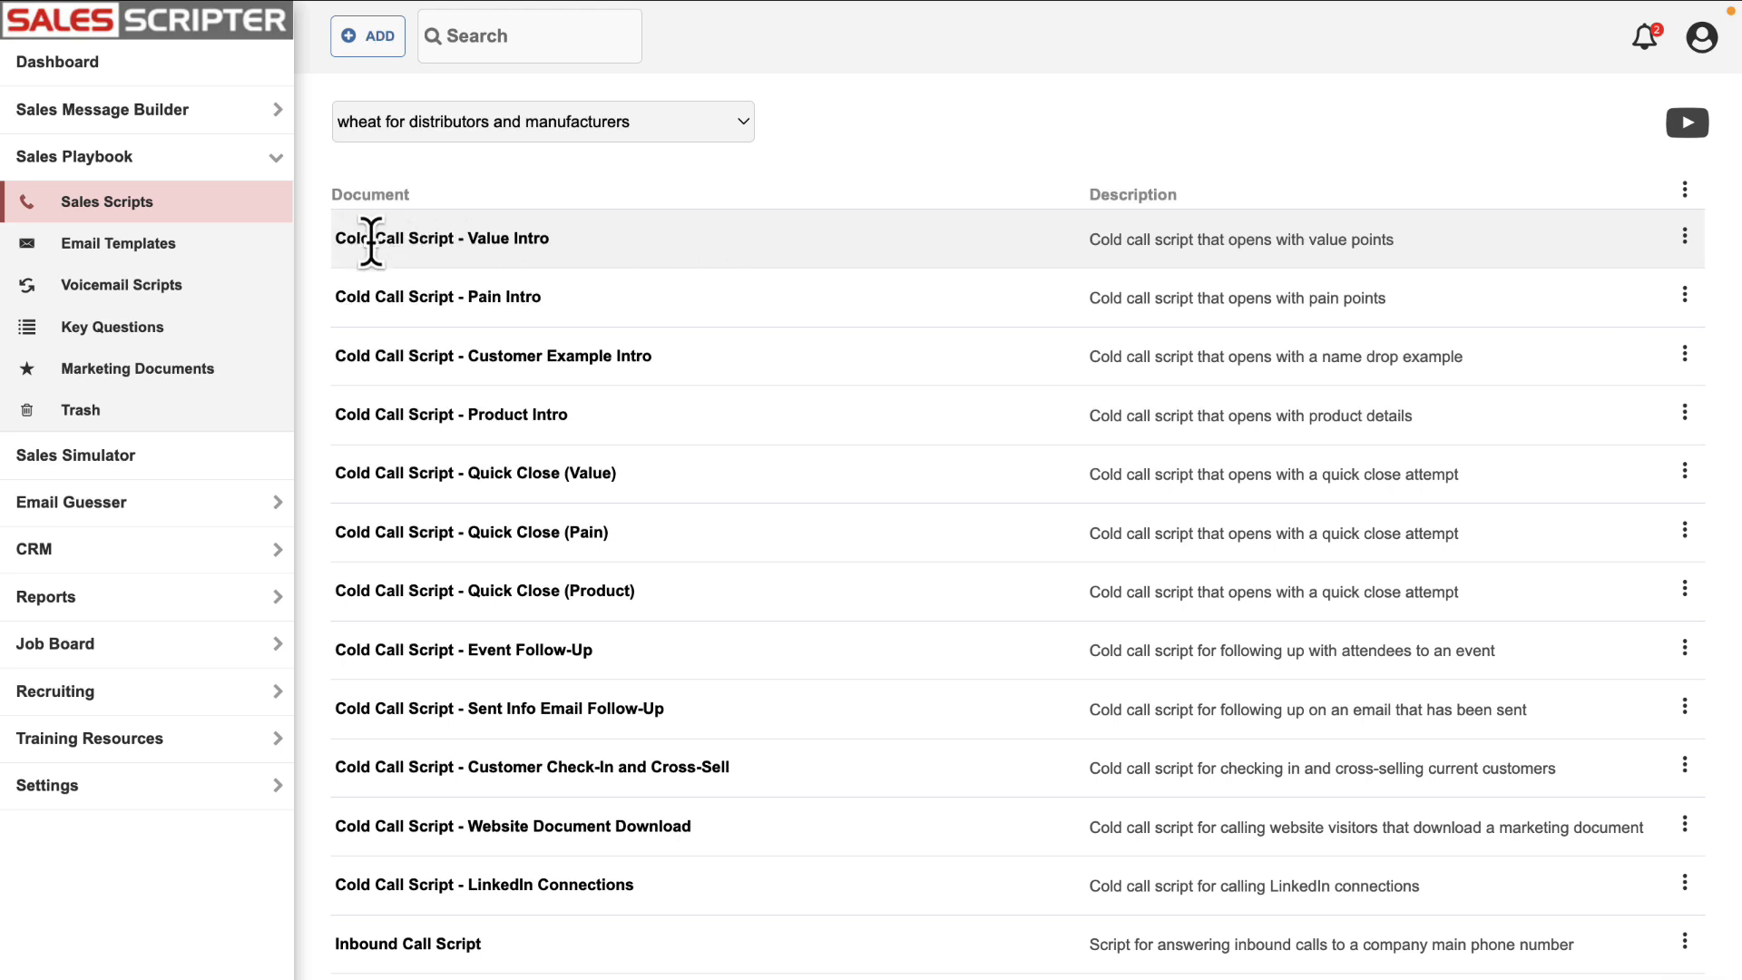
Open Cold Call Script - Value Intro in Document View.
{"action": "left_click", "coordinate": [441, 238]}
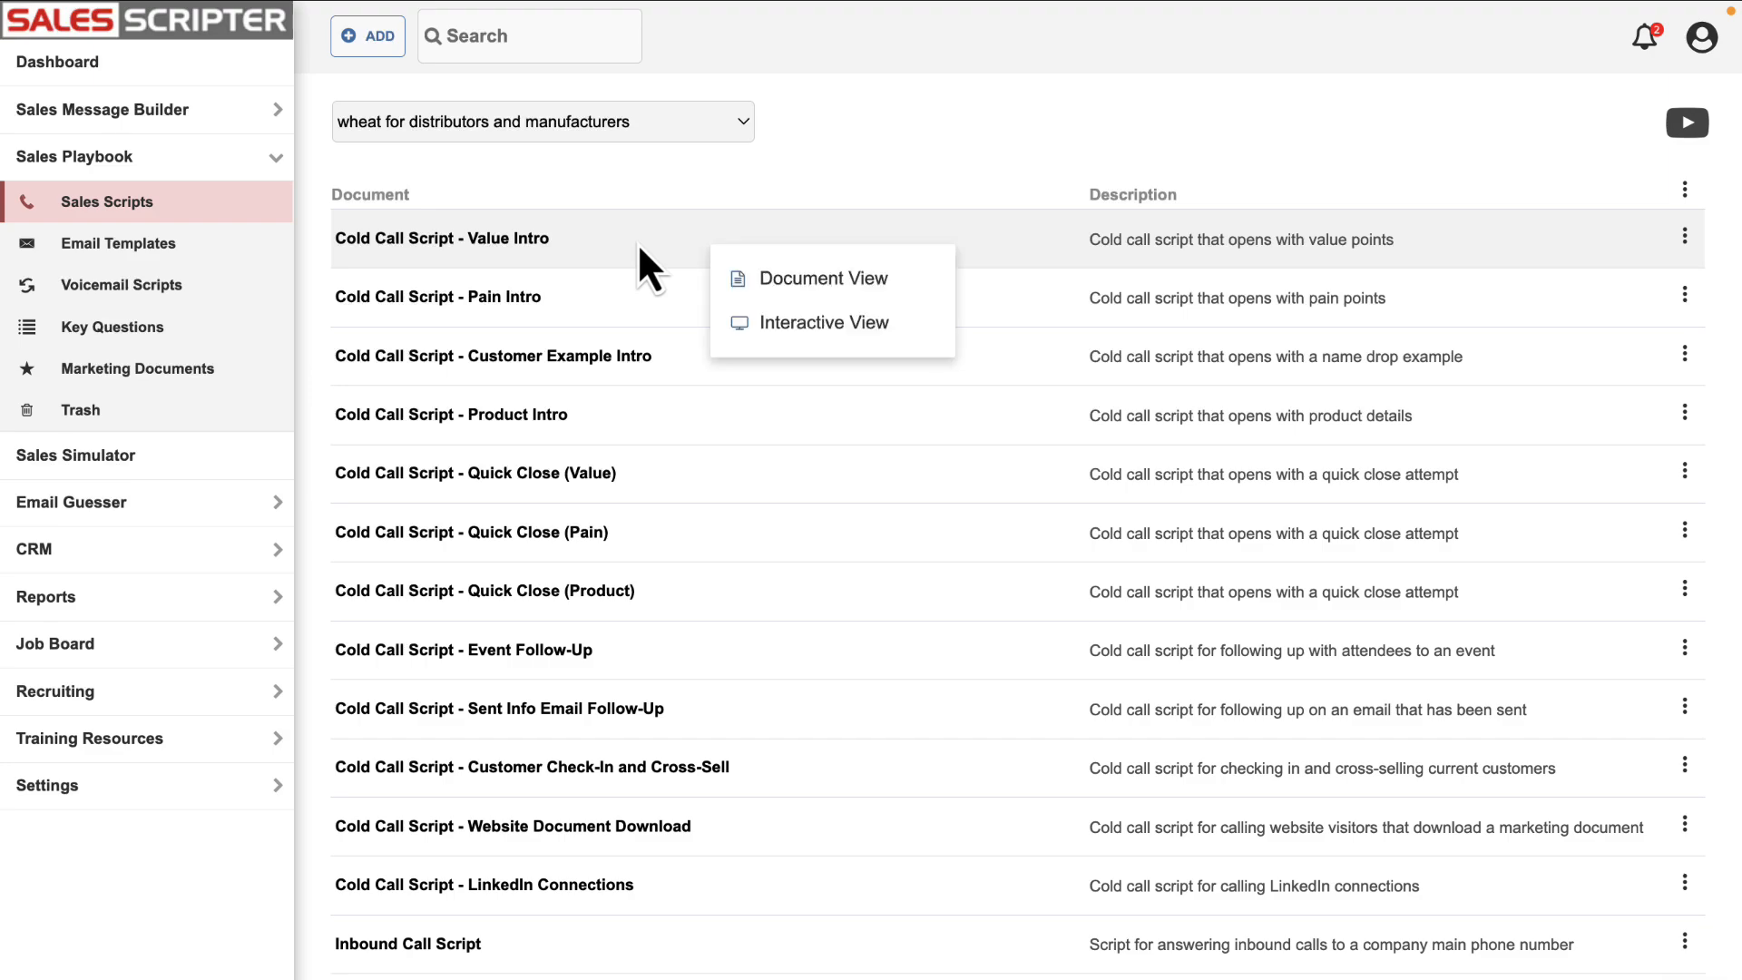
{"action": "left_click", "coordinate": [823, 278]}
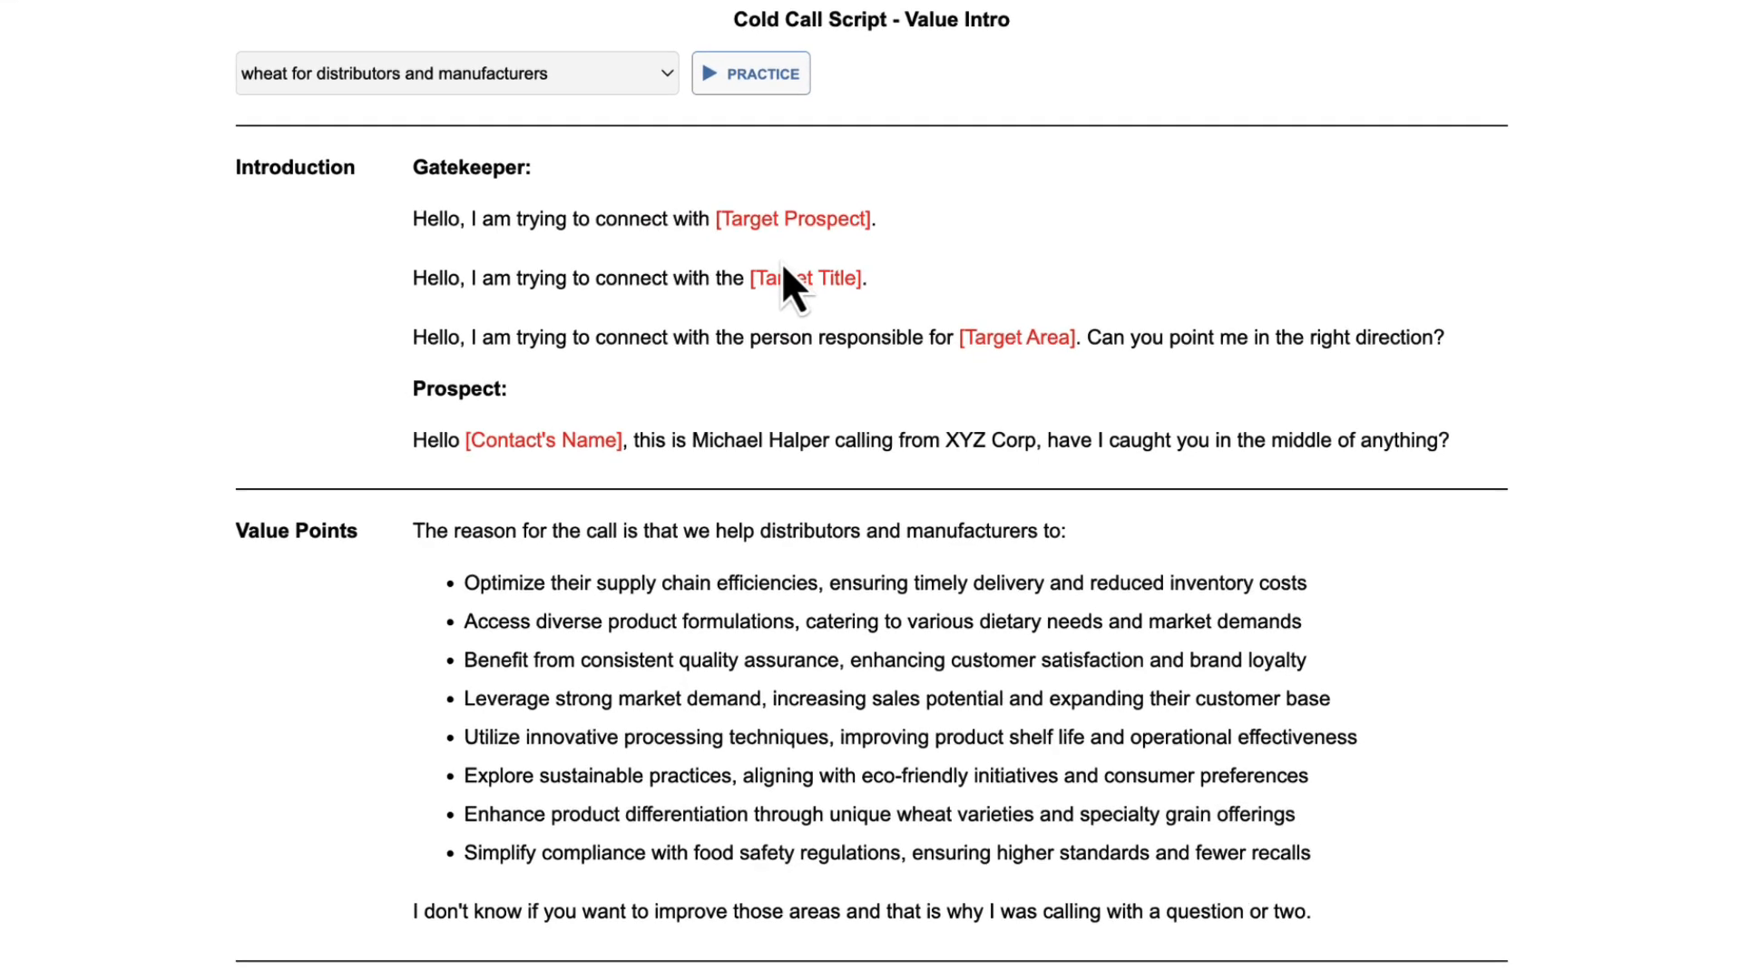
{"action": "scroll", "scroll_direction": "down", "scroll_amount": 3}
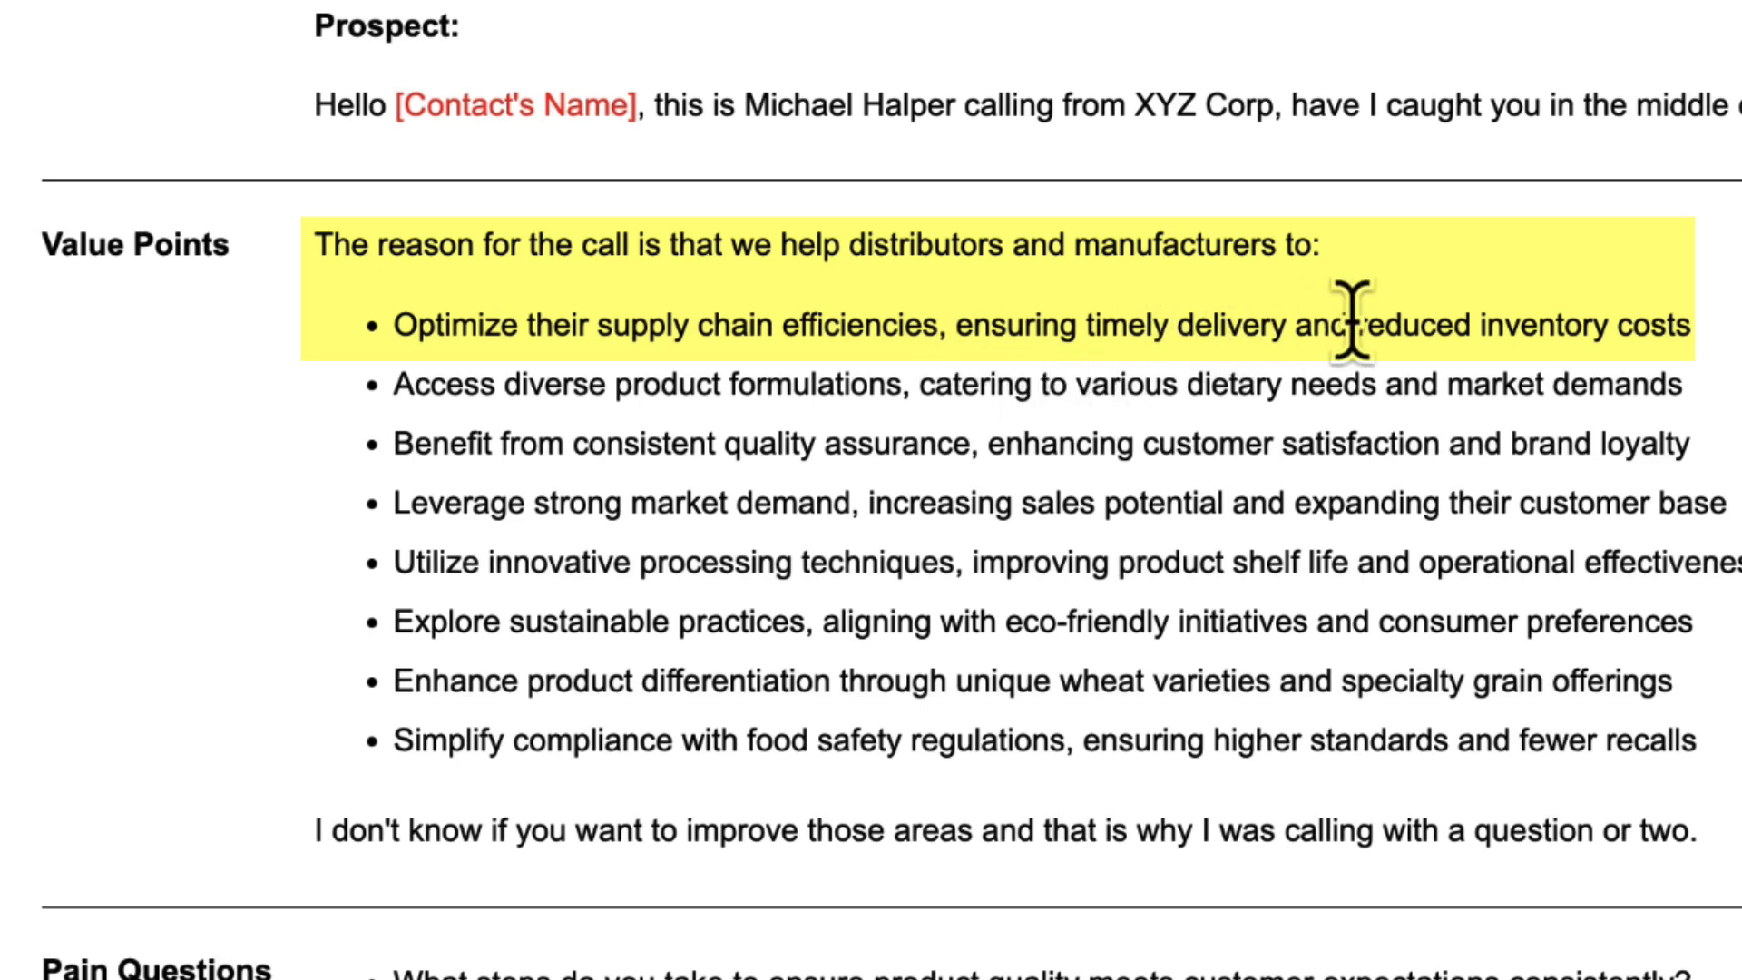
{"action": "mouse_move", "coordinate": [1169, 506]}
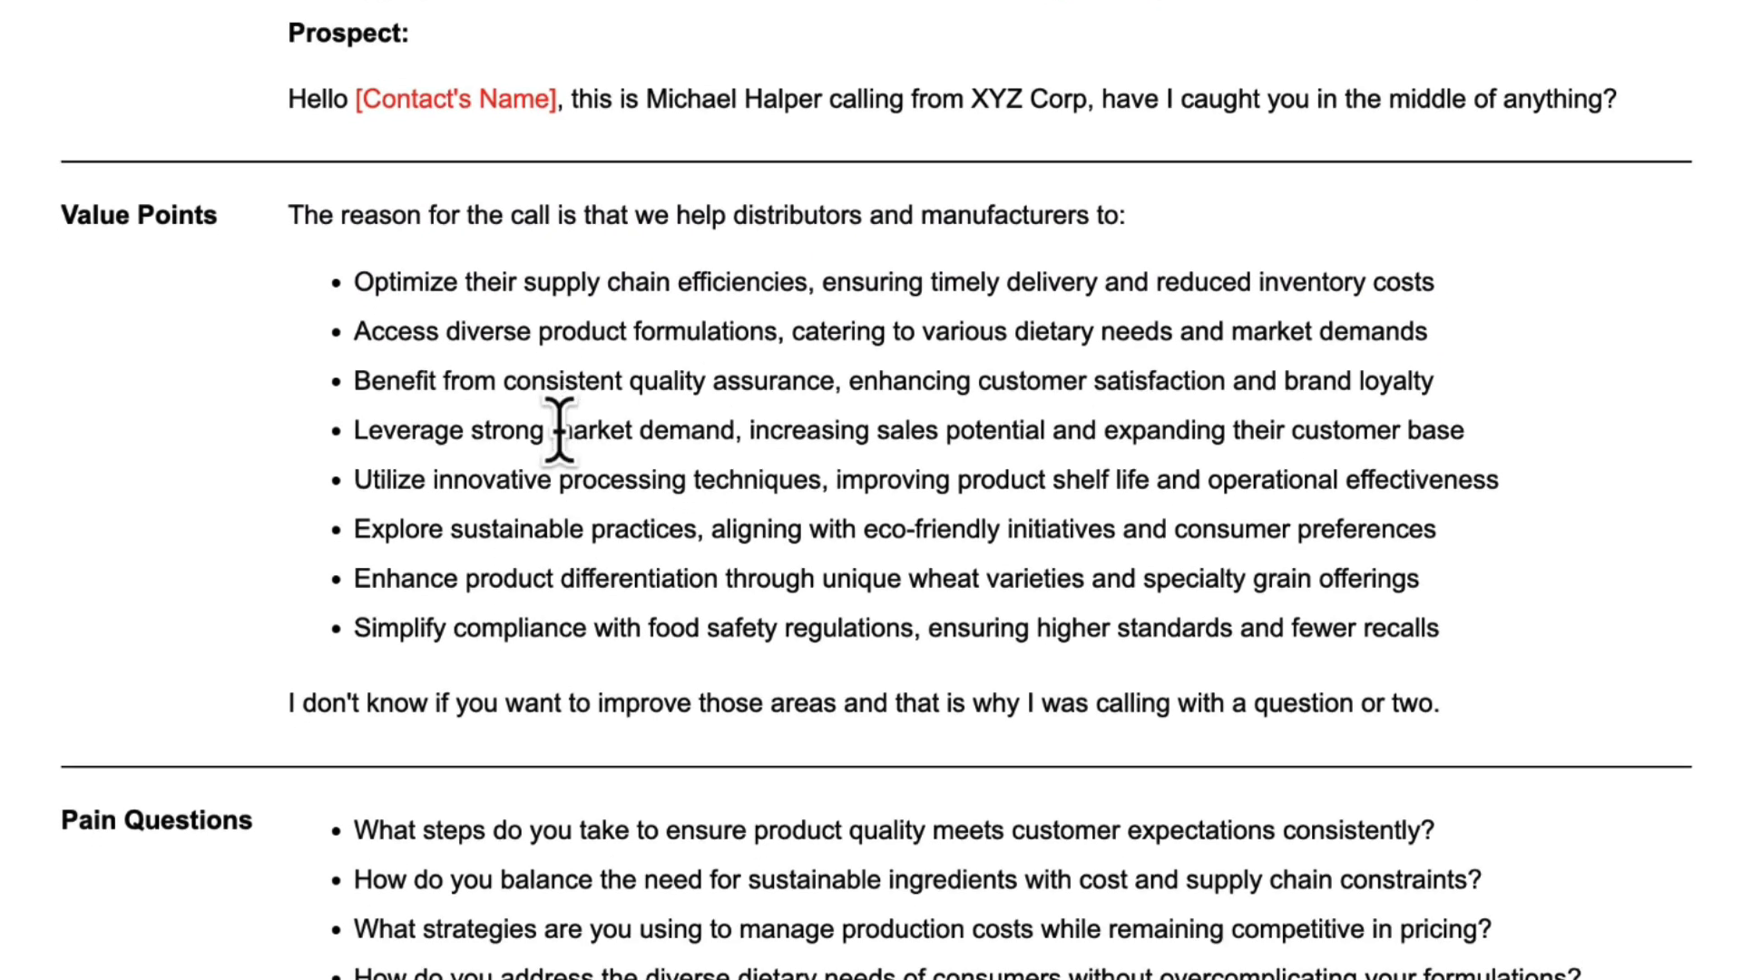
{"action": "scroll", "scroll_direction": "down", "scroll_amount": 3}
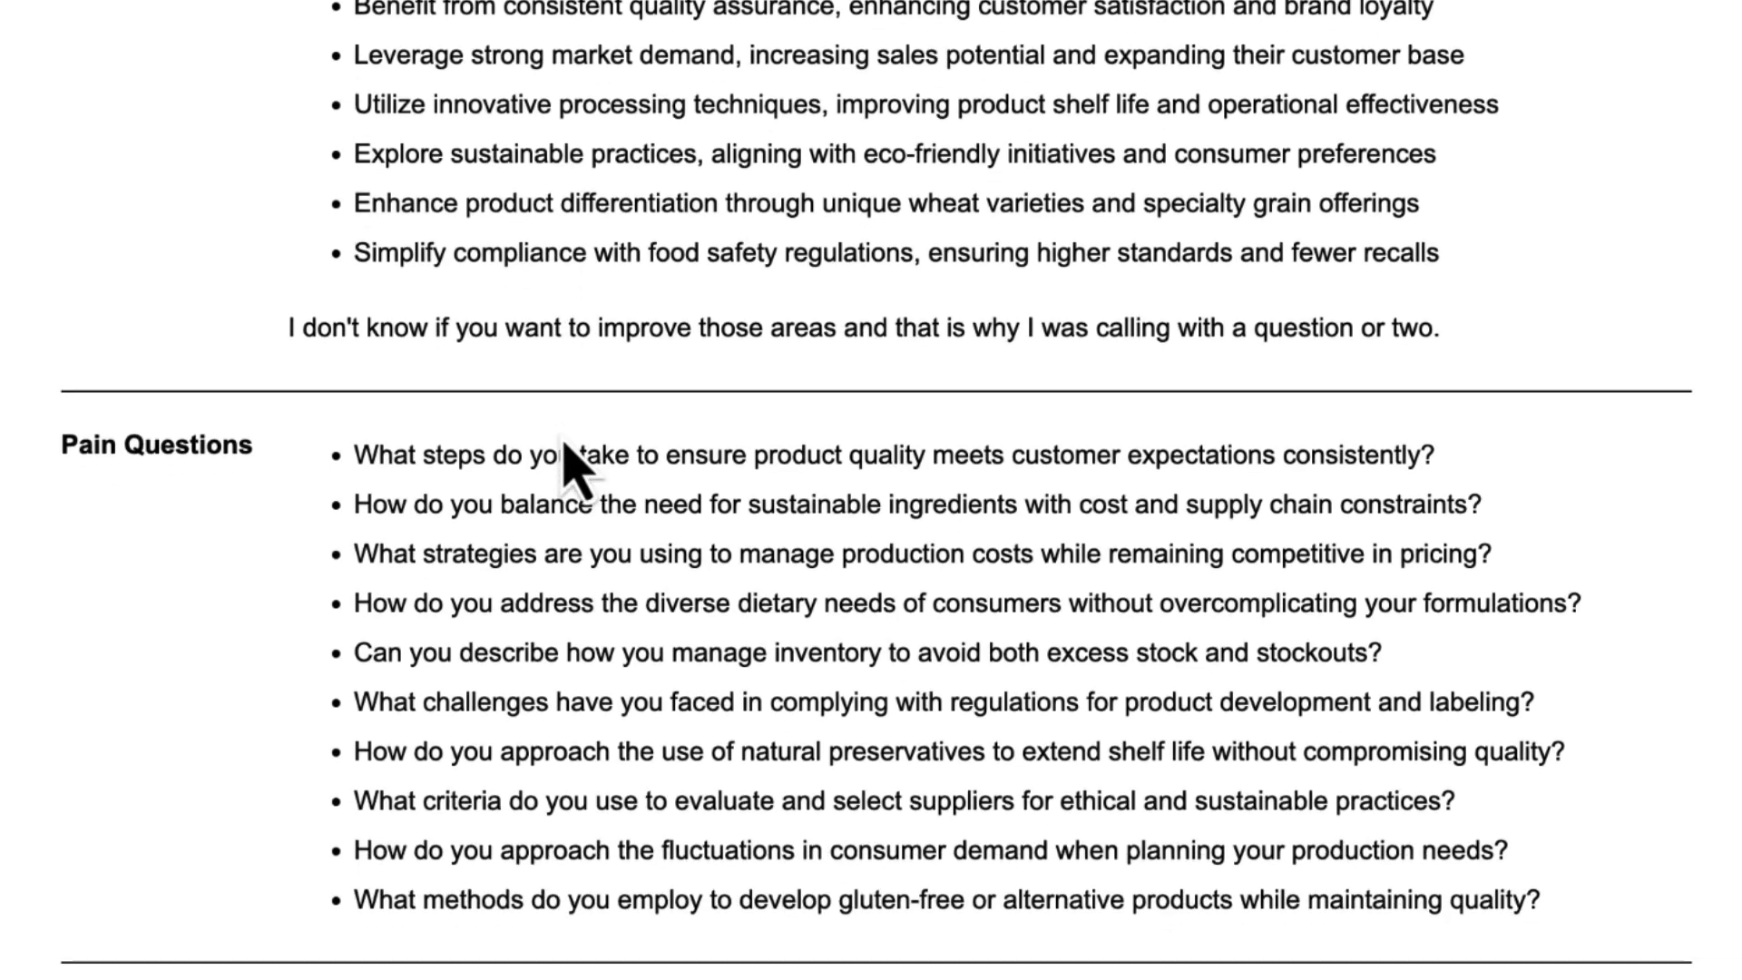
{"action": "scroll", "scroll_direction": "down", "scroll_amount": 3}
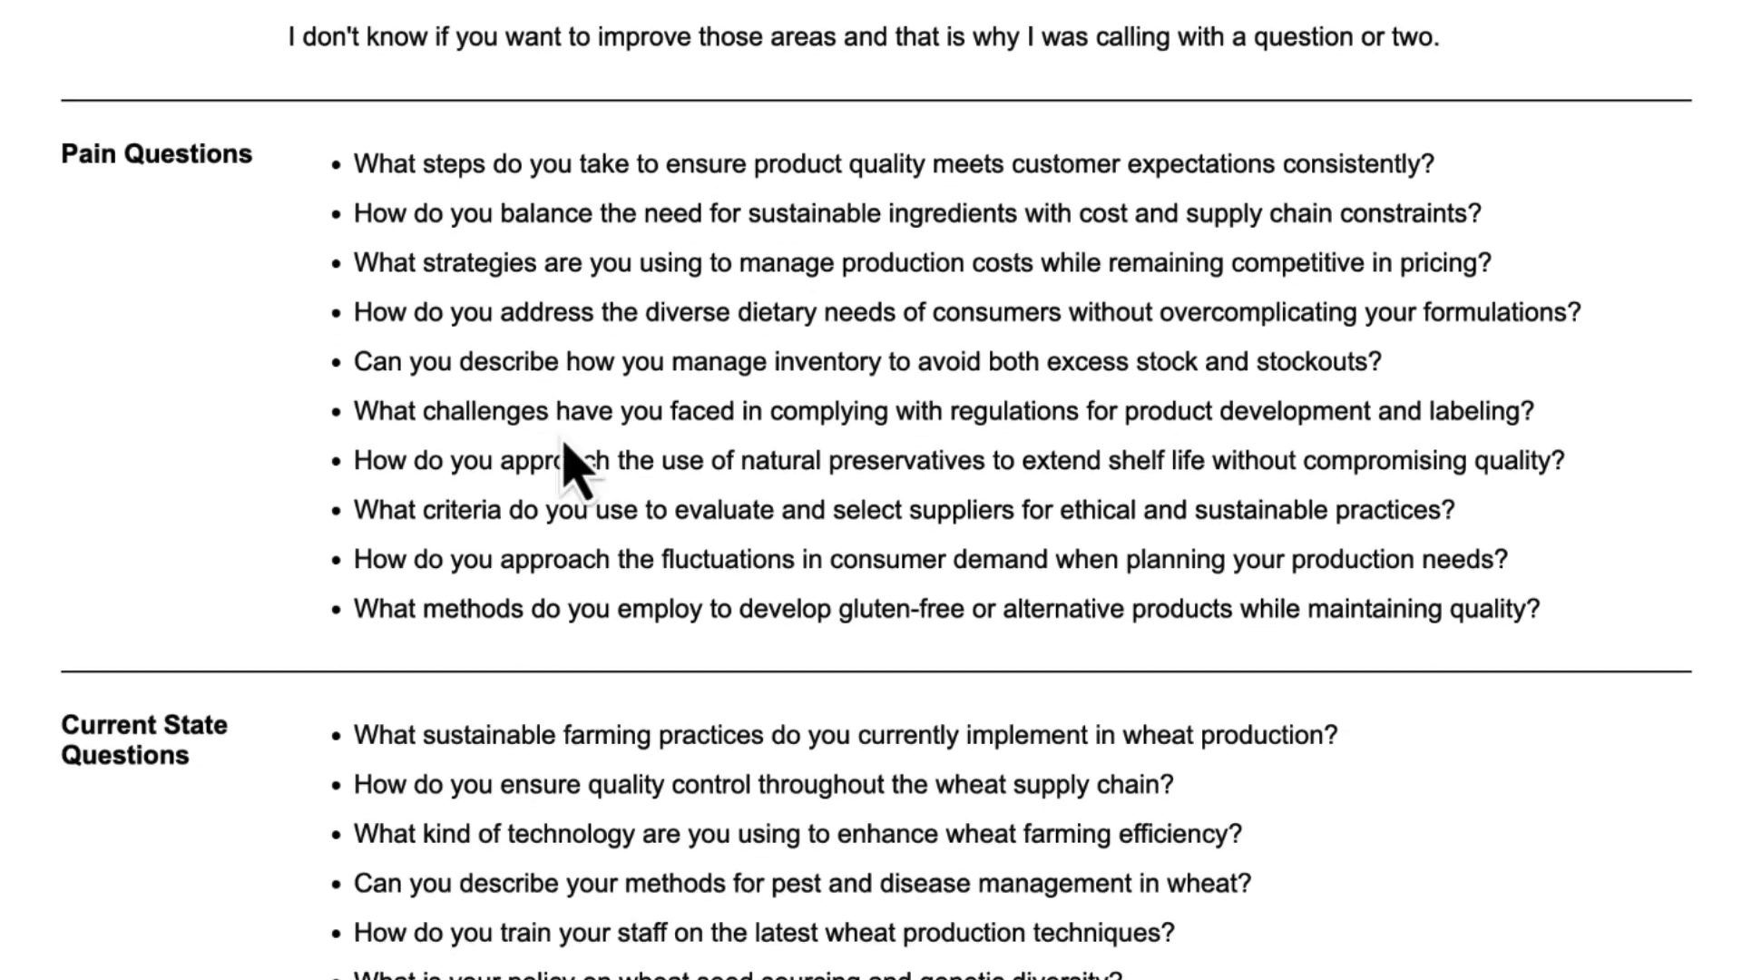
{"action": "scroll", "scroll_direction": "down", "scroll_amount": 3}
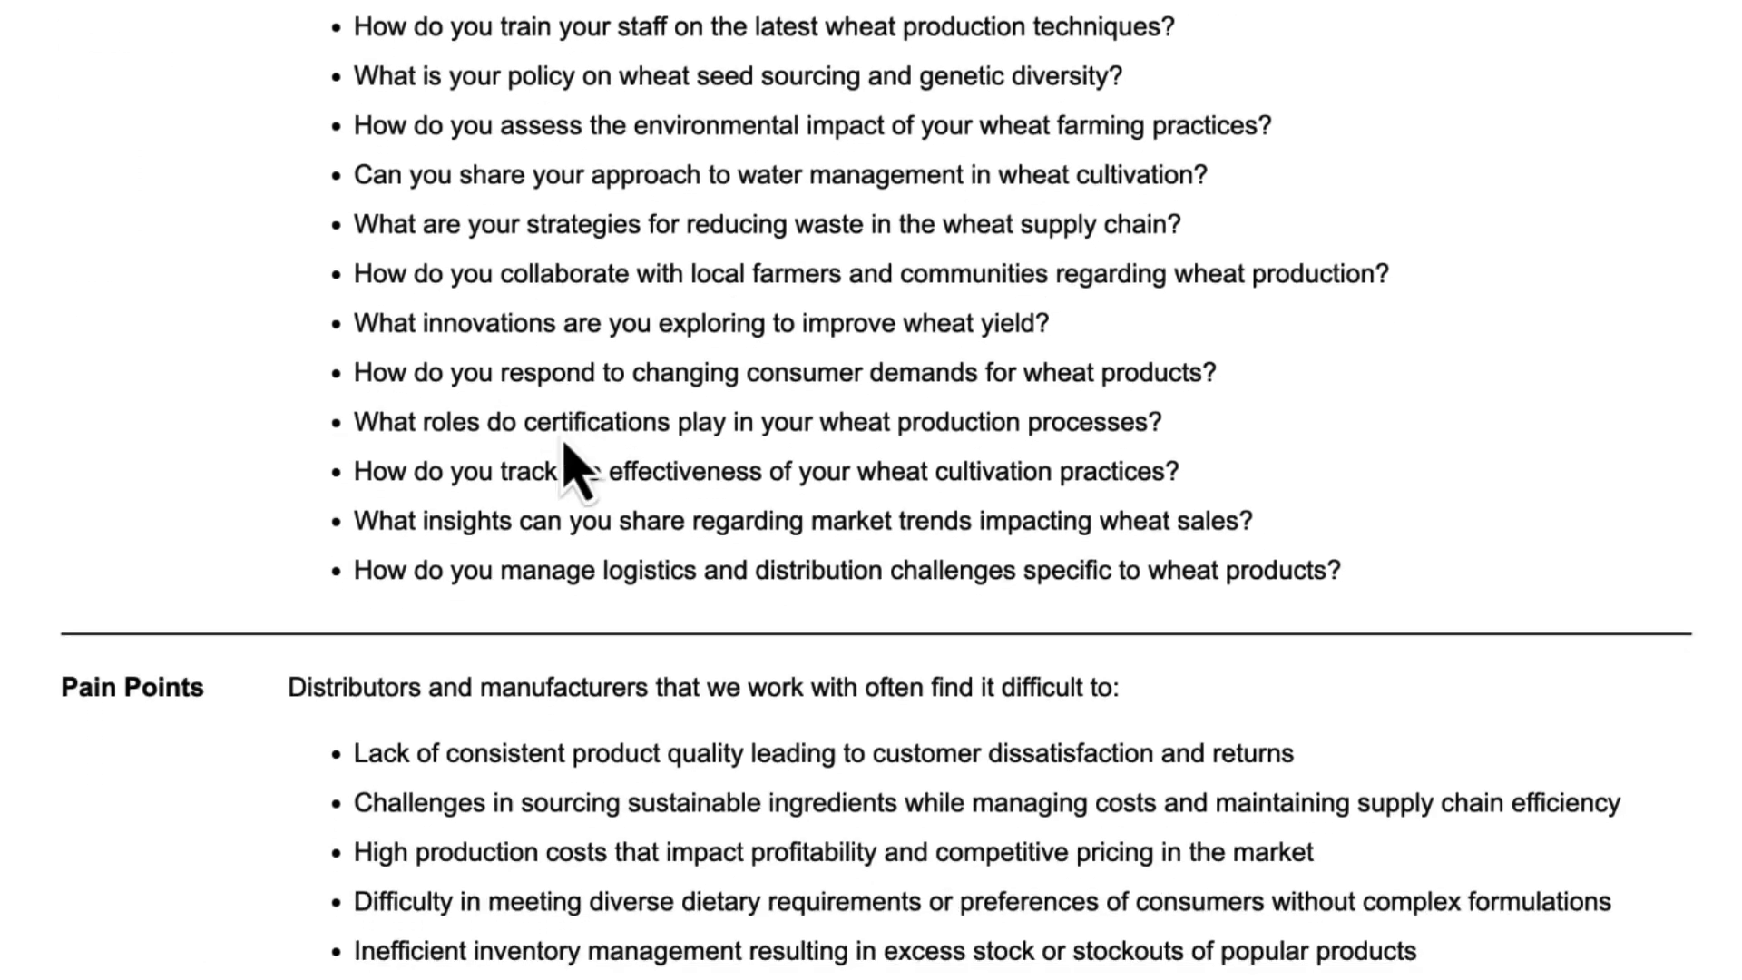
{"action": "scroll", "scroll_direction": "down", "scroll_amount": 3}
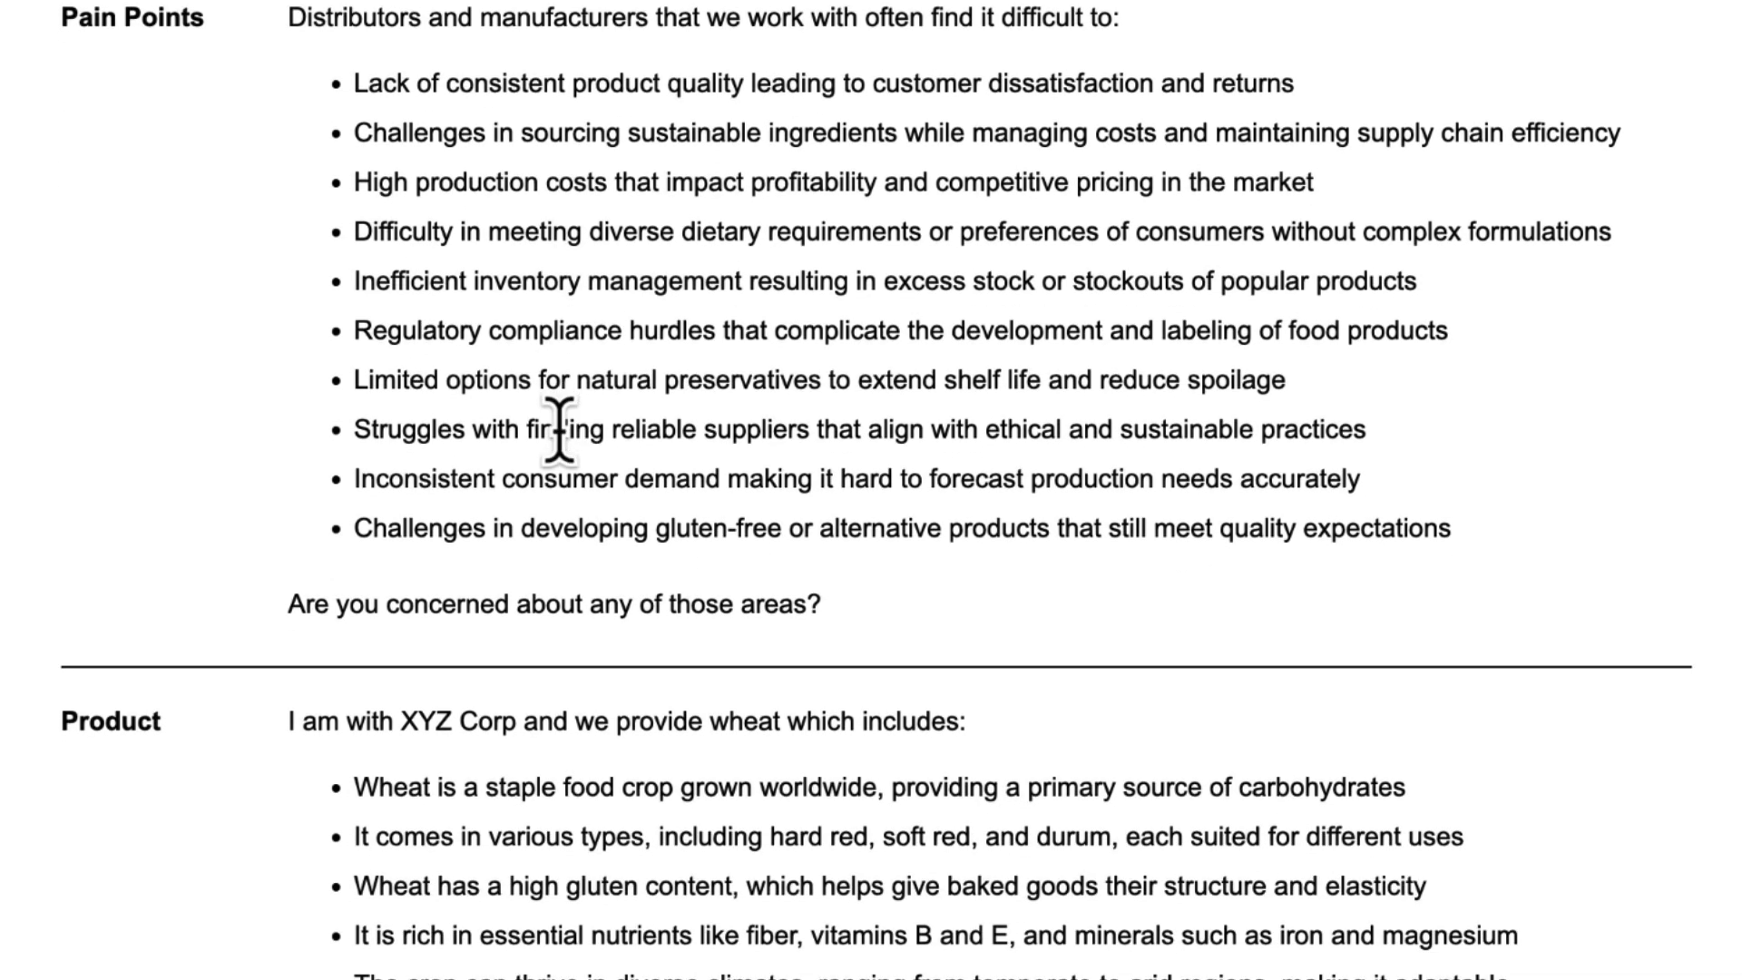
{"action": "scroll", "scroll_direction": "down", "scroll_amount": 3}
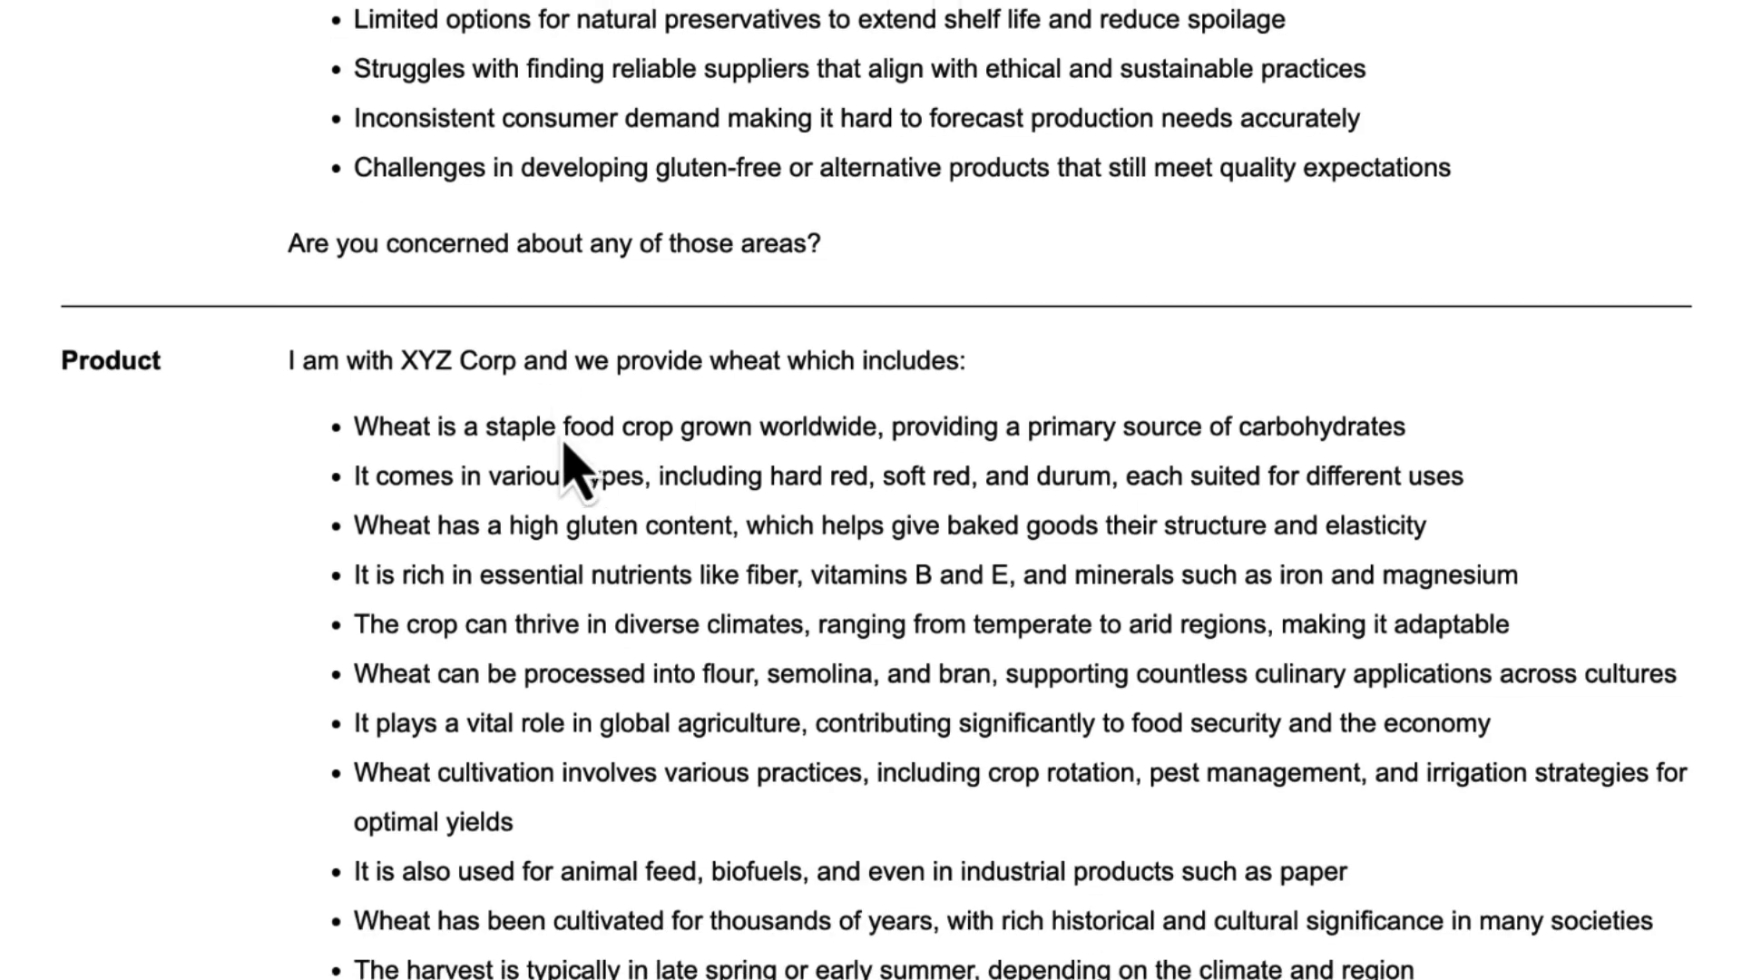
{"action": "scroll", "scroll_direction": "down", "scroll_amount": 3}
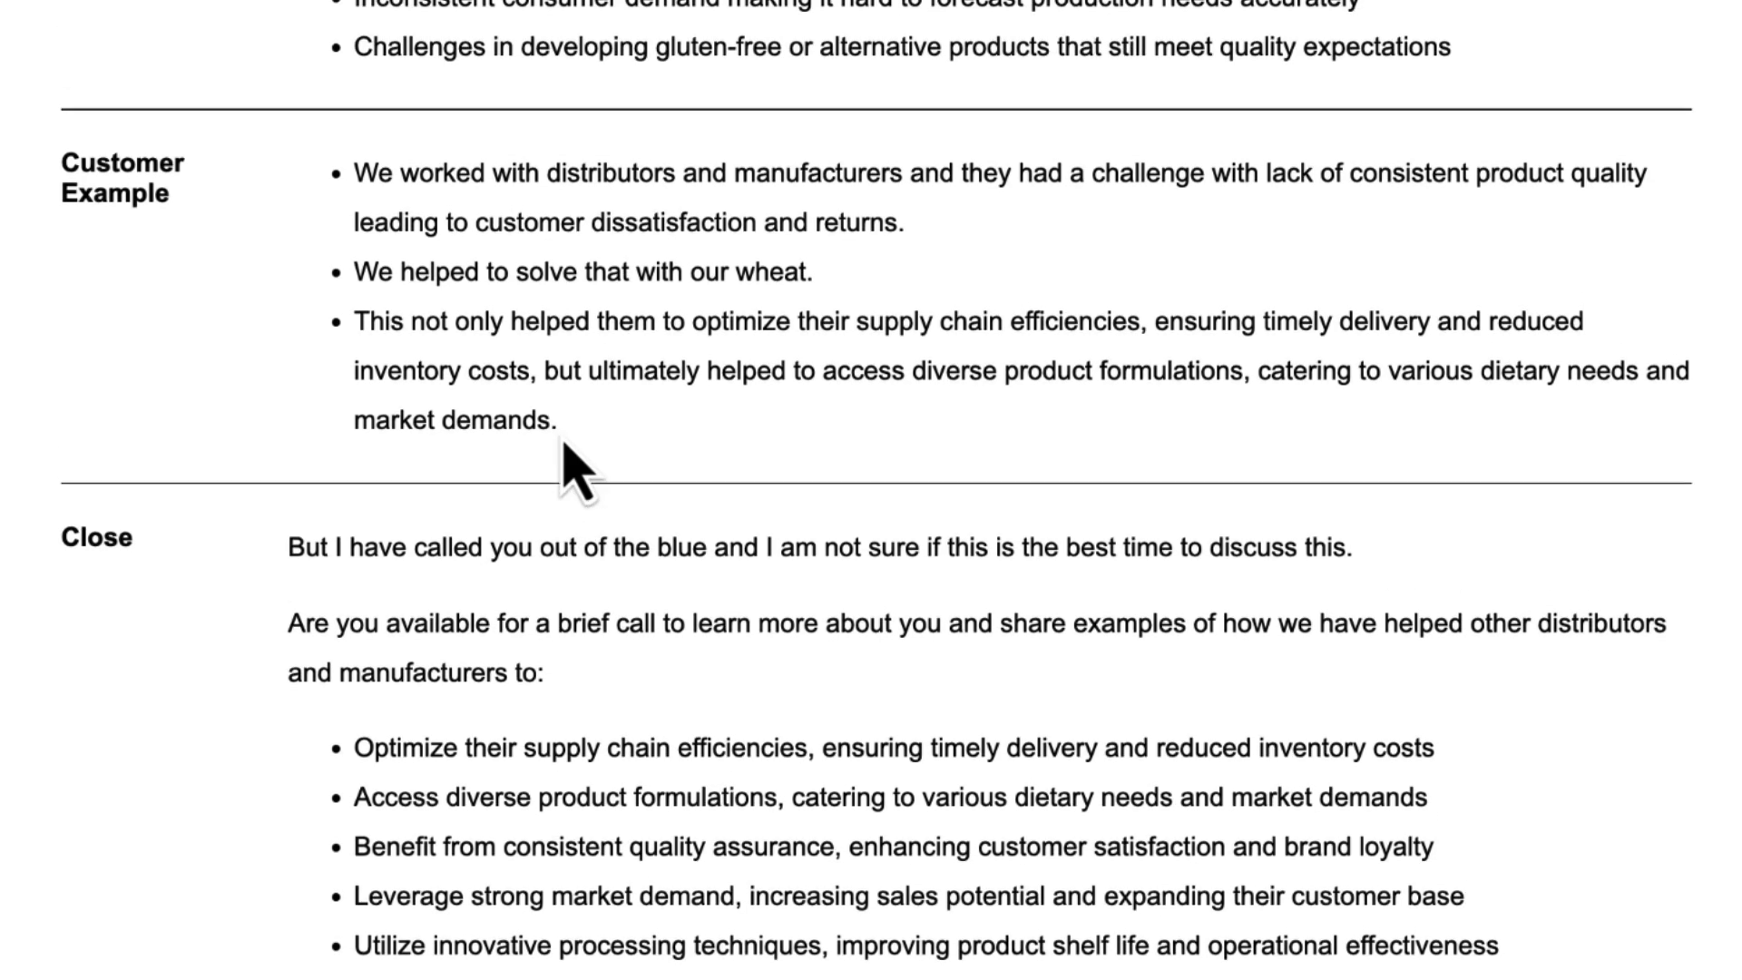
{"action": "scroll", "scroll_direction": "up", "scroll_amount": 3}
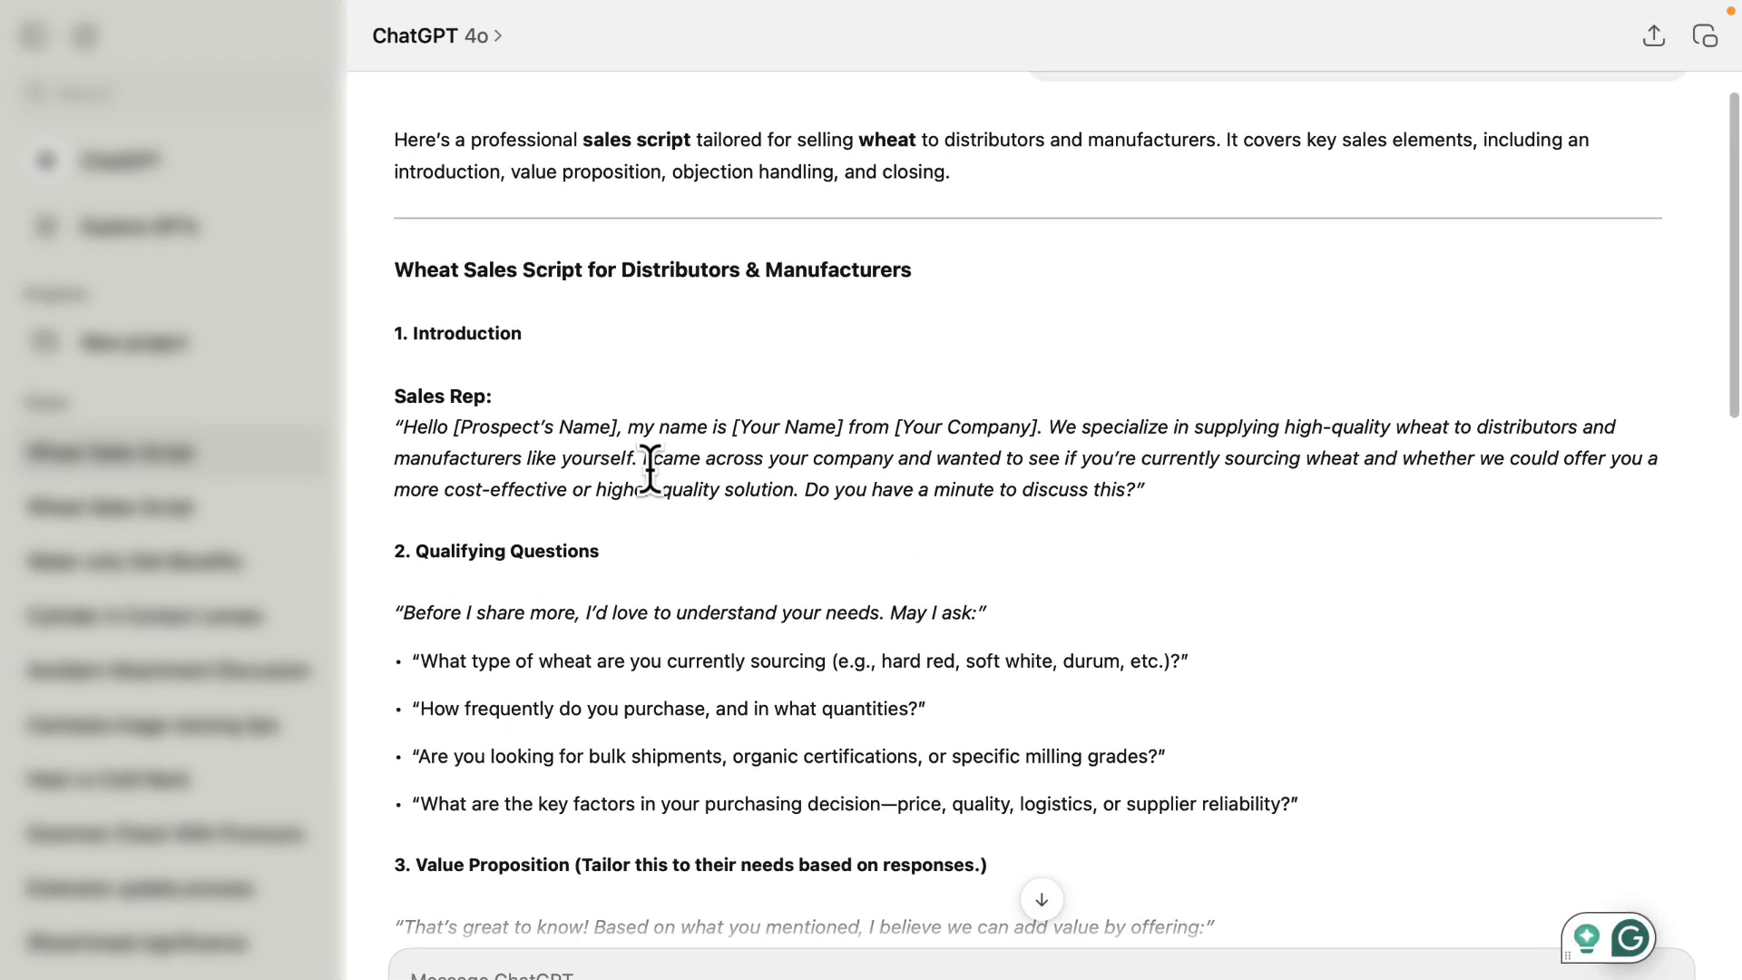
Scroll through ChatGPT's wheat sales script again down to the Follow-Up Strategy.
{"action": "scroll", "scroll_direction": "down", "scroll_amount": 3}
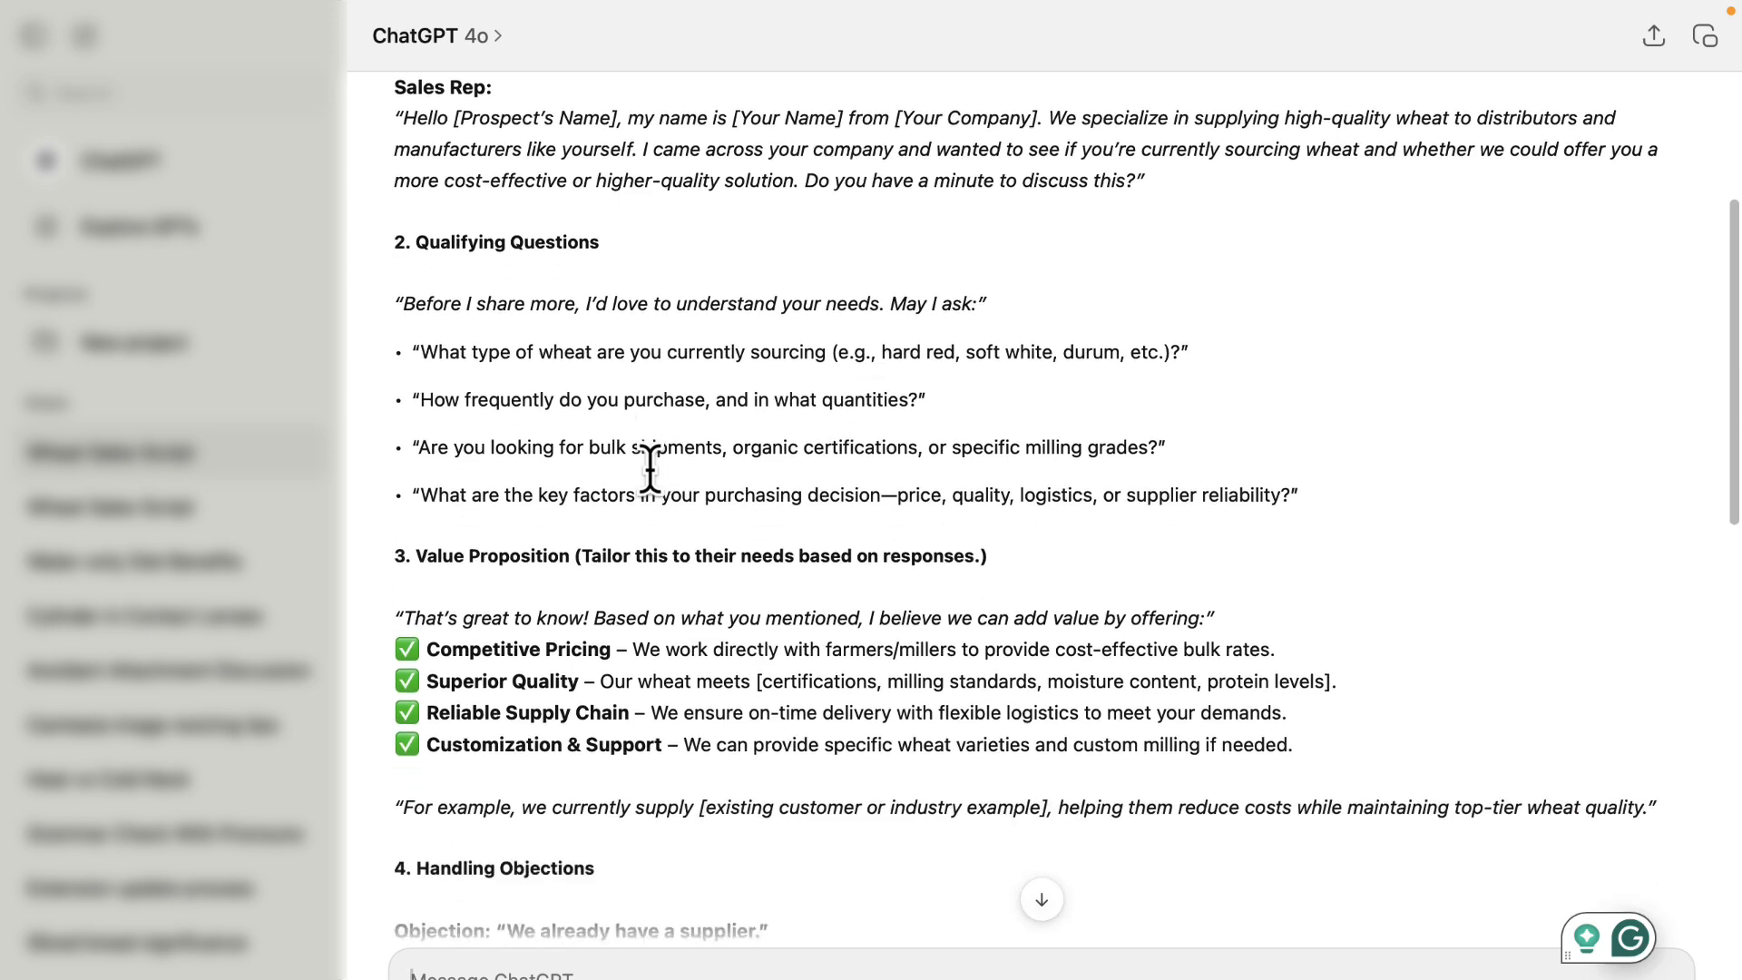
{"action": "scroll", "scroll_direction": "down", "scroll_amount": 3}
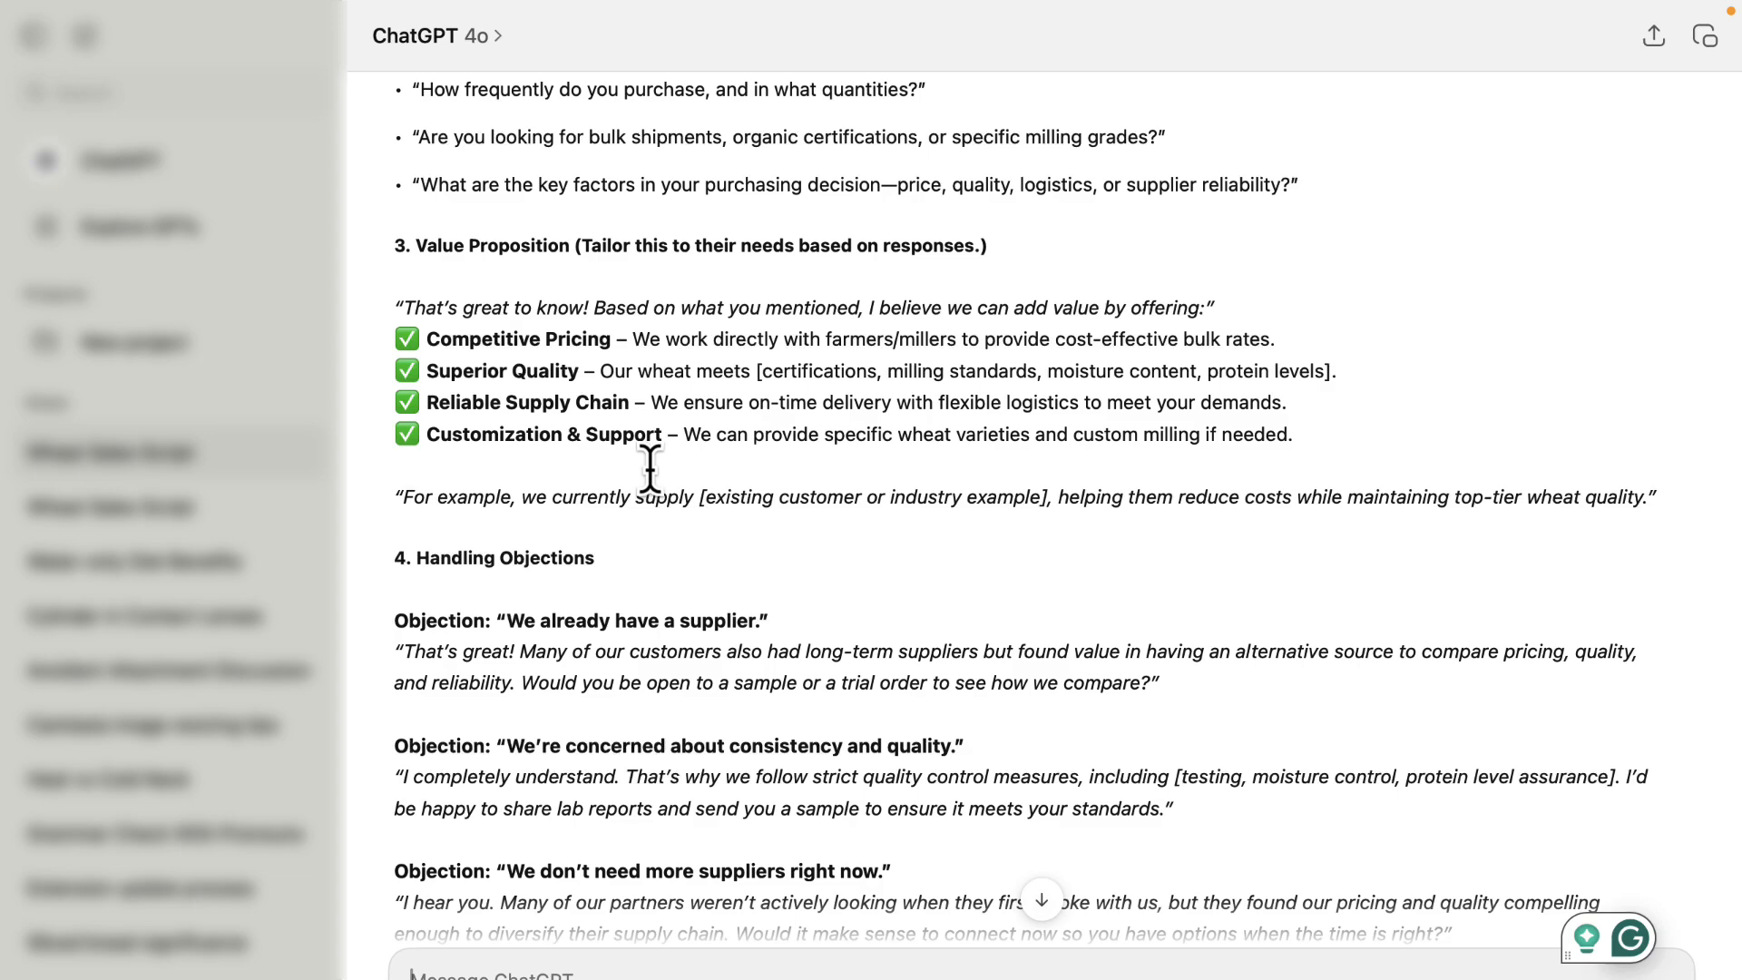
{"action": "scroll", "scroll_direction": "down", "scroll_amount": 3}
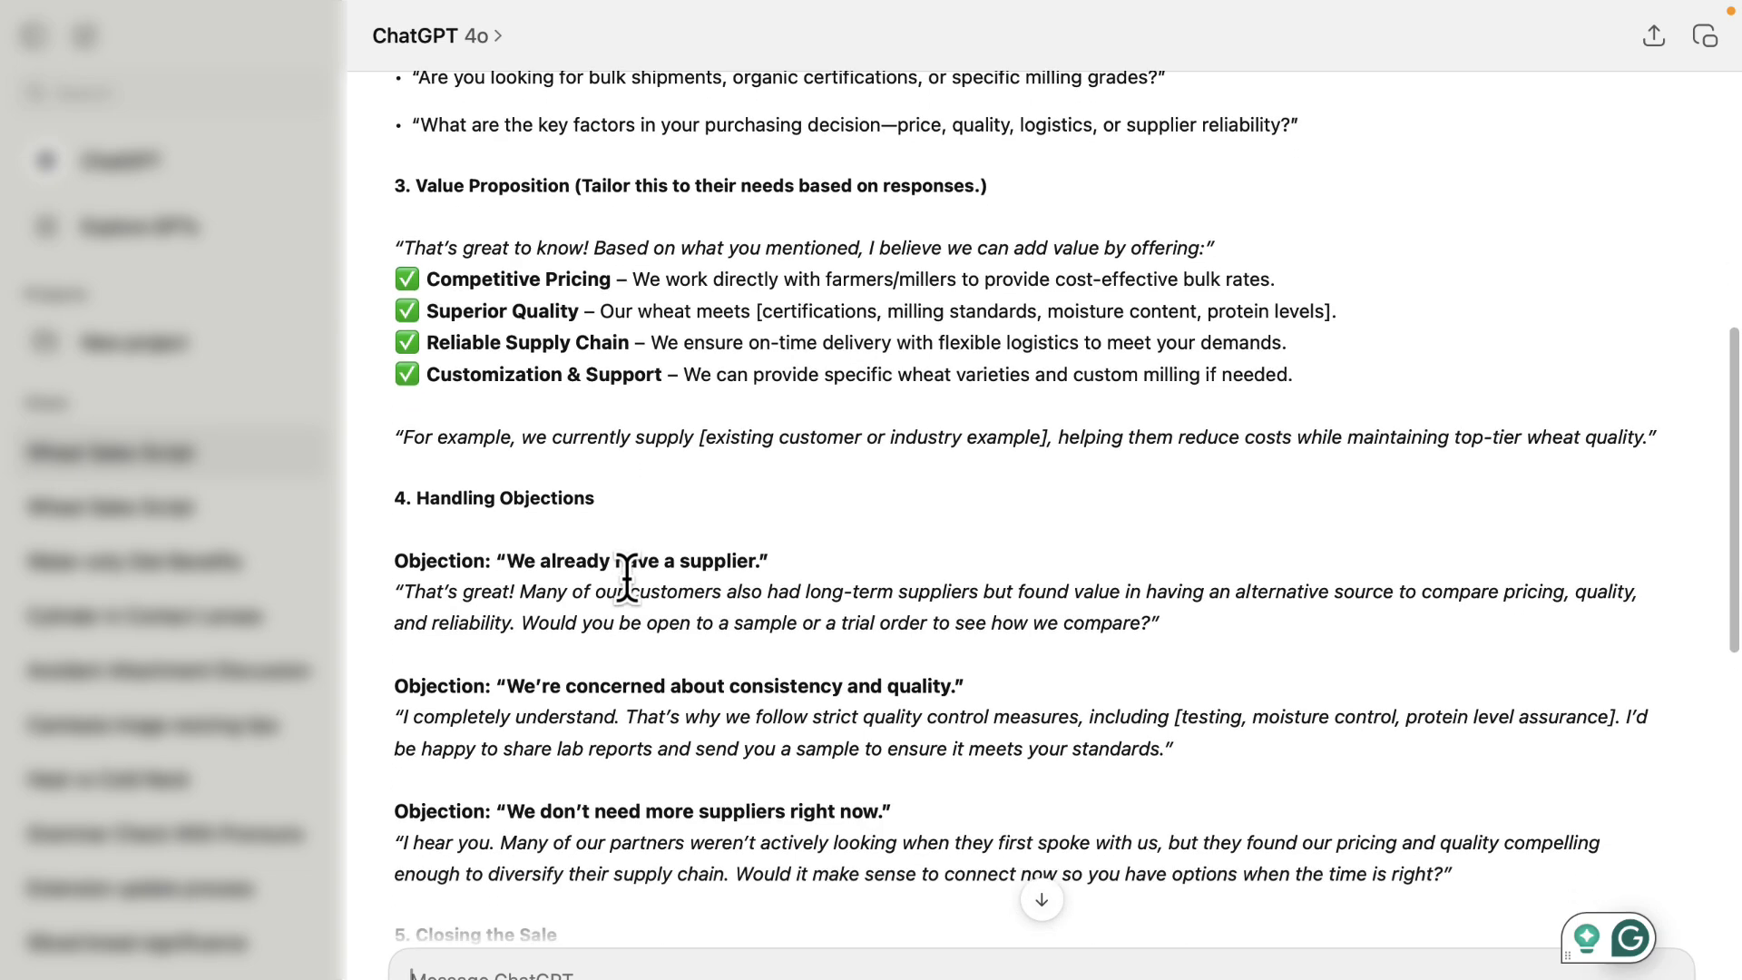
{"action": "scroll", "scroll_direction": "down", "scroll_amount": 3}
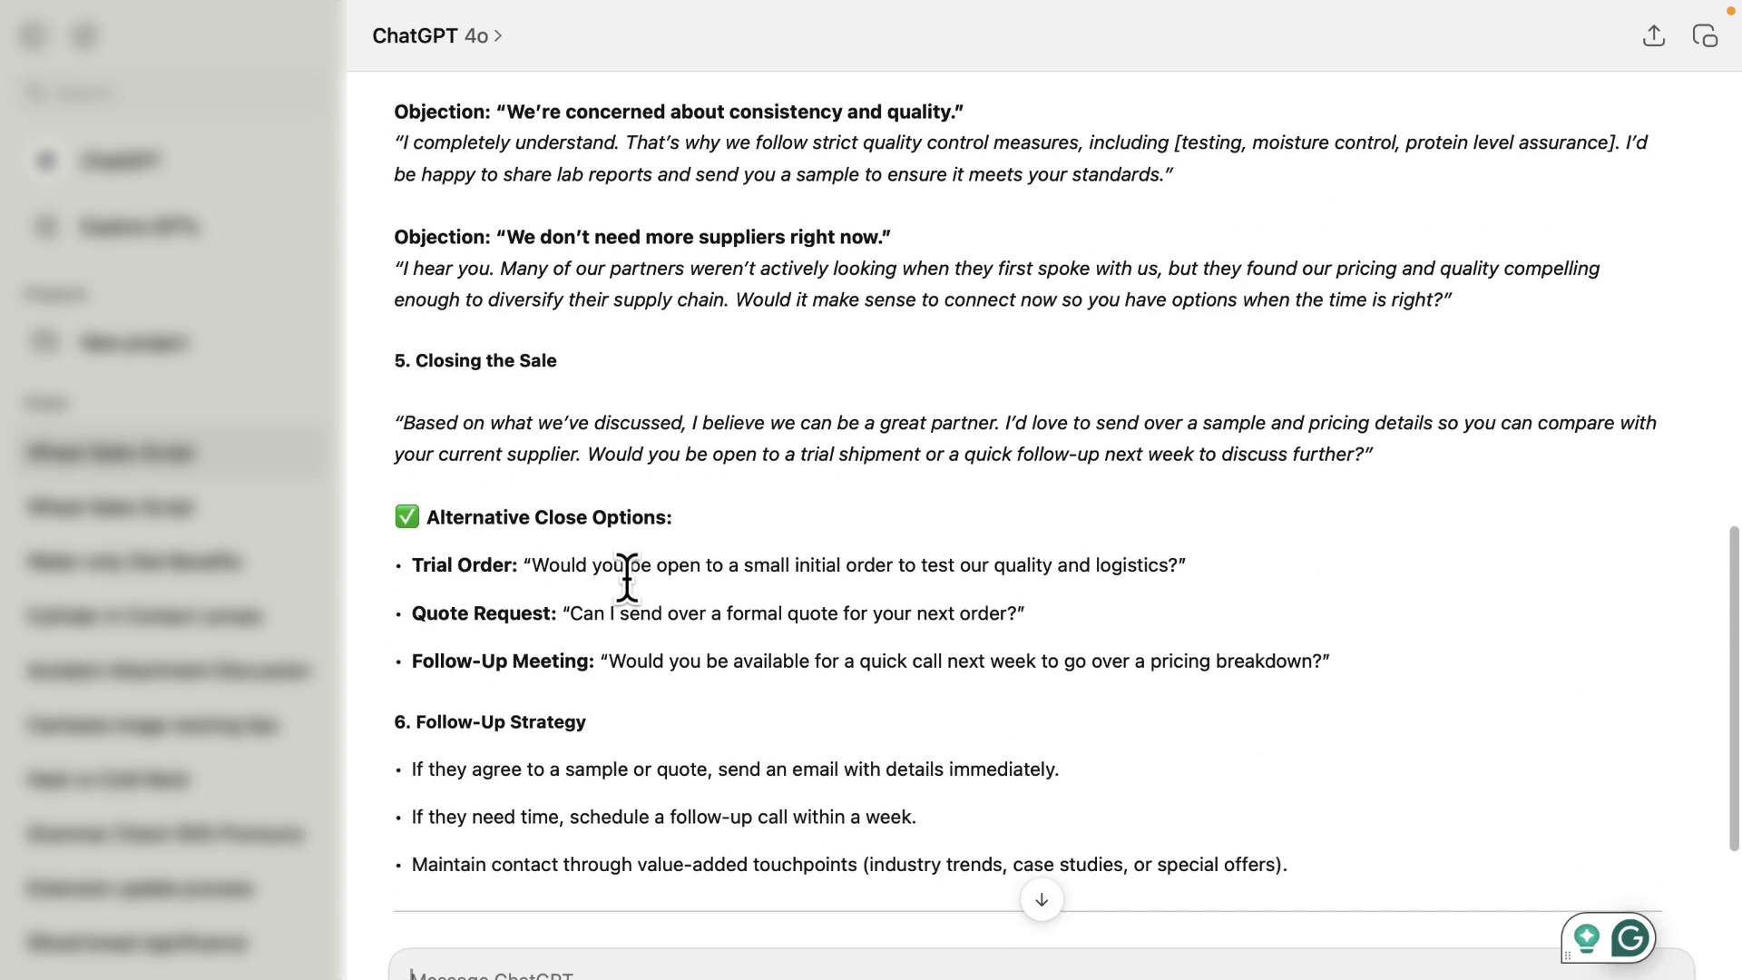
{"action": "scroll", "scroll_direction": "down", "scroll_amount": 3}
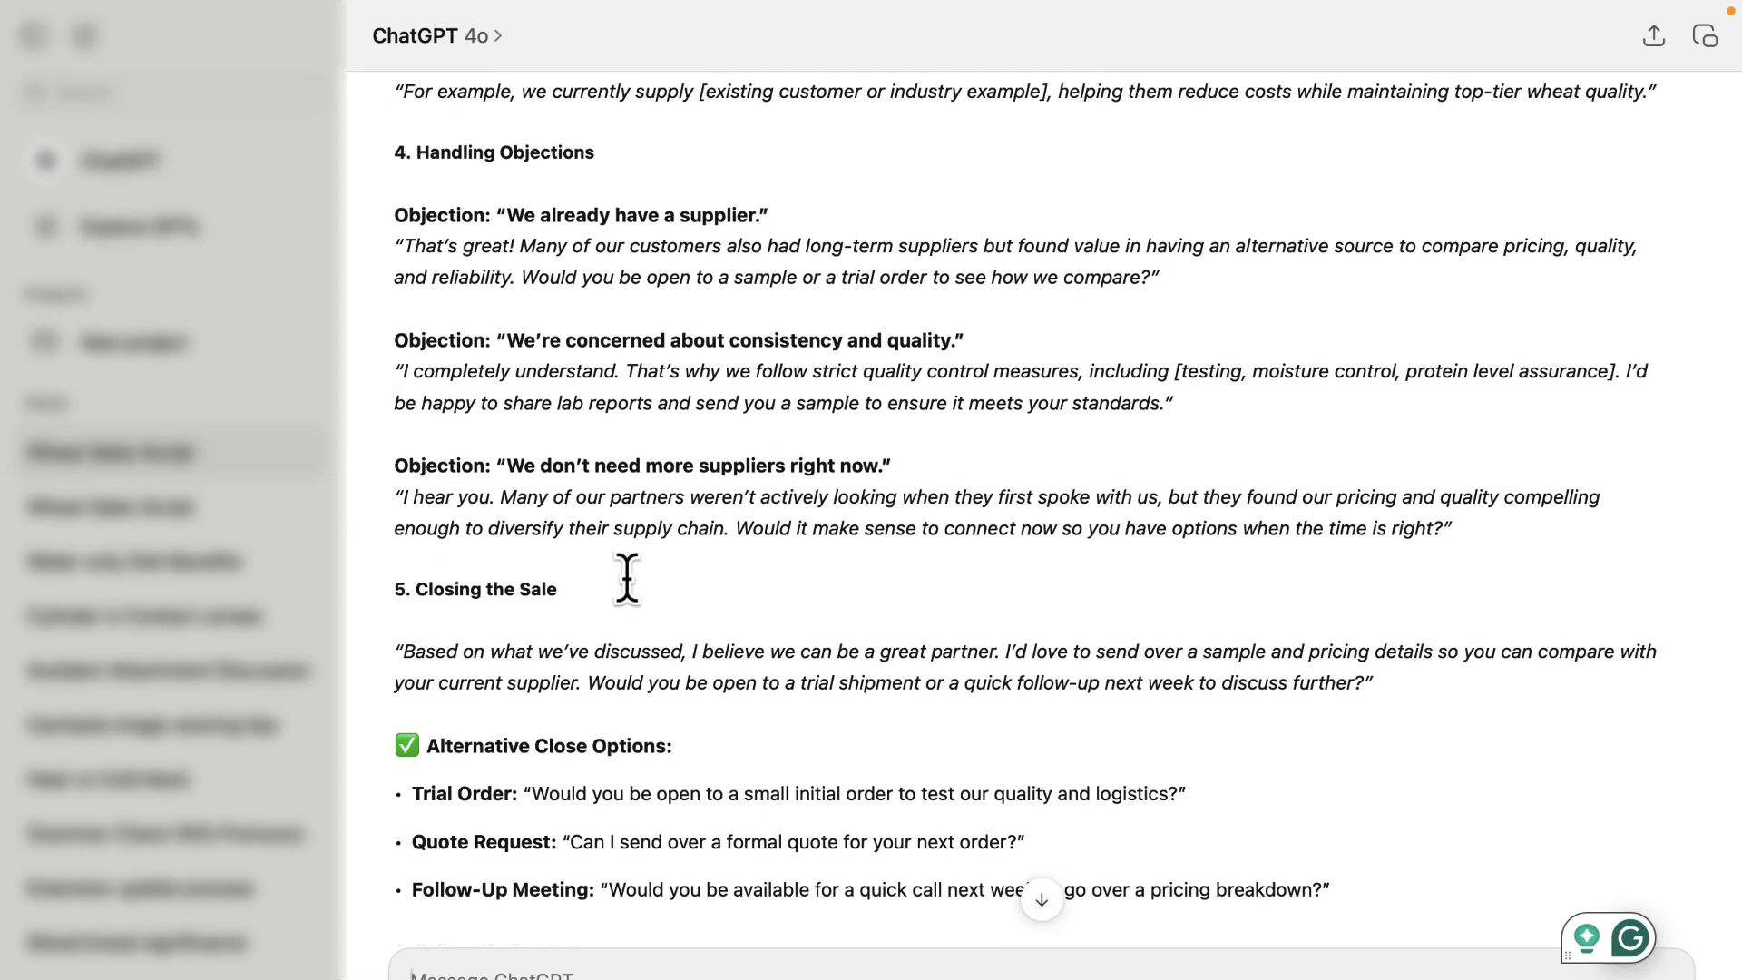
{"action": "scroll", "scroll_direction": "up", "scroll_amount": 3}
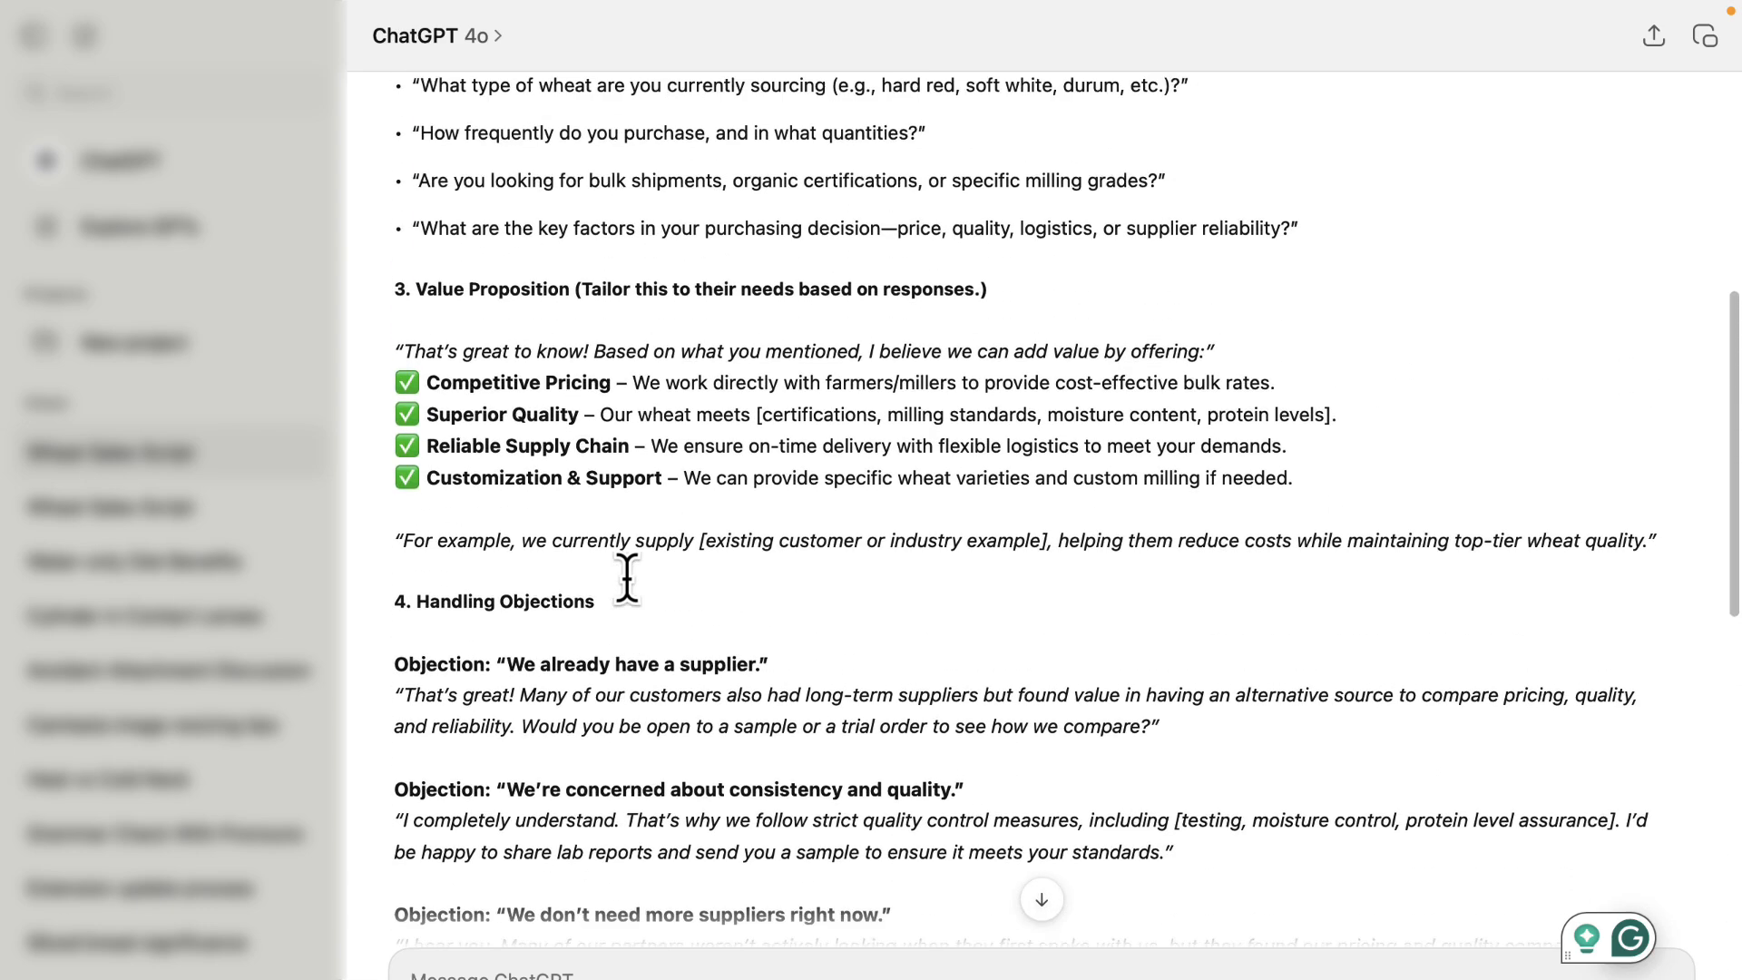
{"action": "scroll", "scroll_direction": "down", "scroll_amount": 3}
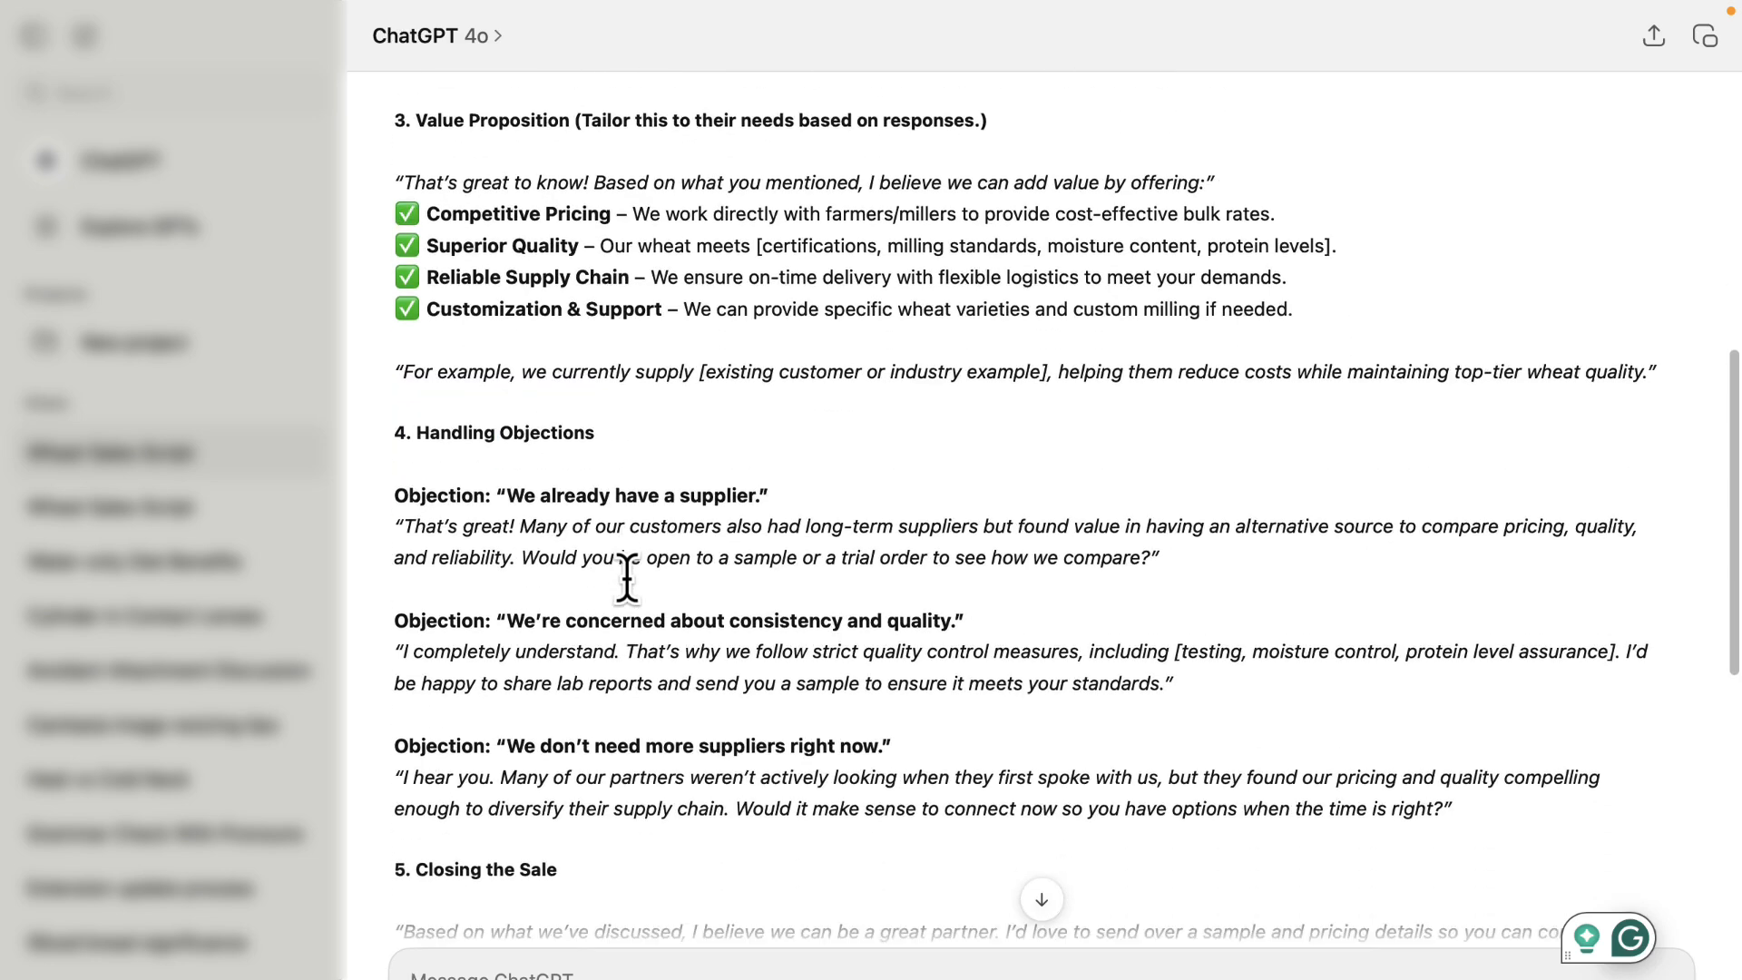
{"action": "scroll", "scroll_direction": "down", "scroll_amount": 3}
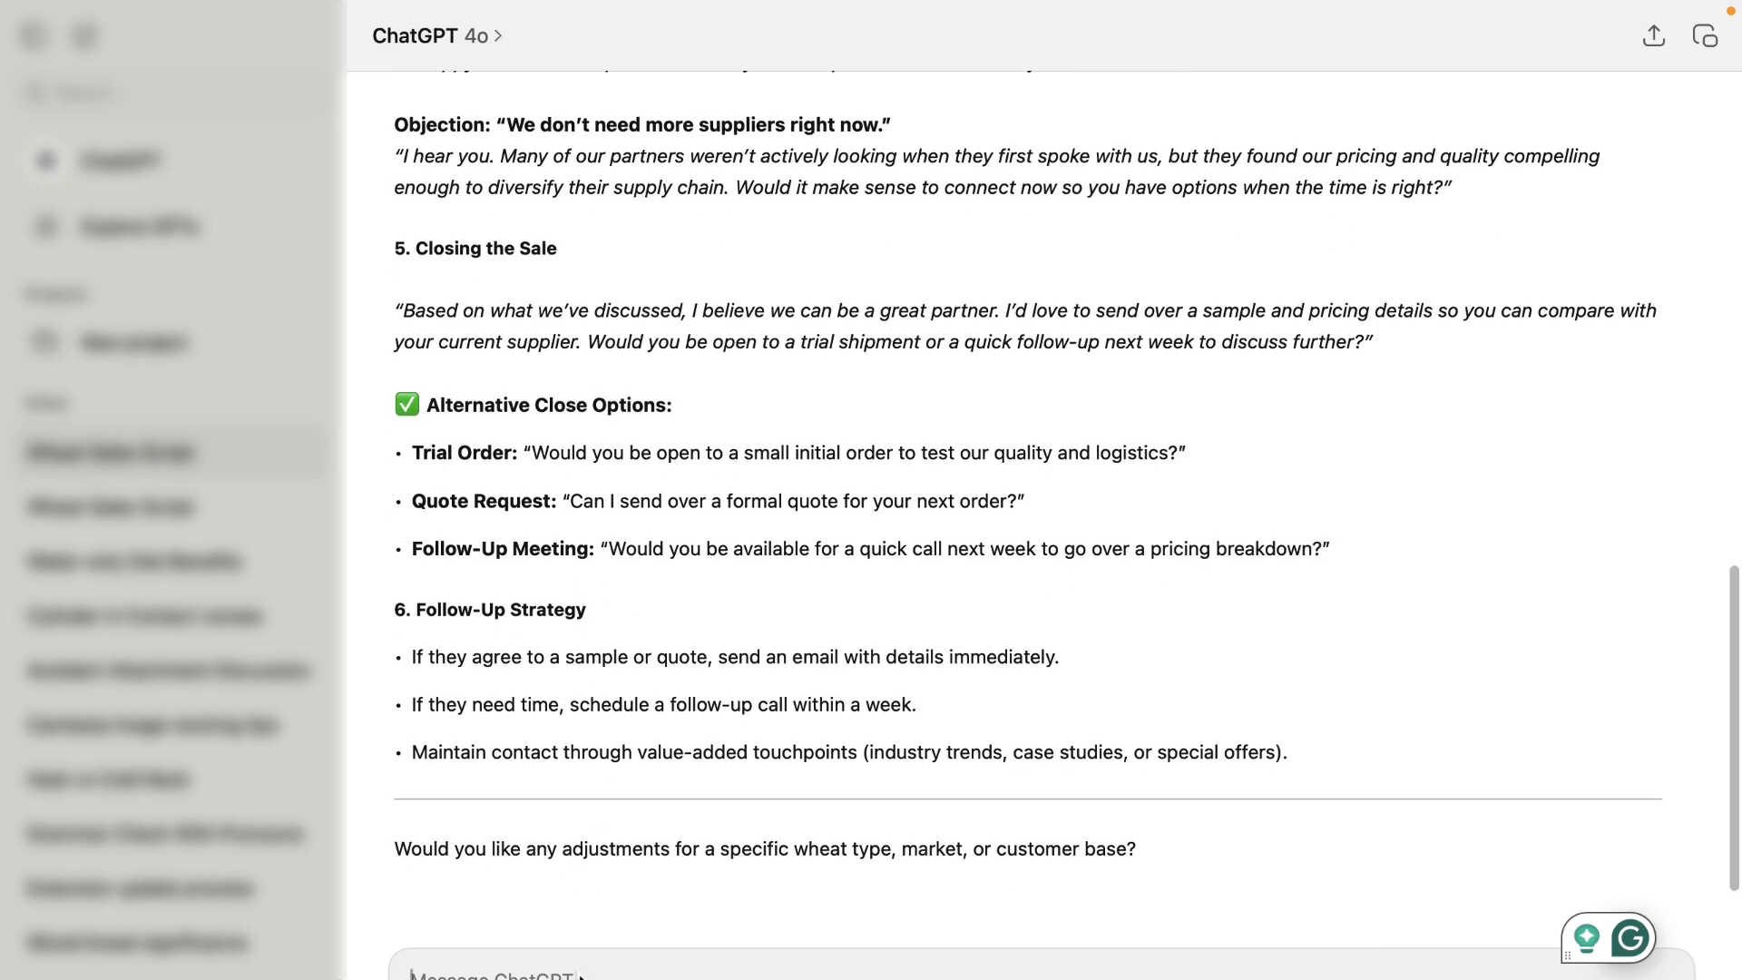